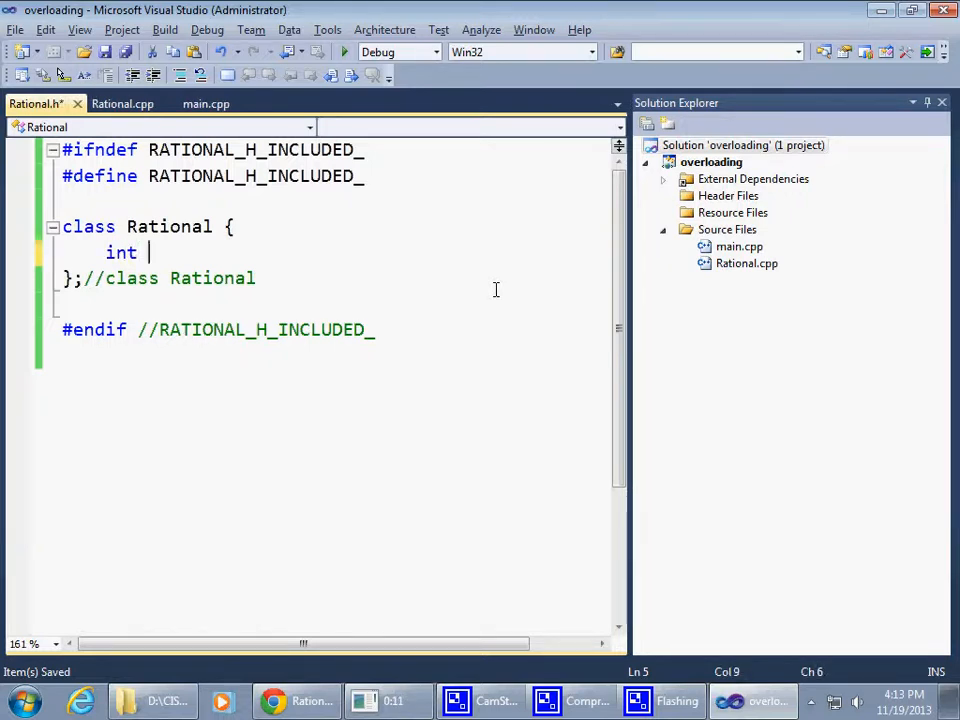
# Step: Add 'int numerator;' and 'int denominator;' inside the Rational class body in Rational.h
pyautogui.write('num')
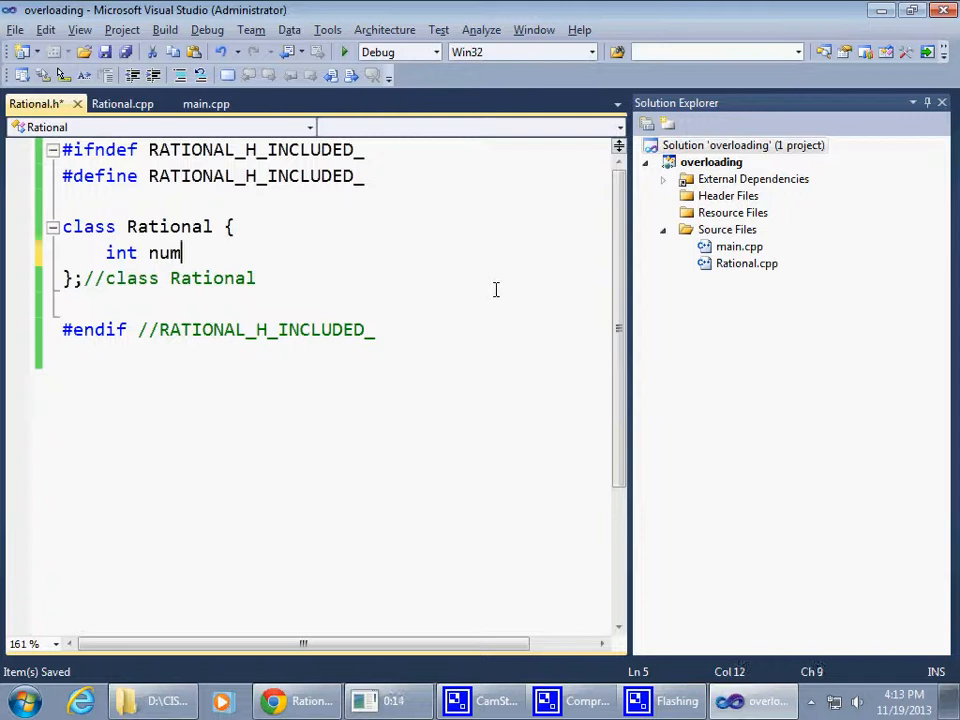
pyautogui.write('erator;')
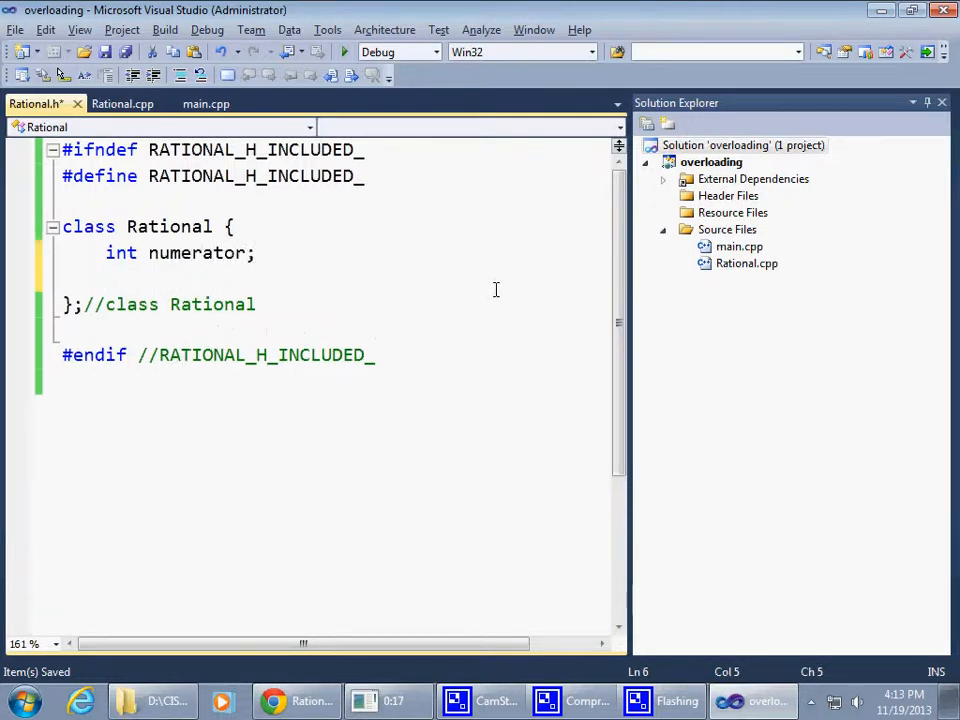
pyautogui.write('int denominat')
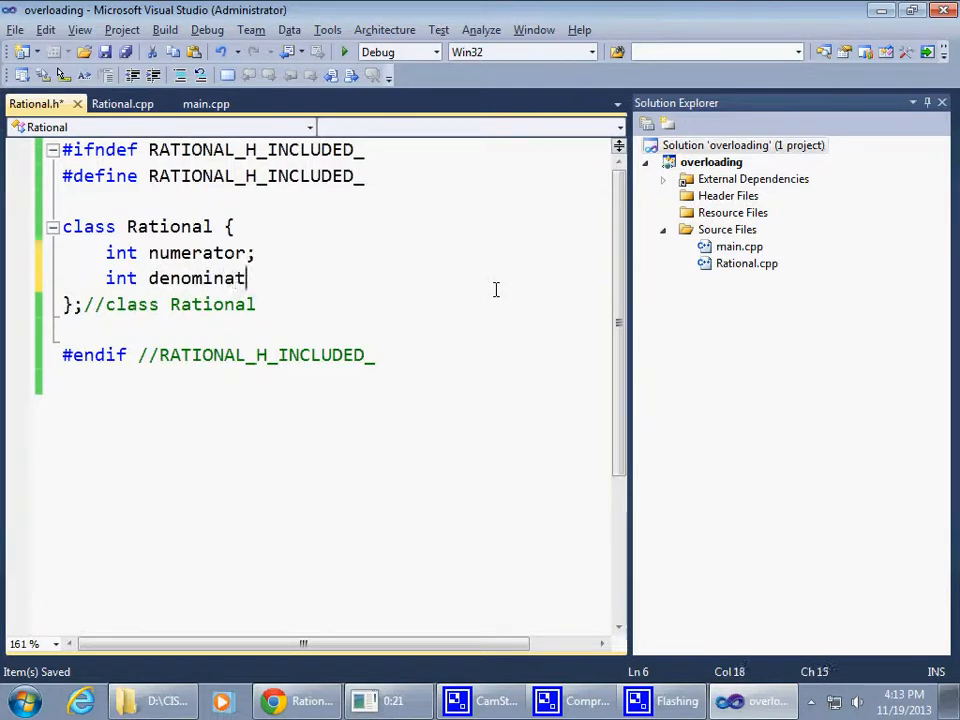
pyautogui.write('or;')
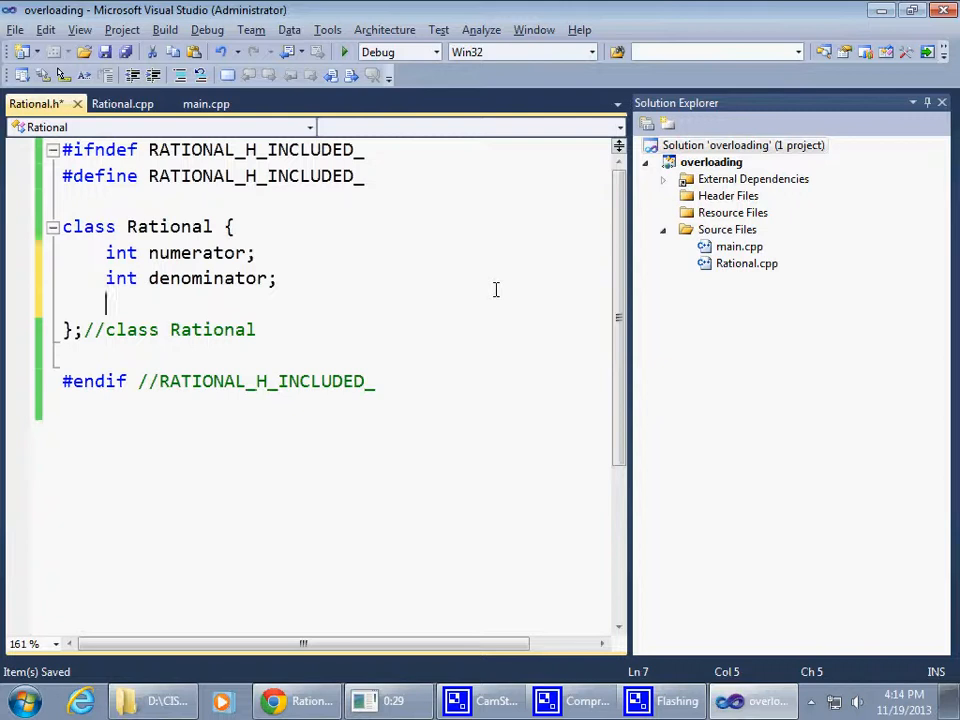
pyautogui.doubleClick(168, 226)
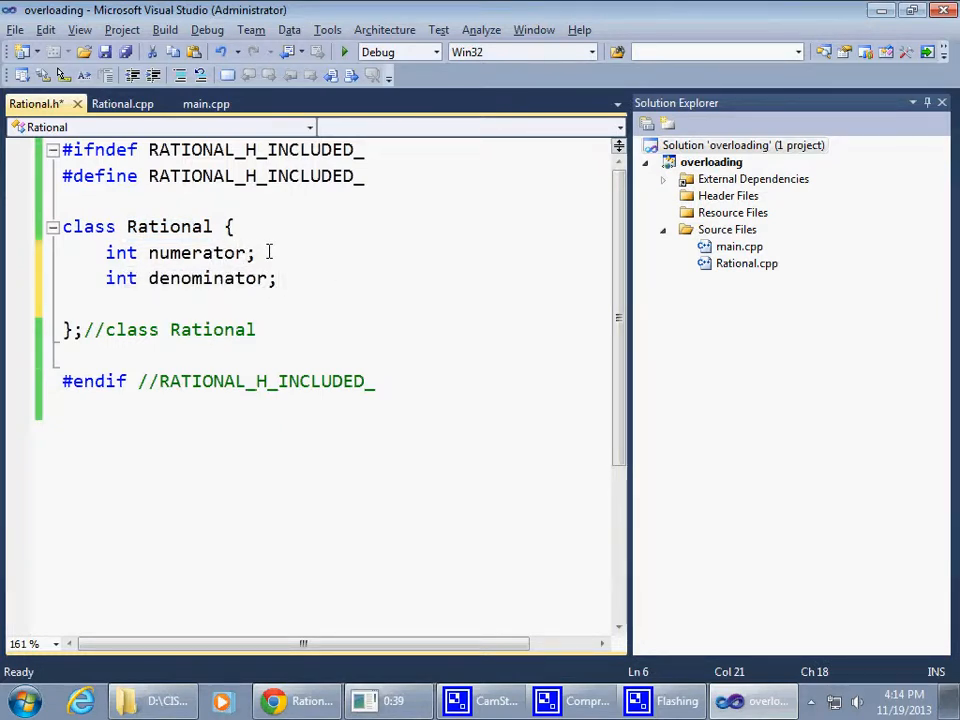
pyautogui.doubleClick(207, 278)
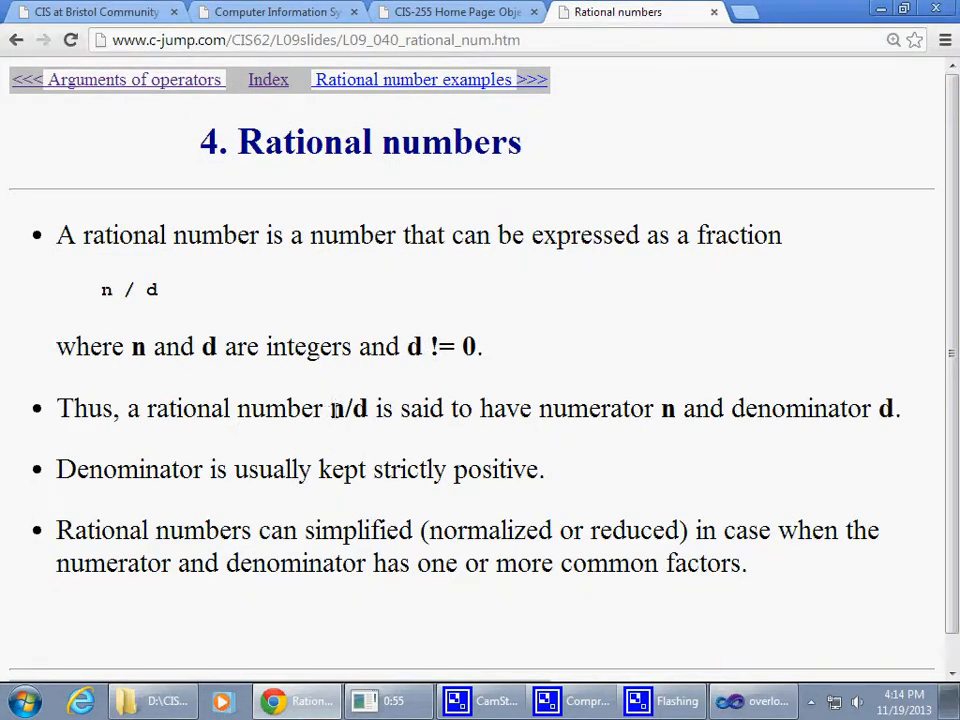
# Step: Highlight 'n/d' and 'kept strictly positive' on the Rational numbers slide, then follow the examples link
pyautogui.doubleClick(347, 408)
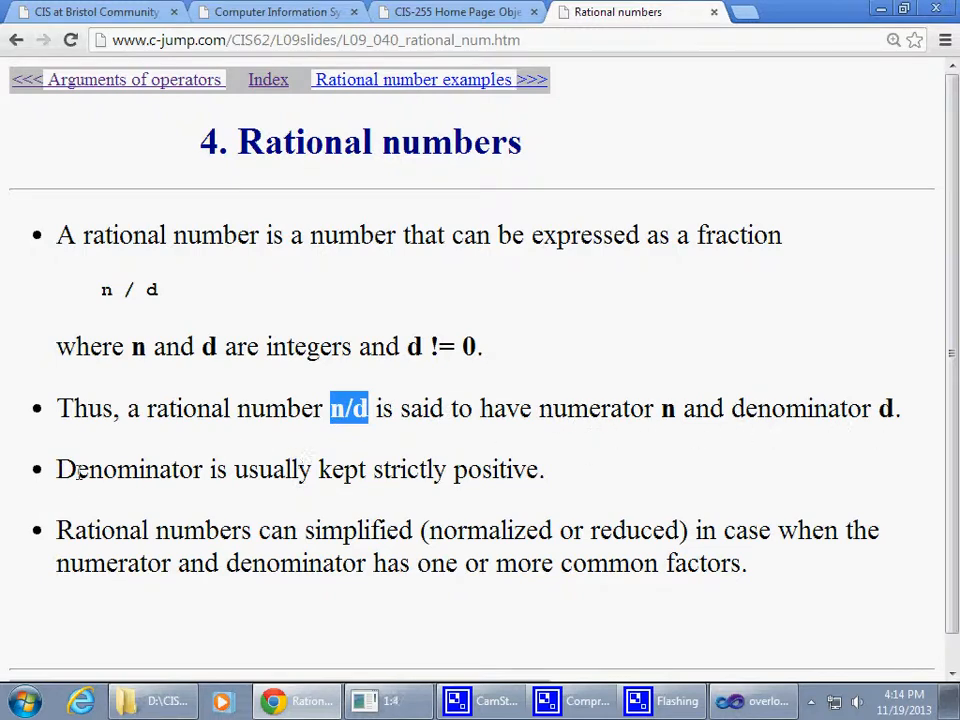
pyautogui.moveTo(213, 495)
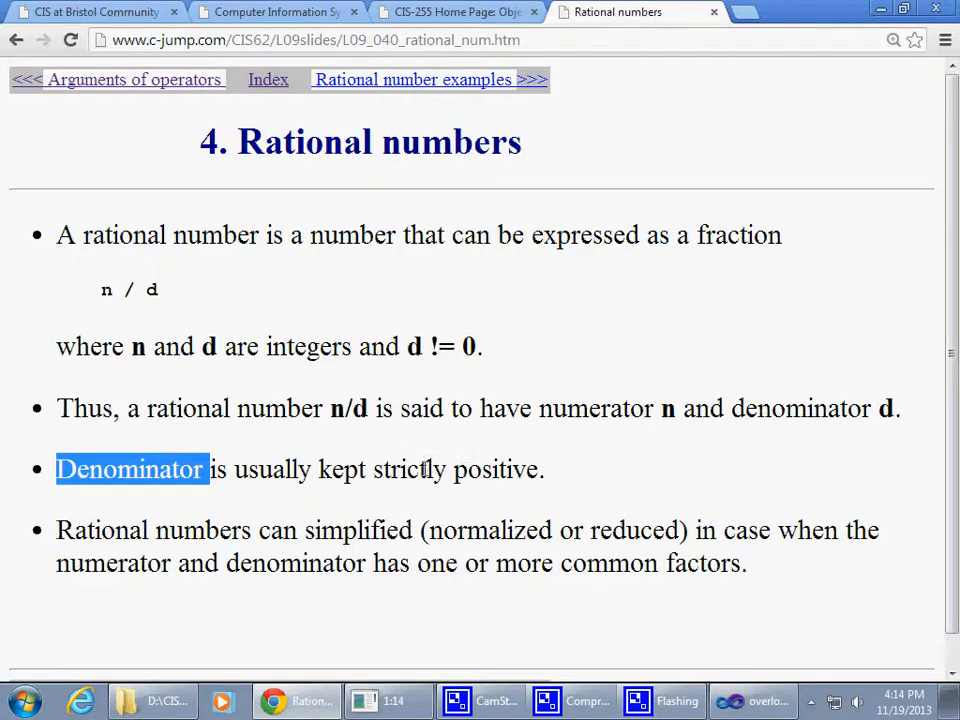
pyautogui.moveTo(318, 469); pyautogui.dragTo(543, 469)
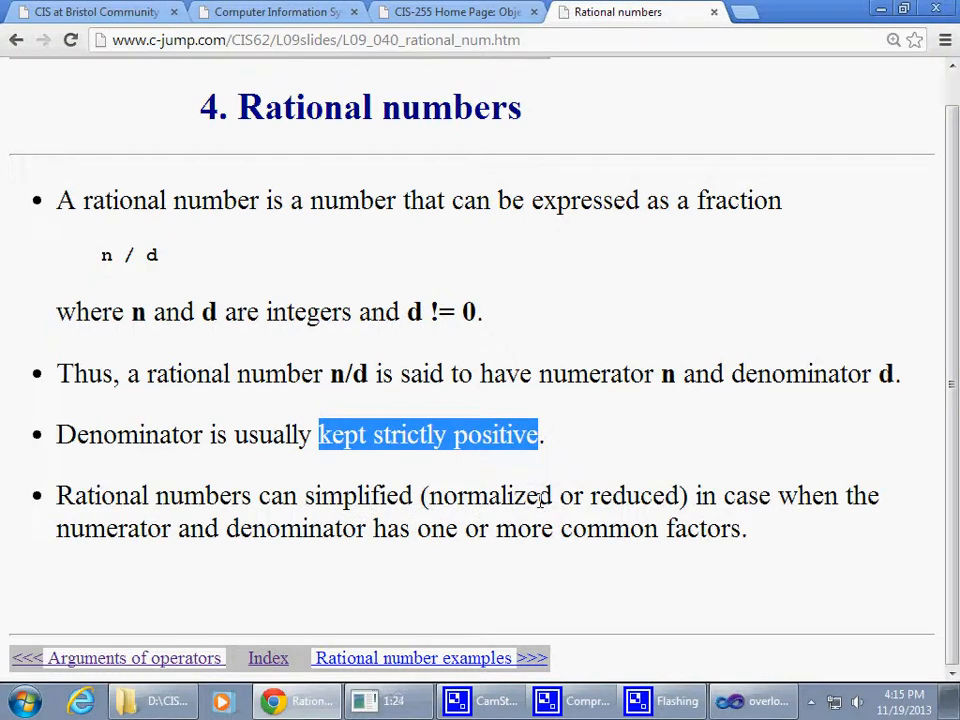
pyautogui.moveTo(620, 495)
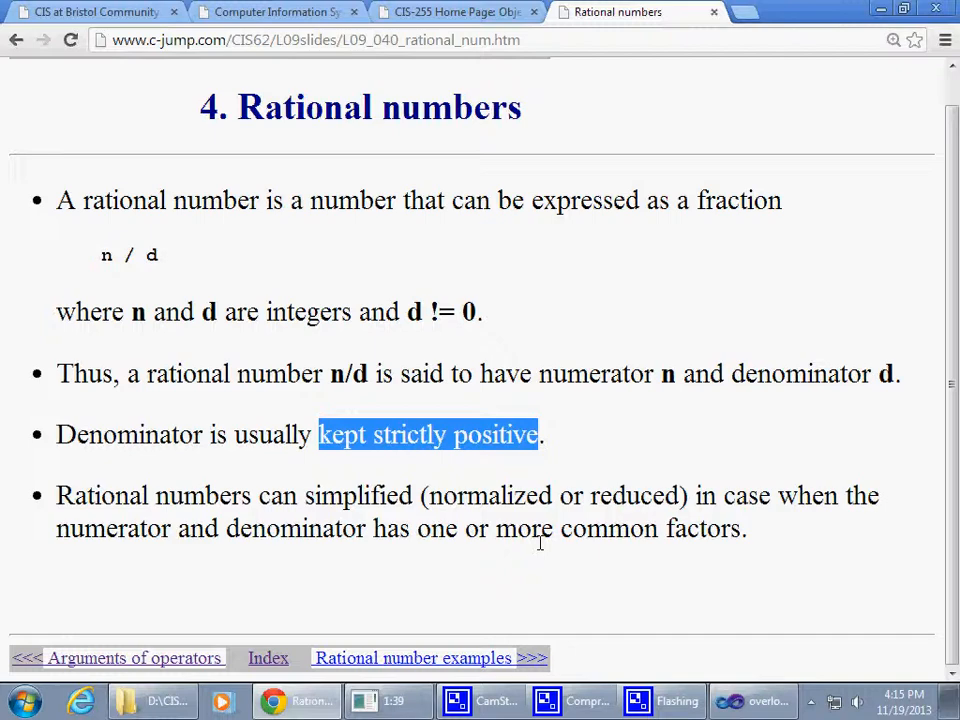
pyautogui.click(519, 294)
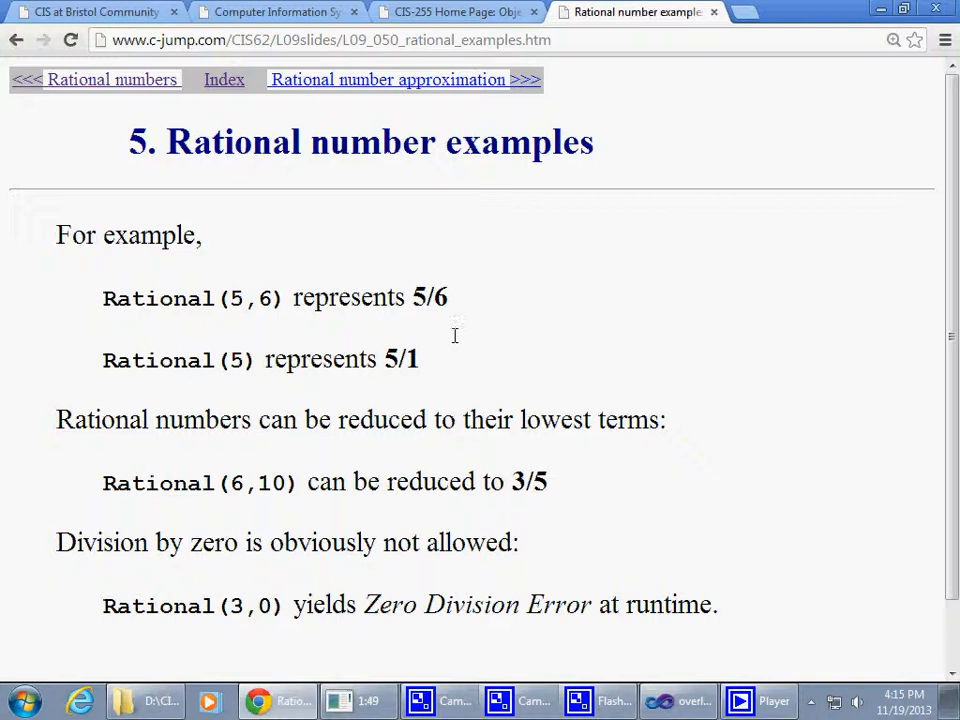
pyautogui.moveTo(102, 298); pyautogui.dragTo(284, 298)
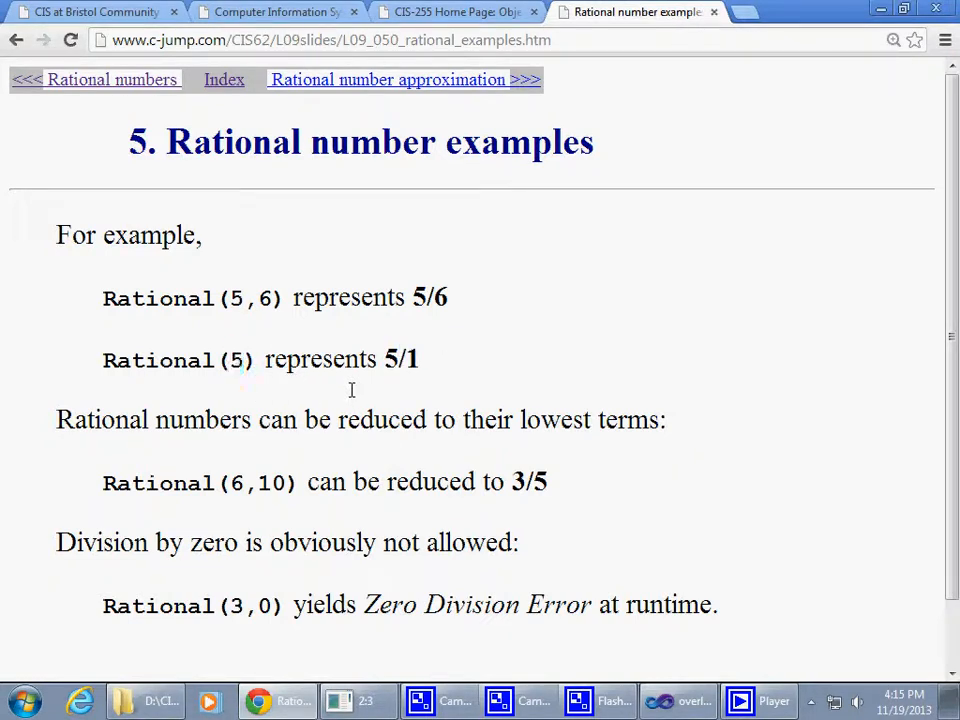
pyautogui.doubleClick(157, 298)
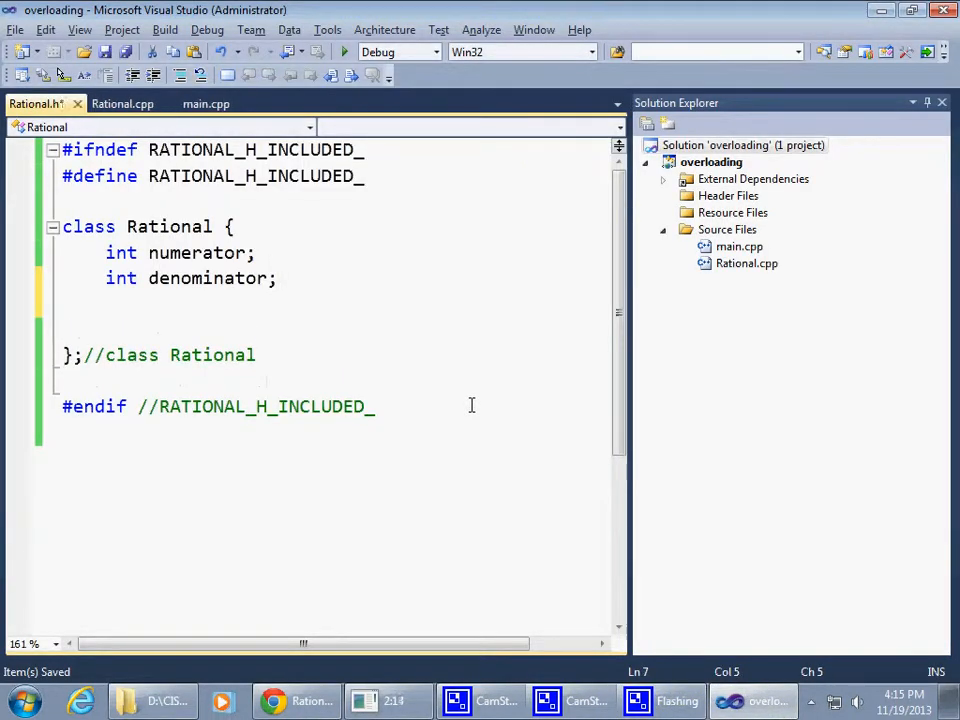
# Step: Declare 'Rational( int numerator, int denominator );' under a '// constructors:' comment
pyautogui.write('// con')
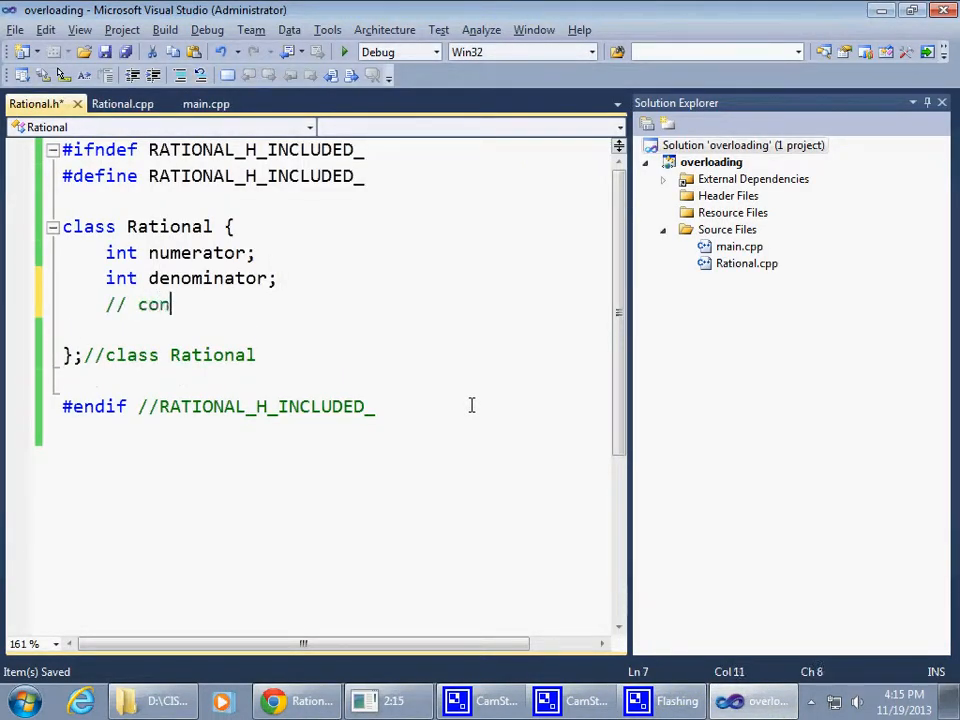
pyautogui.write('structors')
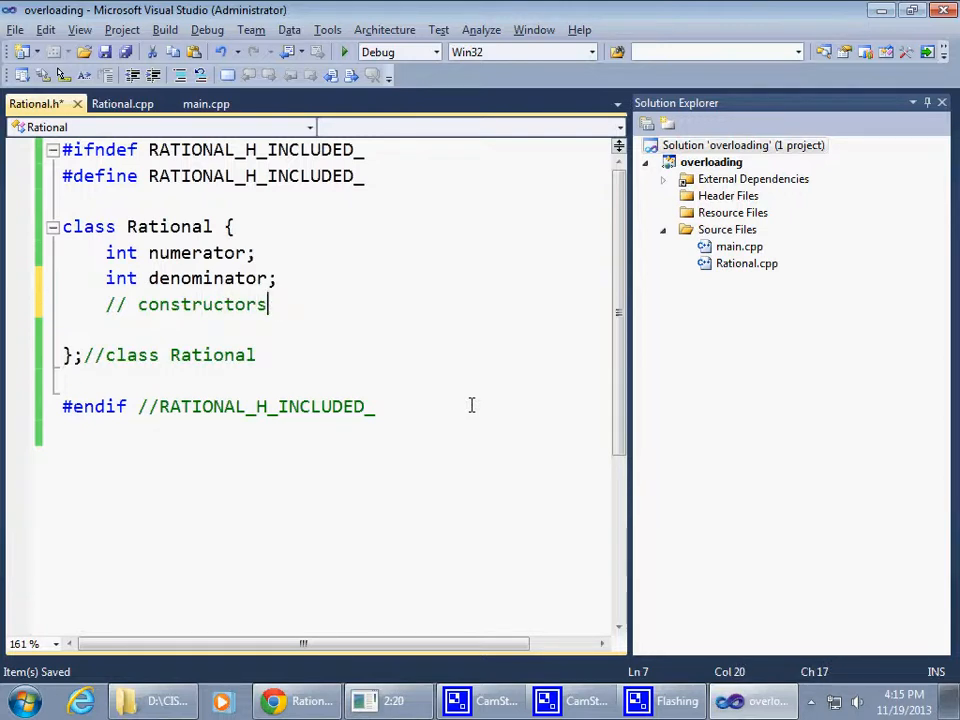
pyautogui.write('Rational(')
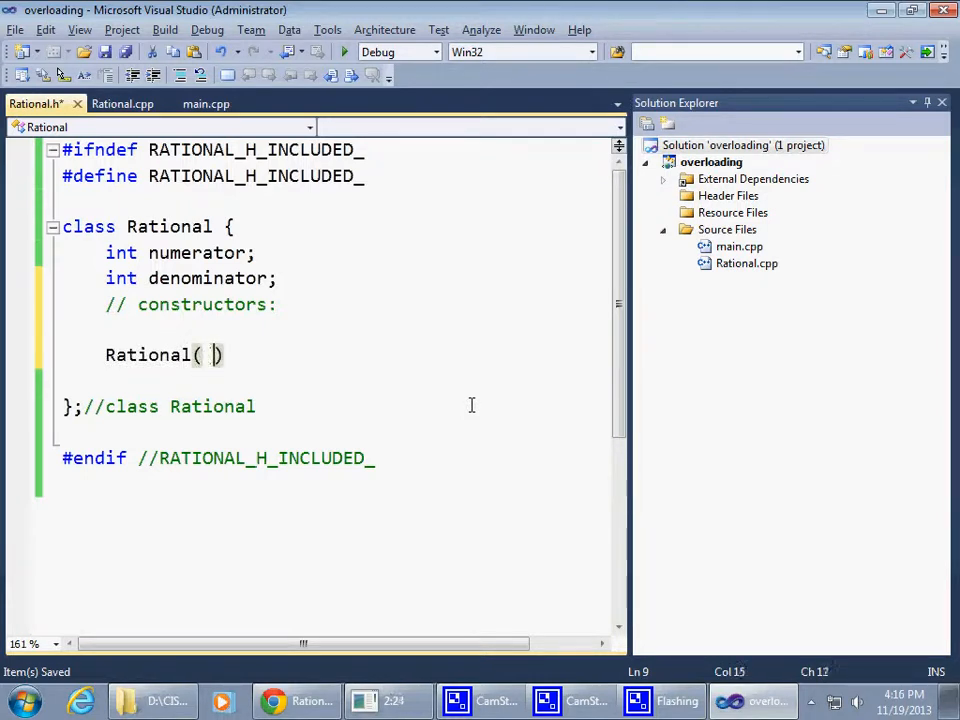
pyautogui.write('int')
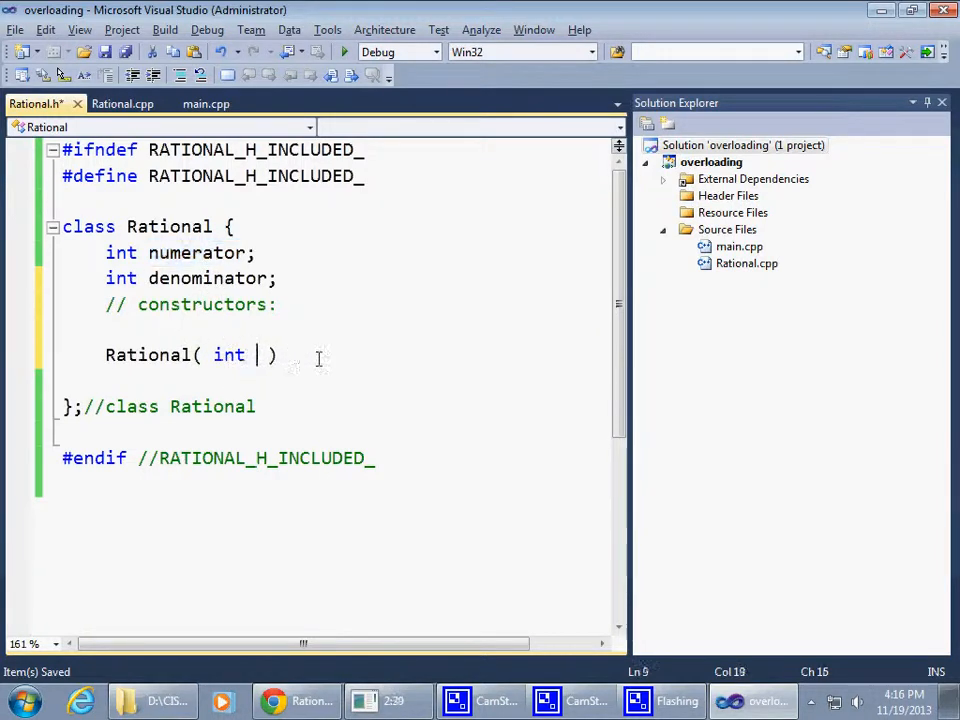
pyautogui.write('numerator,')
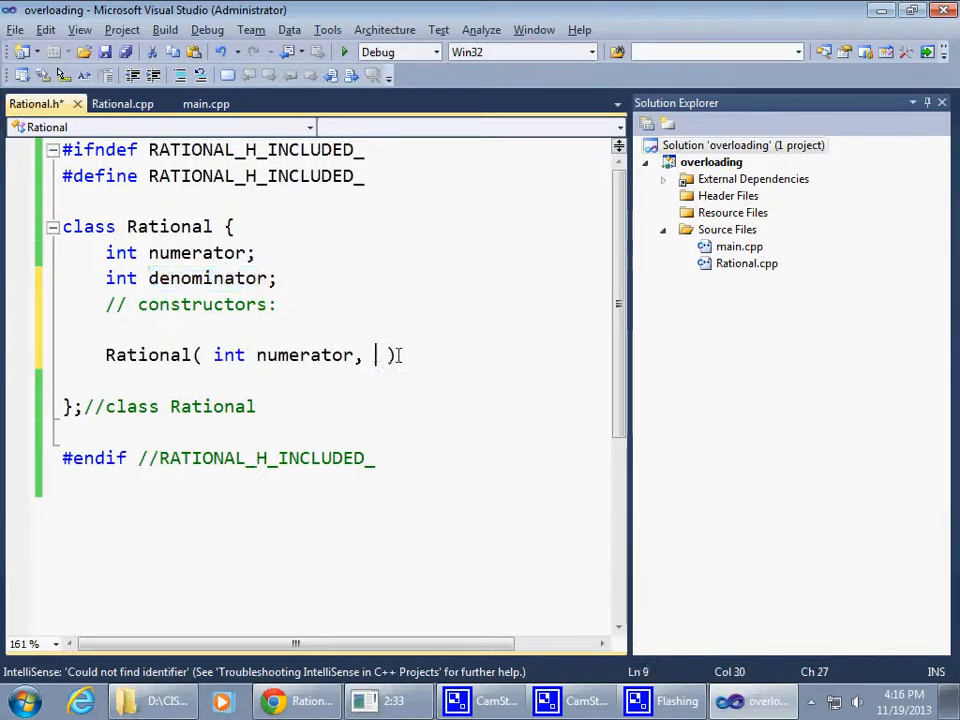
pyautogui.write('int denominator')
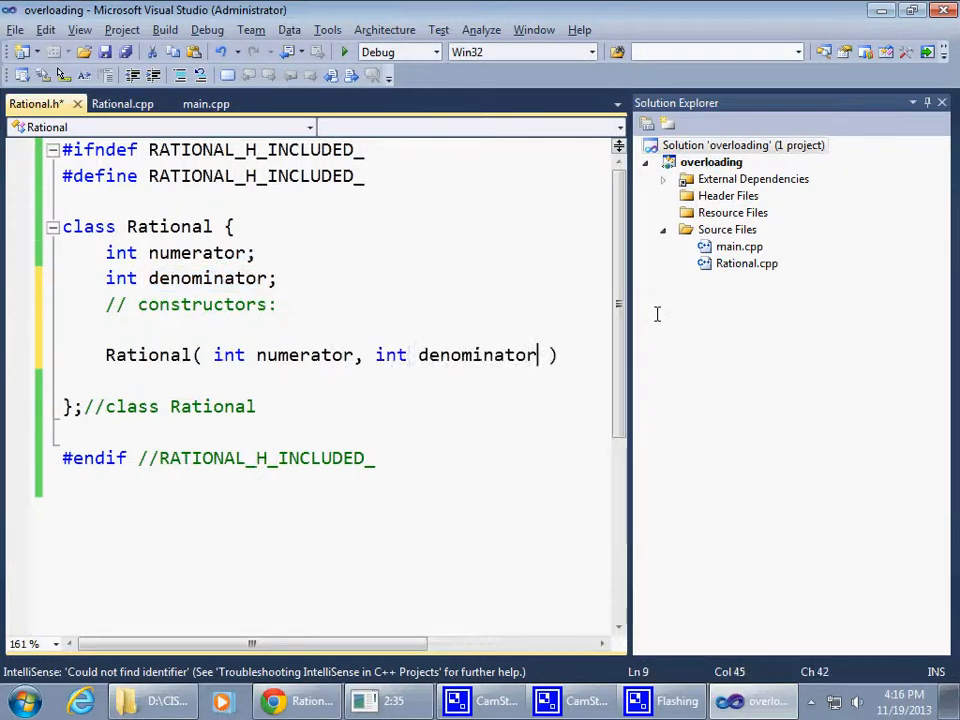
pyautogui.press('enter')
pyautogui.write('Rational( int numerator );')
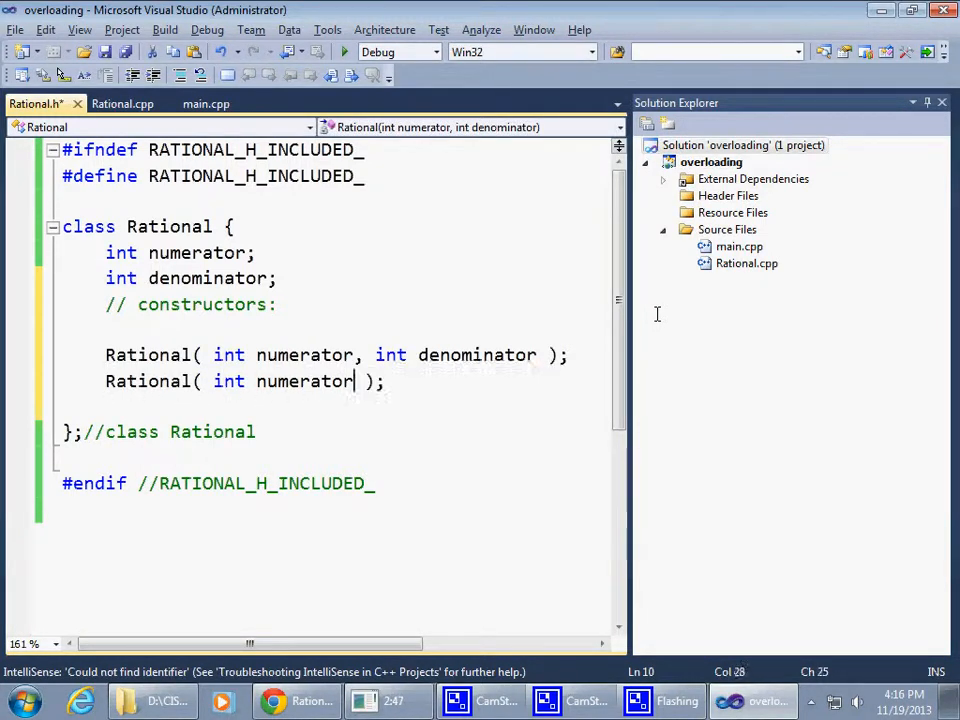
# Step: Insert 'public:' above the constructors comment
pyautogui.click(62, 328)
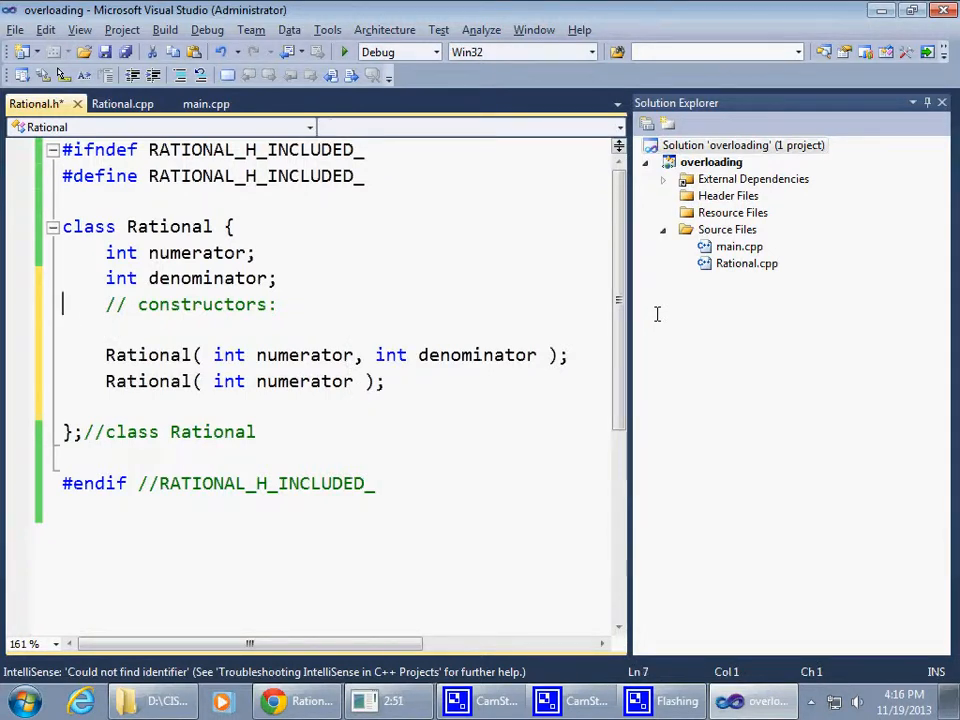
pyautogui.write('pu')
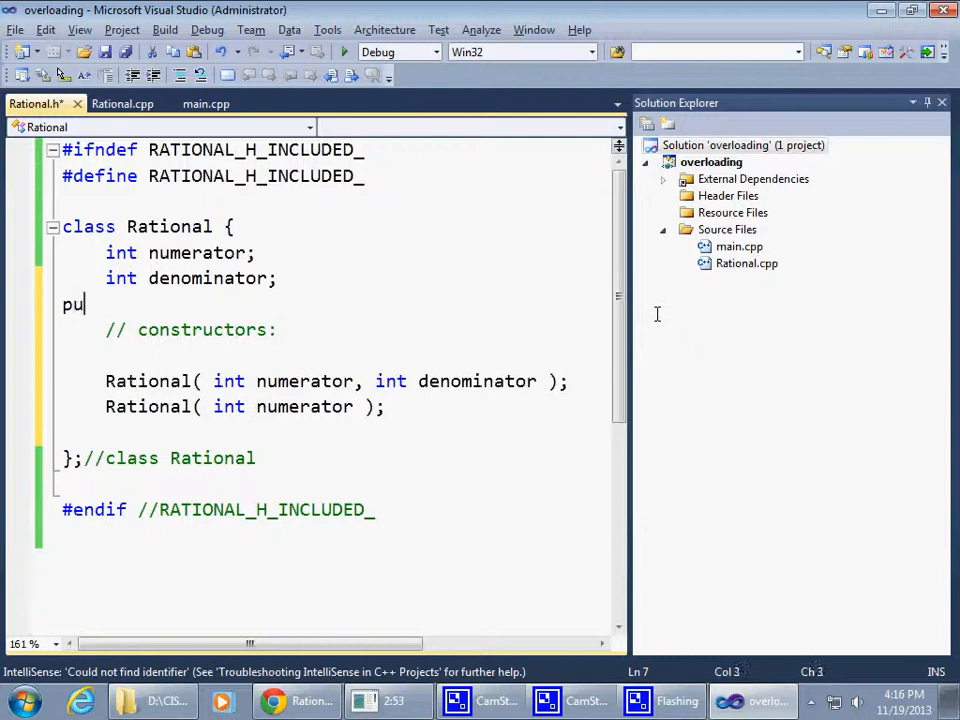
pyautogui.write('blic:')
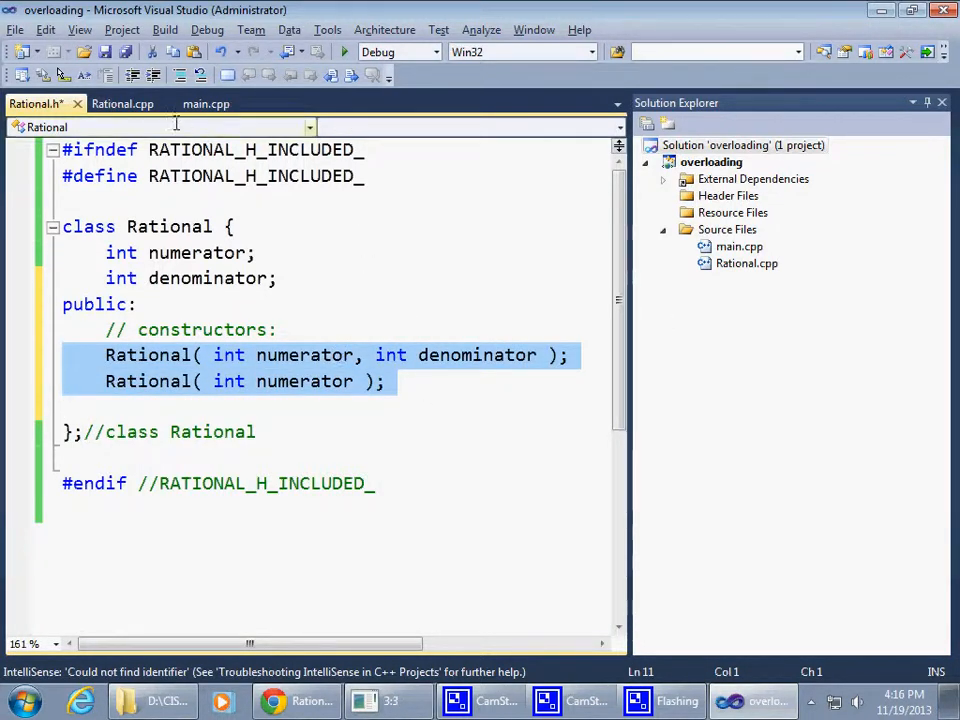
# Step: Bring up Rational.cpp and pick an entry from its document context menu
pyautogui.click(123, 103)
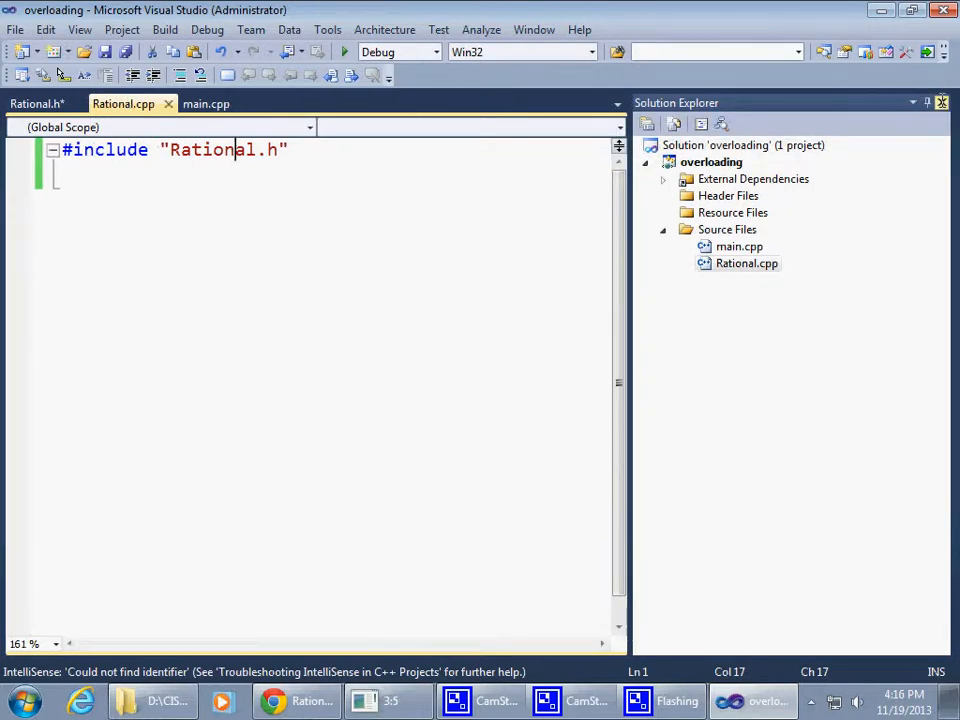
pyautogui.rightClick(123, 103)
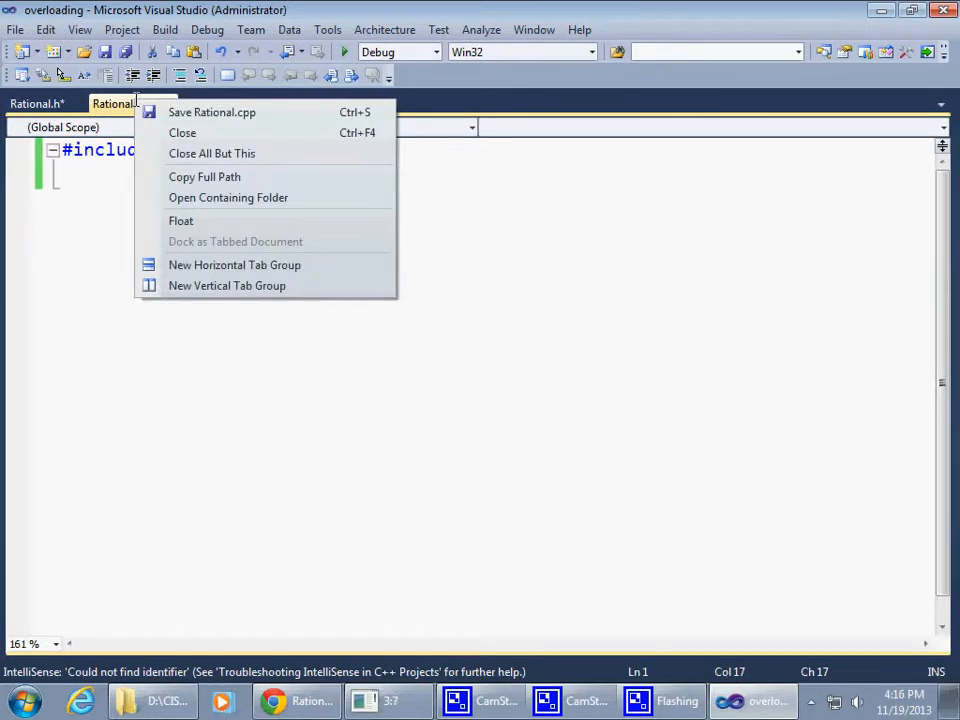
pyautogui.click(227, 285)
pyautogui.write('Rational::Rational( int numerator ')
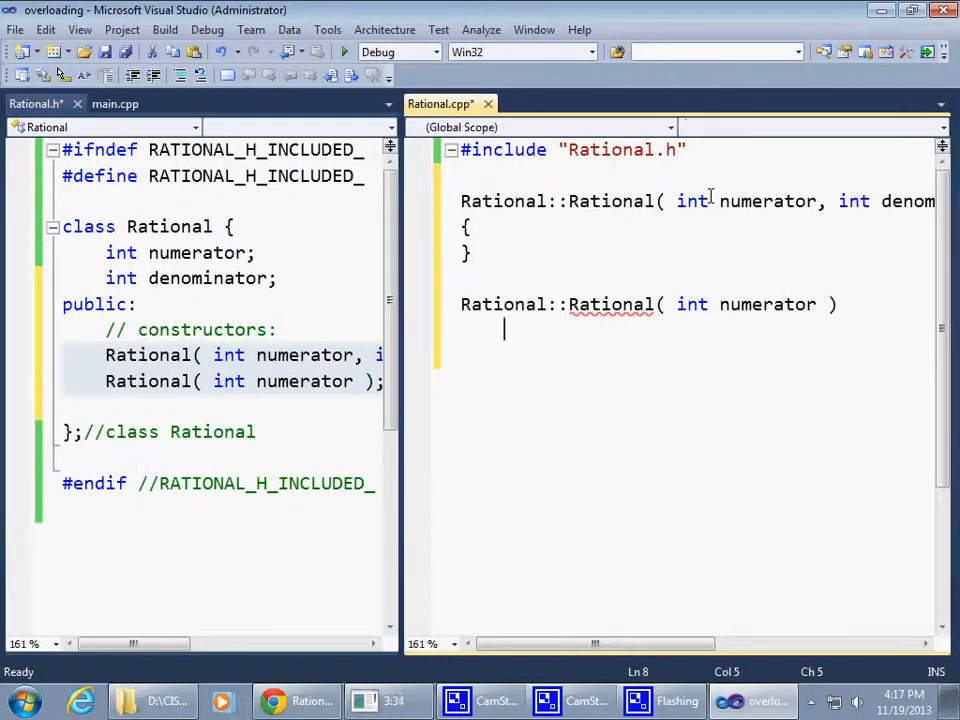
# Step: Give the two-argument constructor ': numerator( numerator ), denominator( denominator )' and a body
pyautogui.write('{')
pyautogui.write('}')
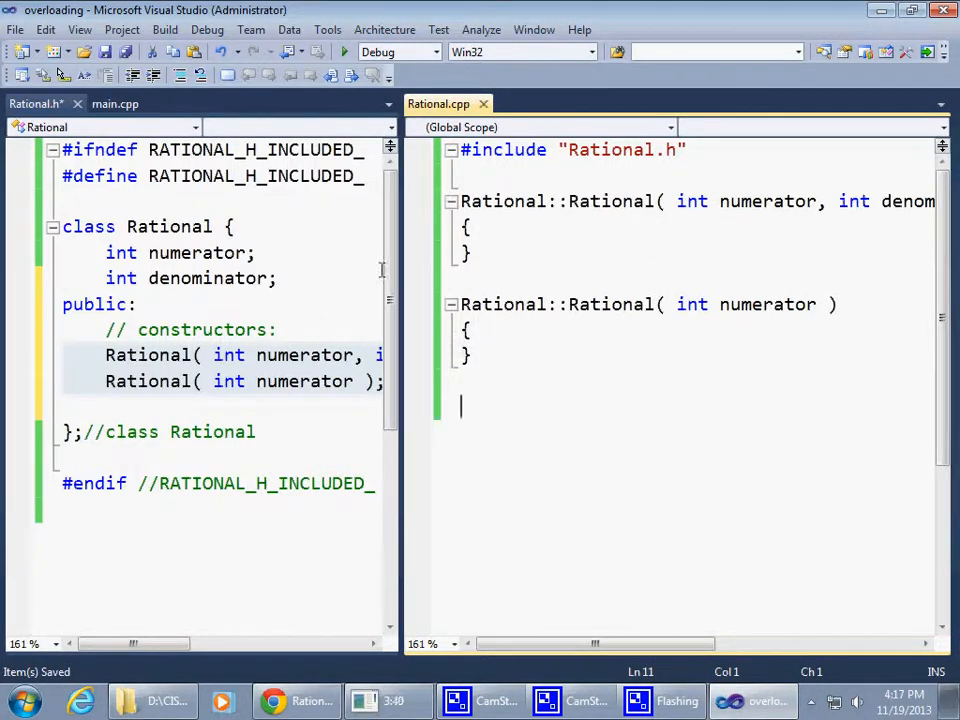
pyautogui.doubleClick(197, 252)
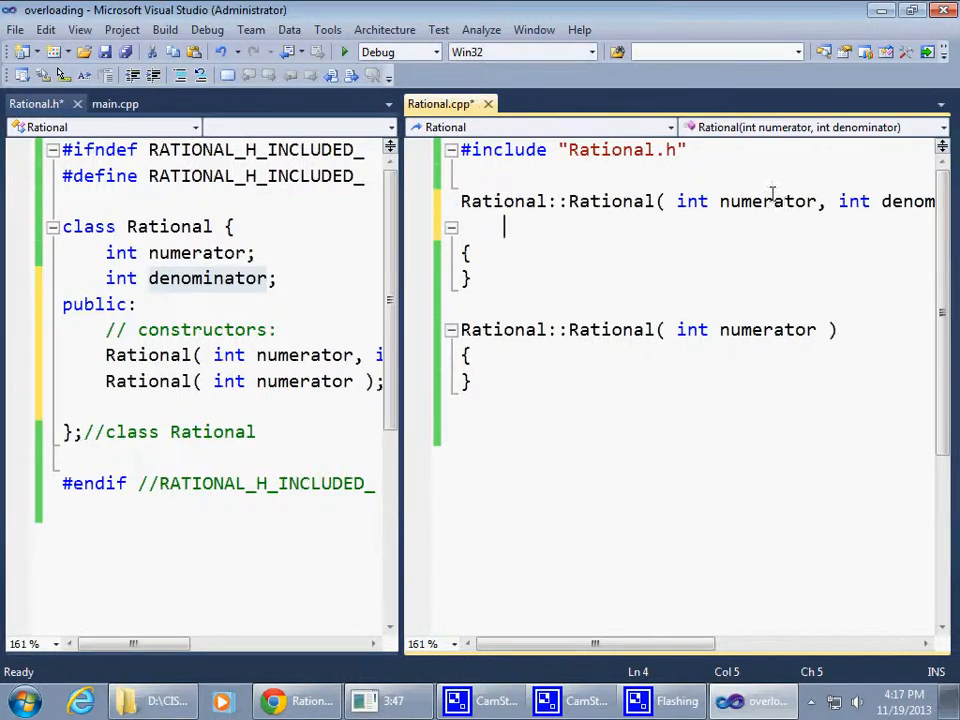
pyautogui.write('numerator')
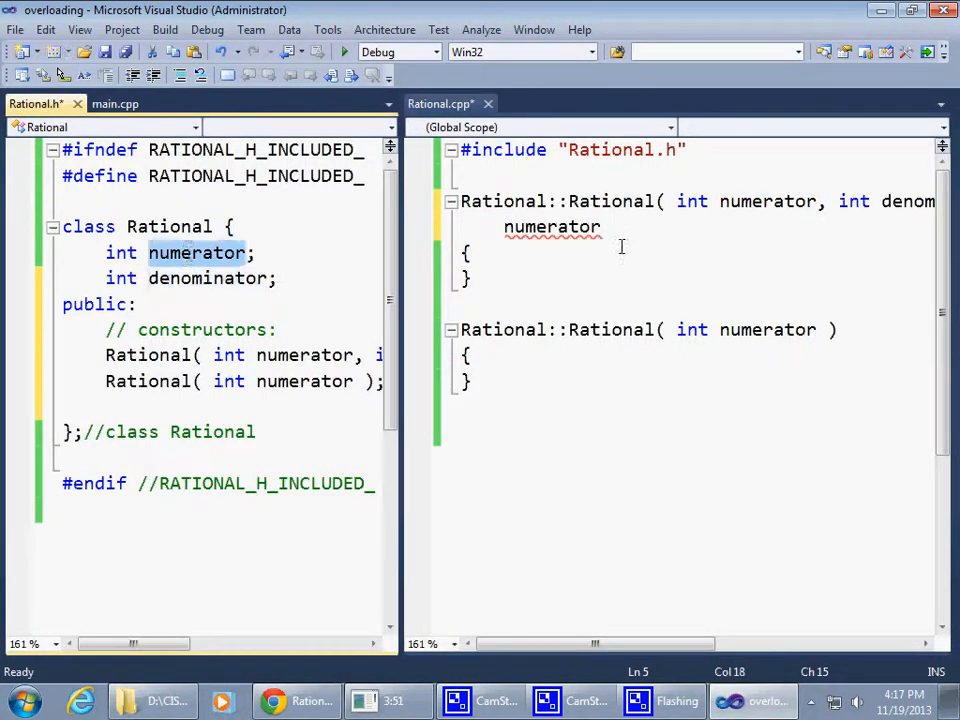
pyautogui.write('()')
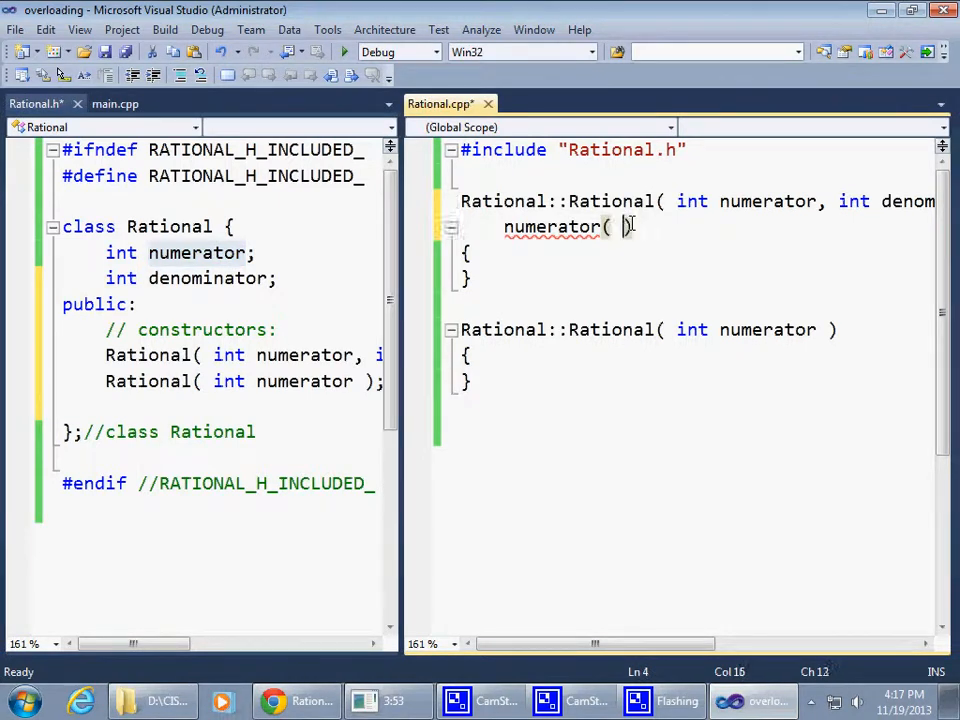
pyautogui.write('numerator')
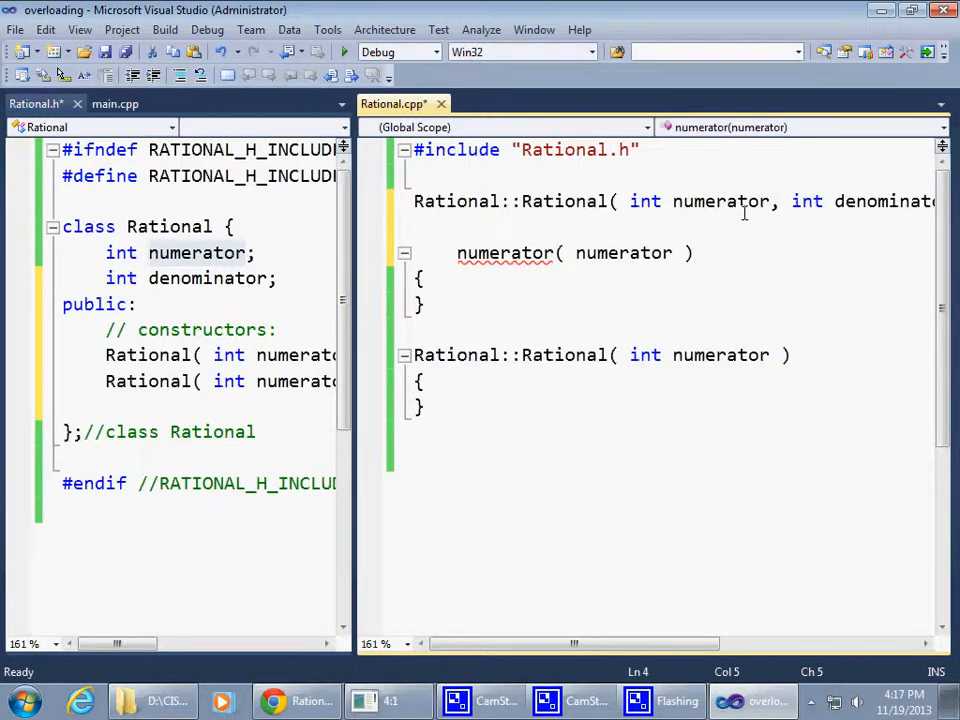
pyautogui.write(':')
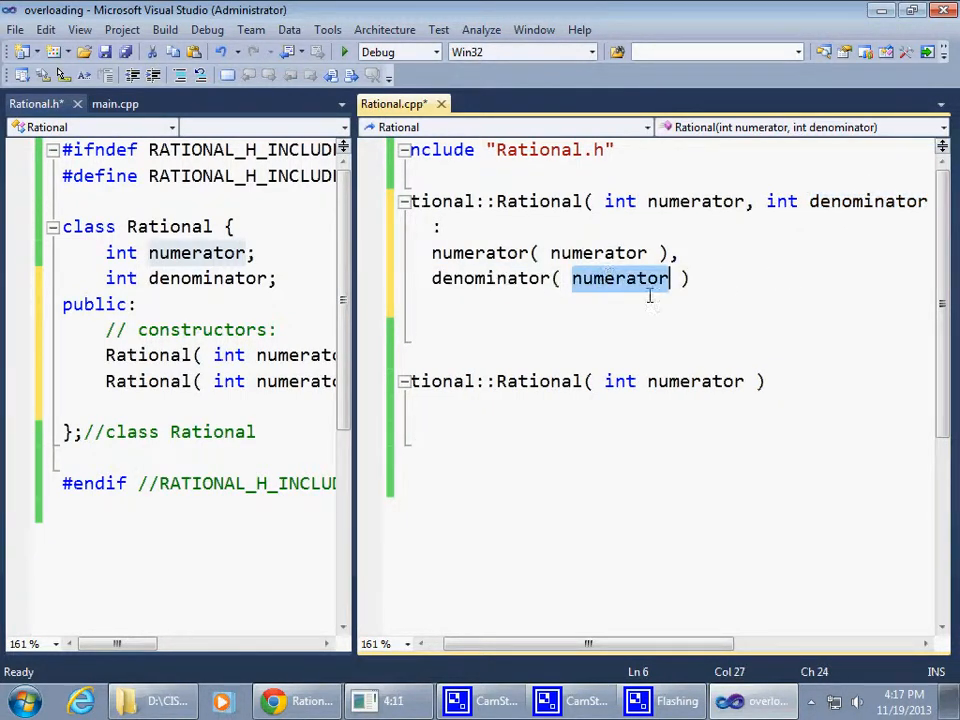
pyautogui.write('denominator')
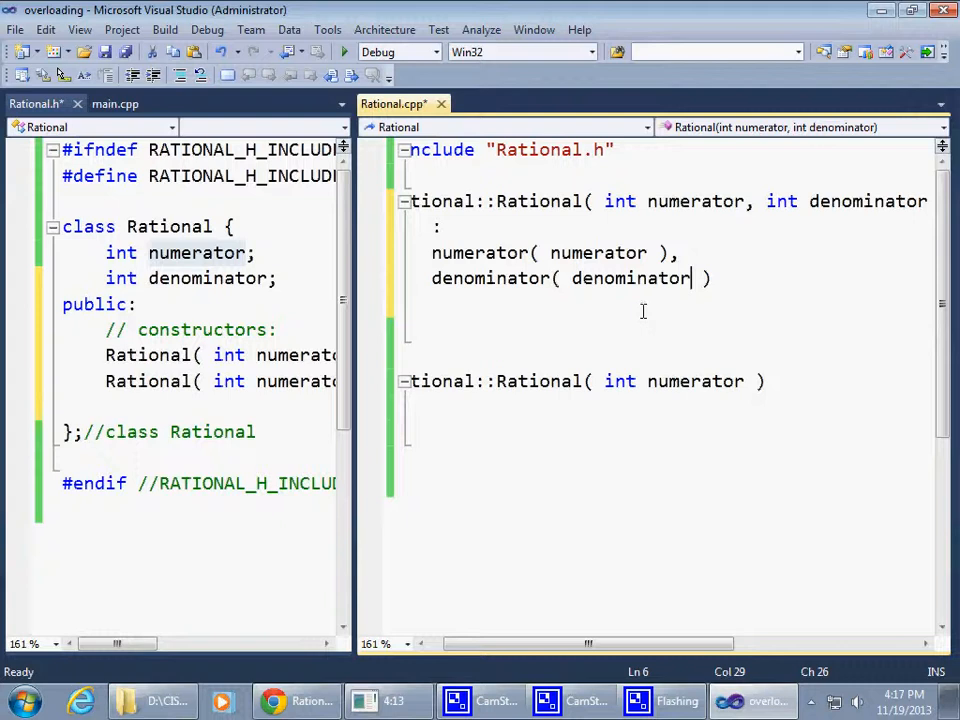
pyautogui.write('{')
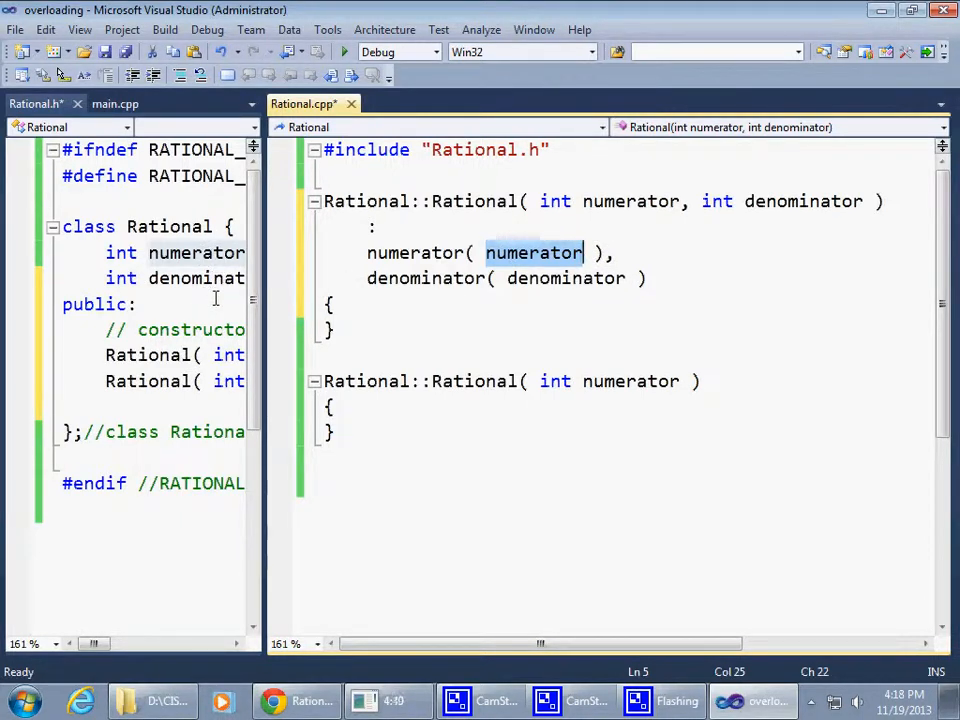
pyautogui.moveTo(487, 329)
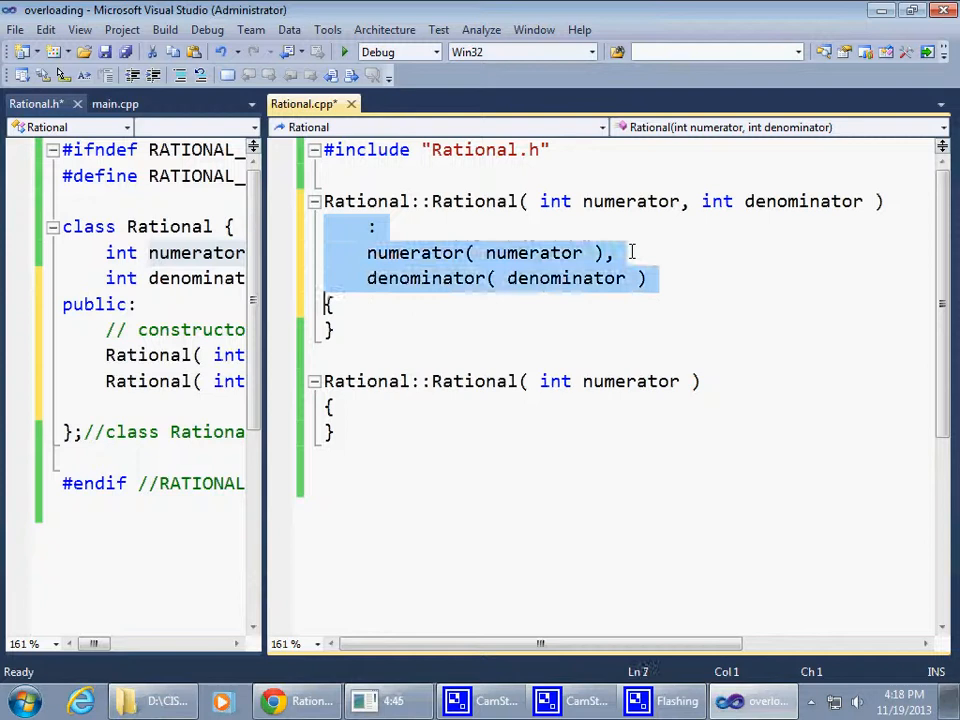
# Step: Paste the initializer list into the one-argument constructor with denominator set to 1
pyautogui.click(330, 407)
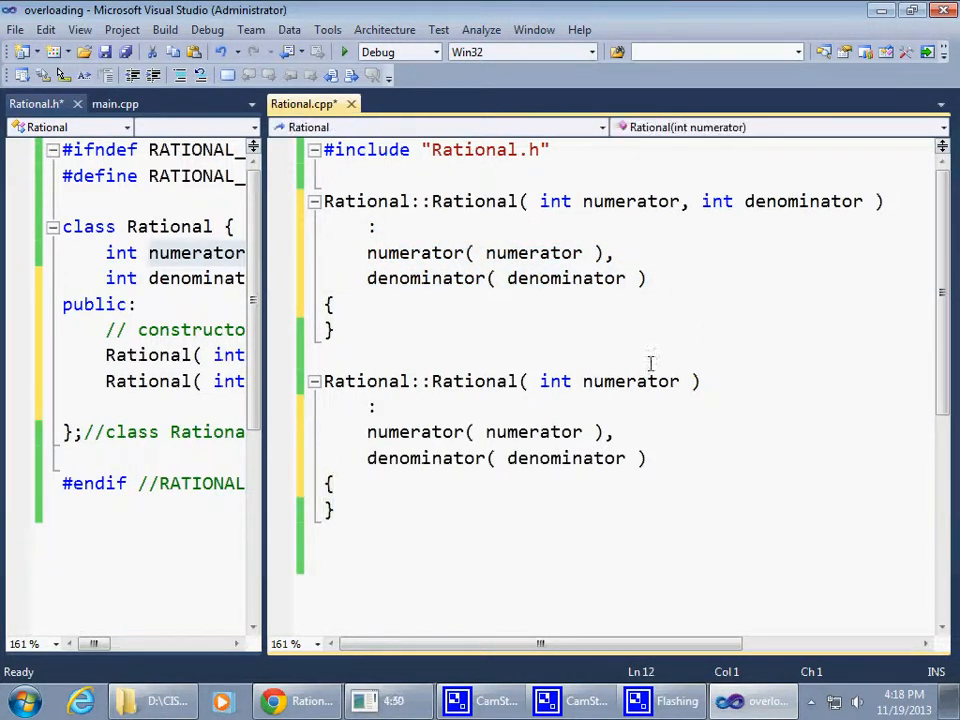
pyautogui.doubleClick(565, 458)
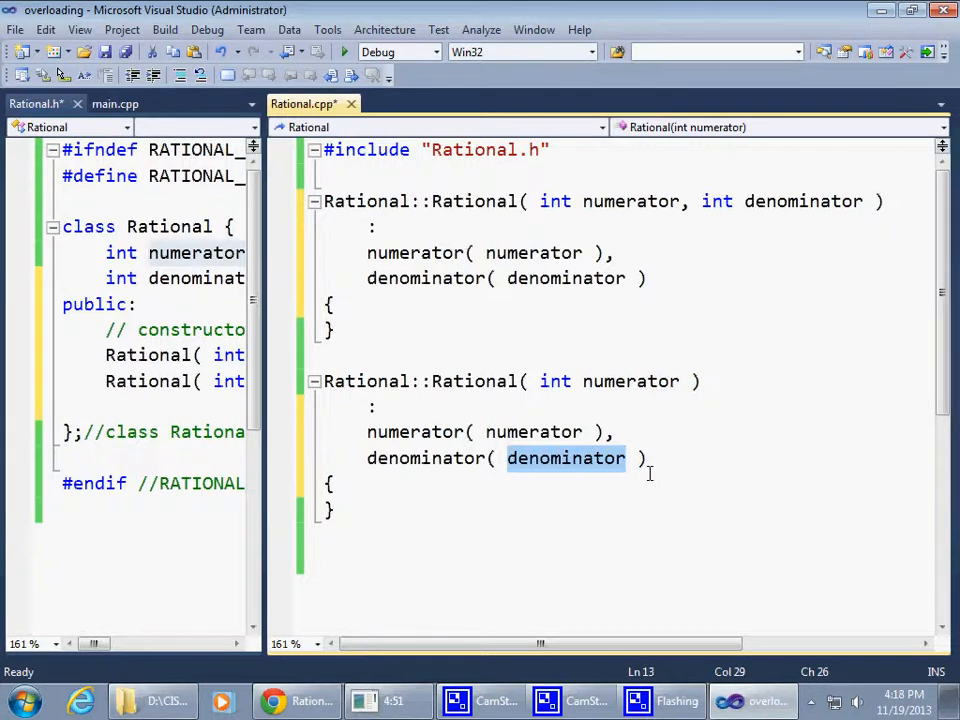
pyautogui.write('1')
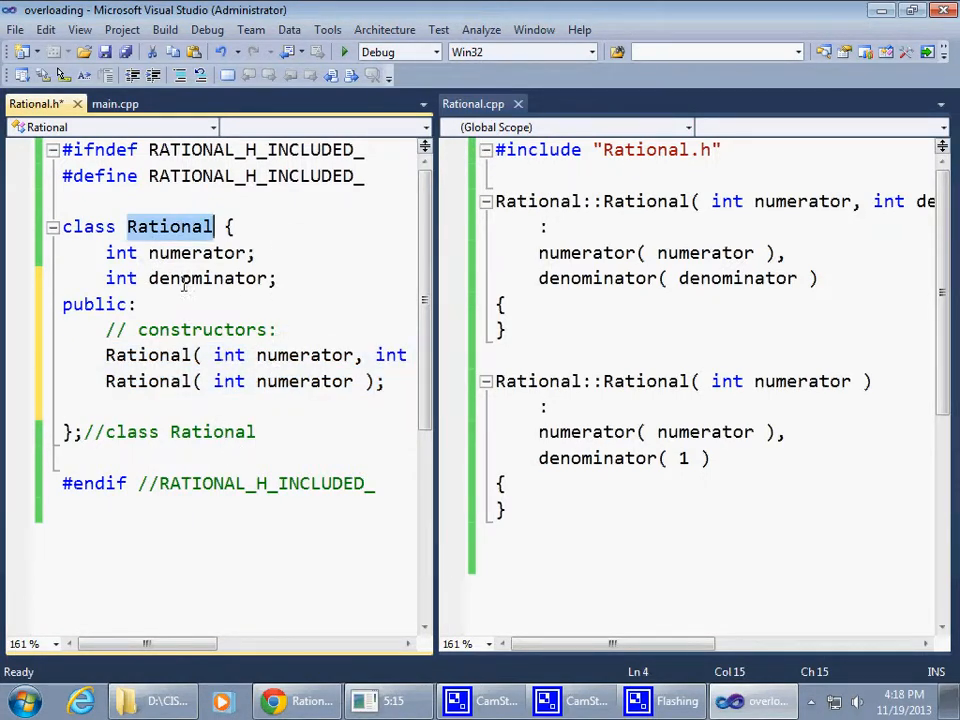
# Step: Mark the Rational class name in Rational.h and save both files
pyautogui.doubleClick(198, 252)
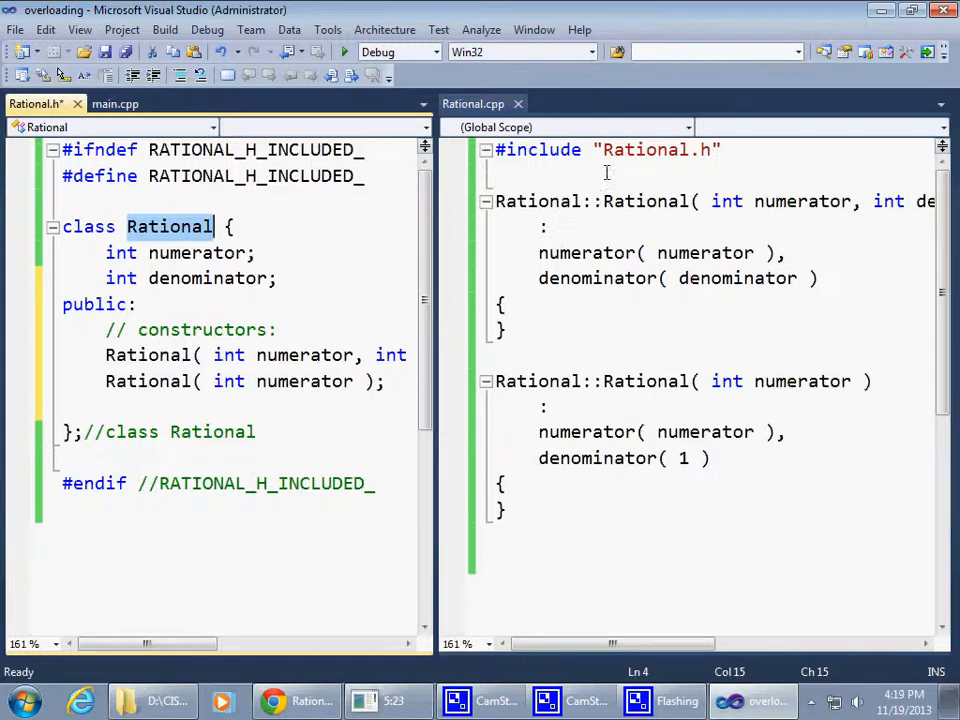
pyautogui.click(495, 200)
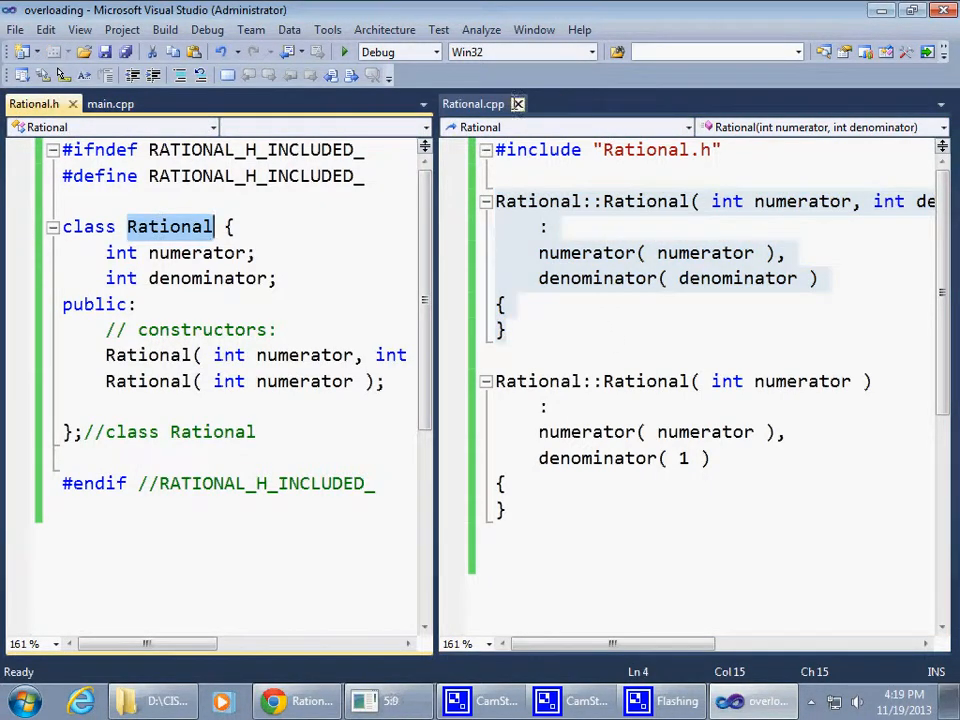
pyautogui.moveTo(472, 103)
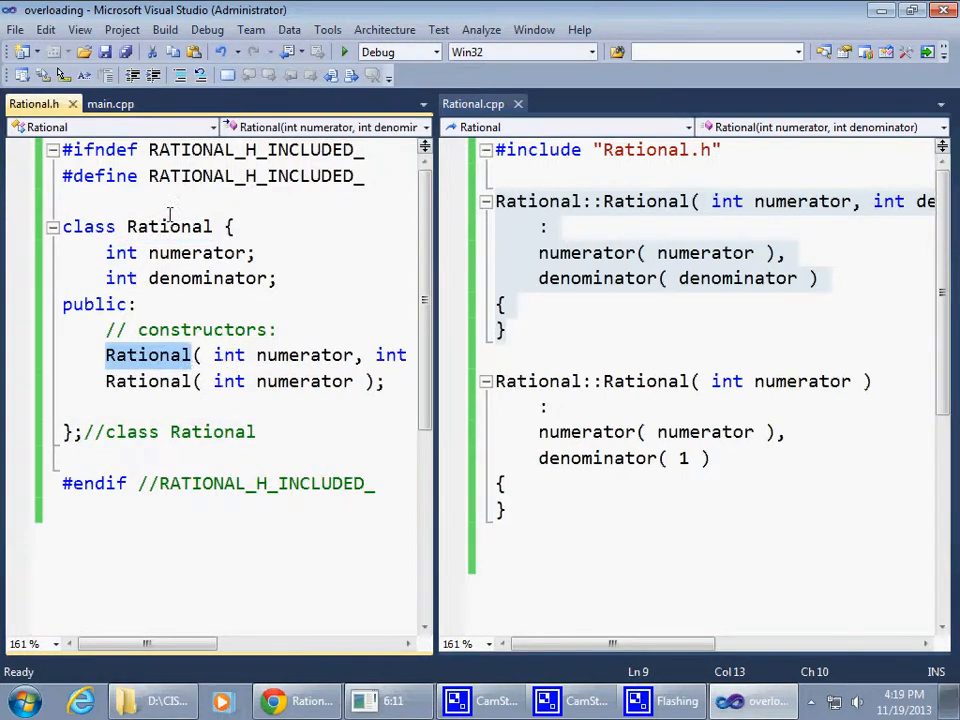
pyautogui.doubleClick(168, 226)
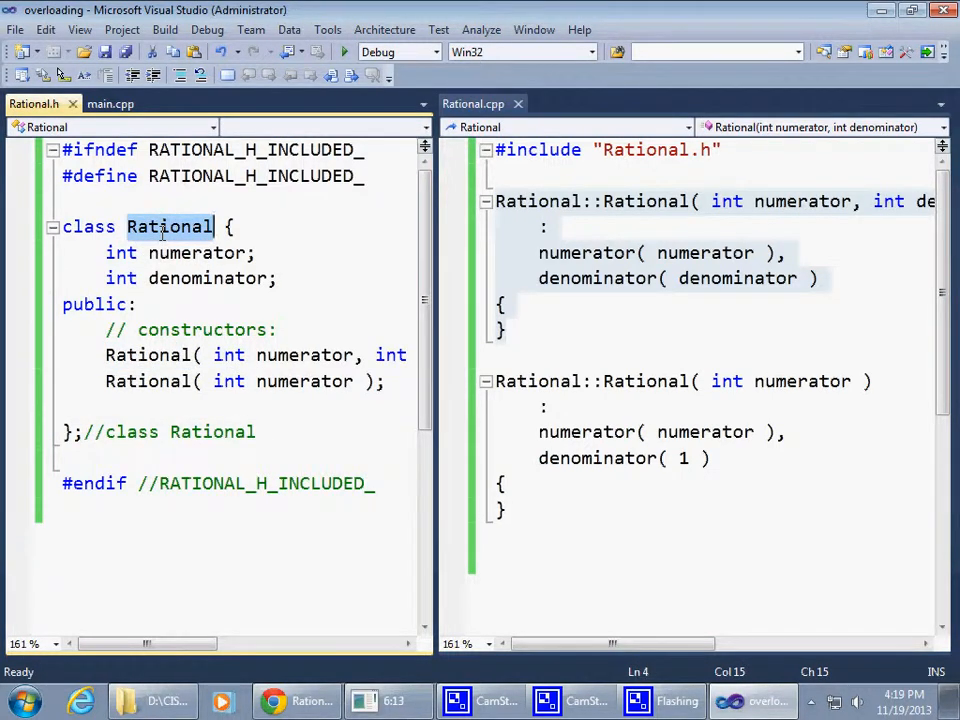
pyautogui.moveTo(290, 378)
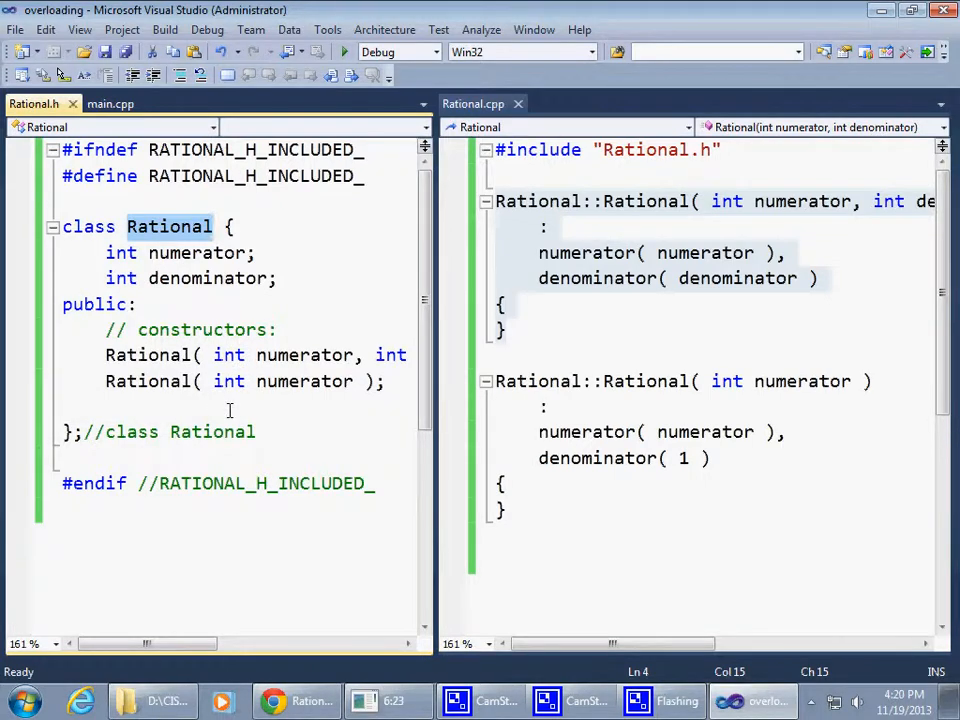
pyautogui.moveTo(270, 410)
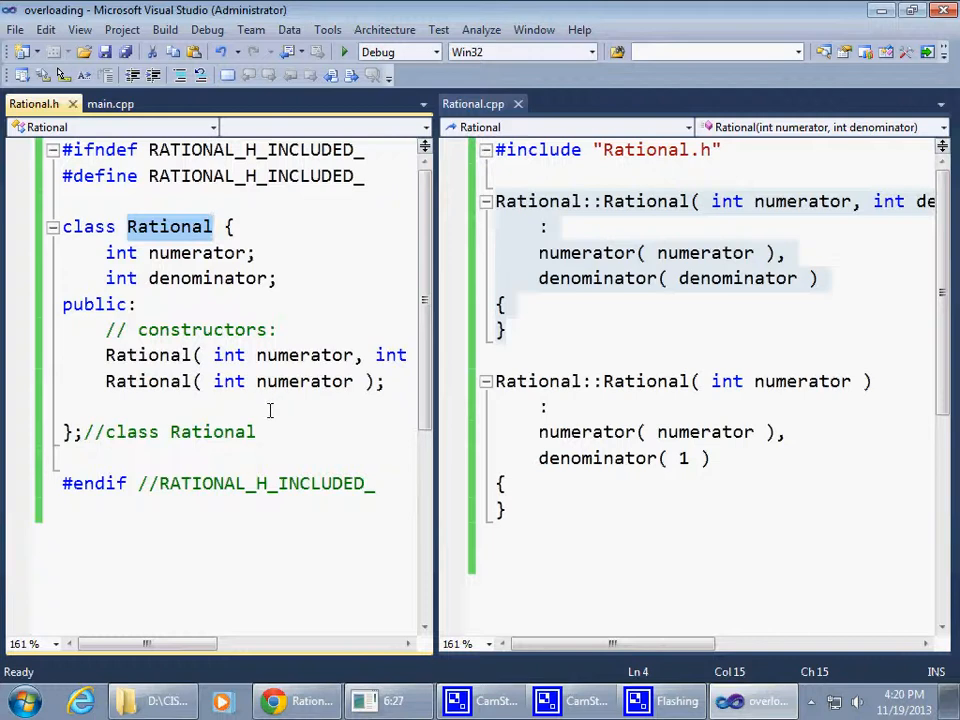
pyautogui.doubleClick(170, 226)
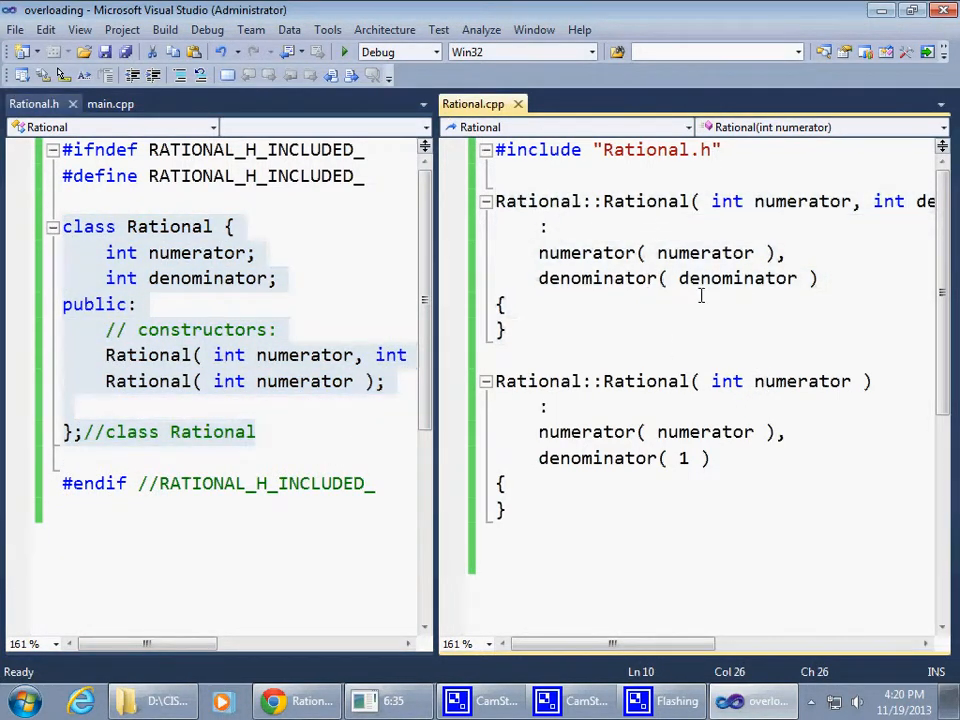
pyautogui.moveTo(721, 320)
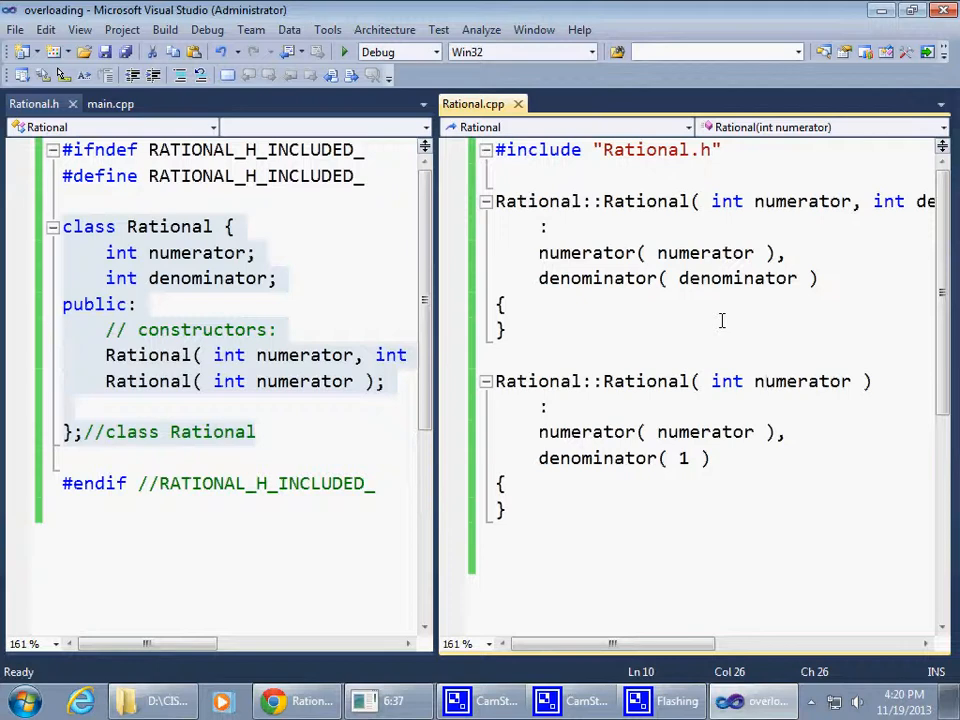
pyautogui.click(760, 381)
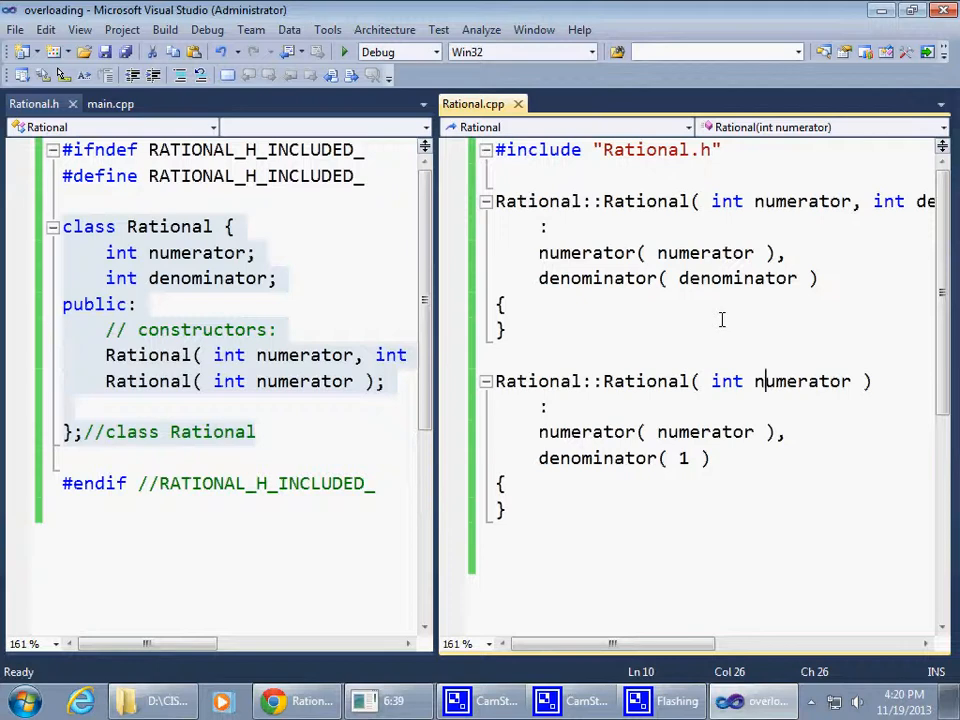
pyautogui.moveTo(713, 328)
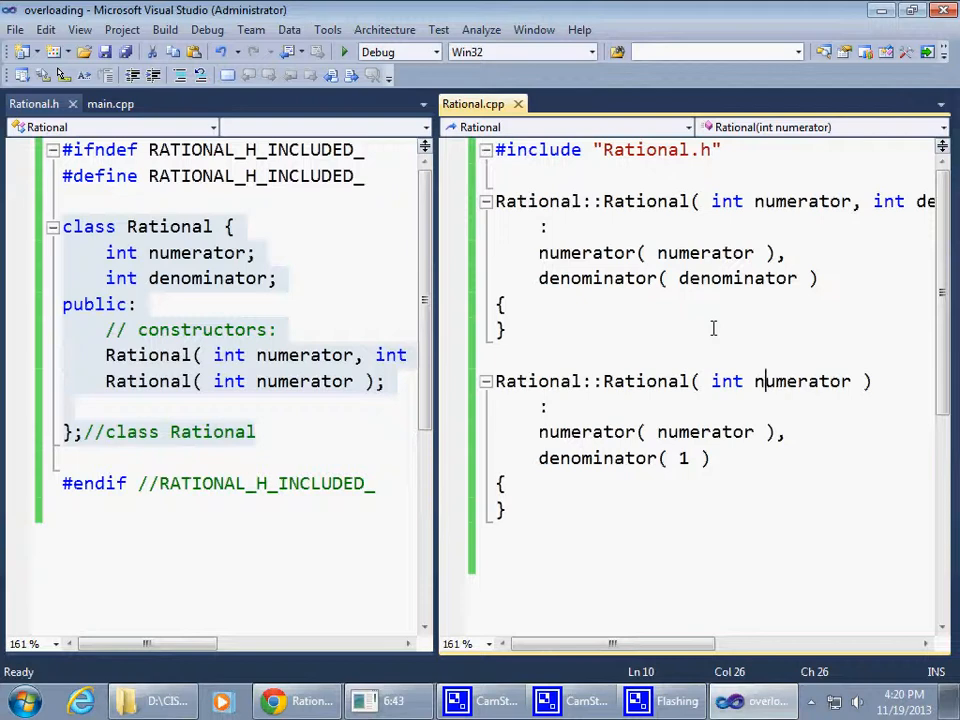
pyautogui.moveTo(767, 432)
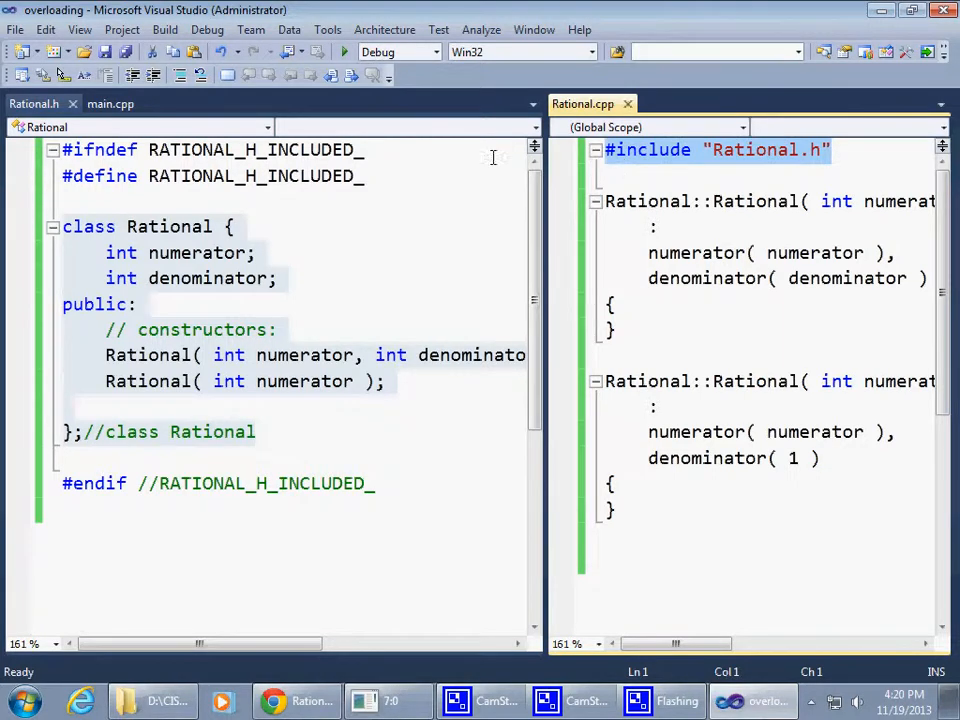
# Step: Add #include "Rational.h" to main.cpp below the existing includes
pyautogui.click(110, 103)
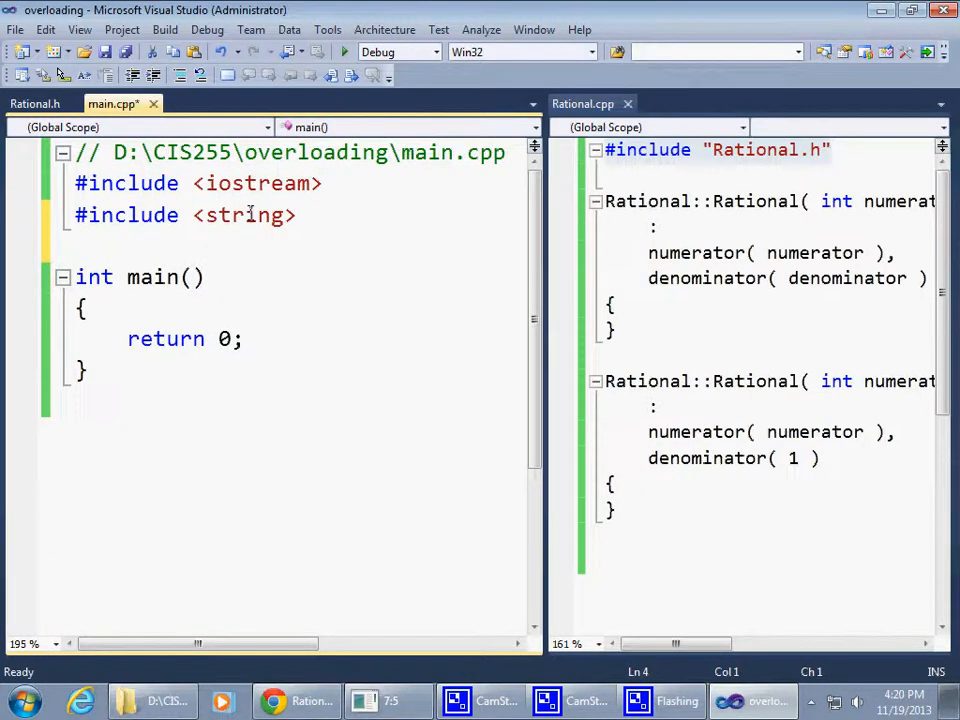
pyautogui.write('#include "Rational.h"')
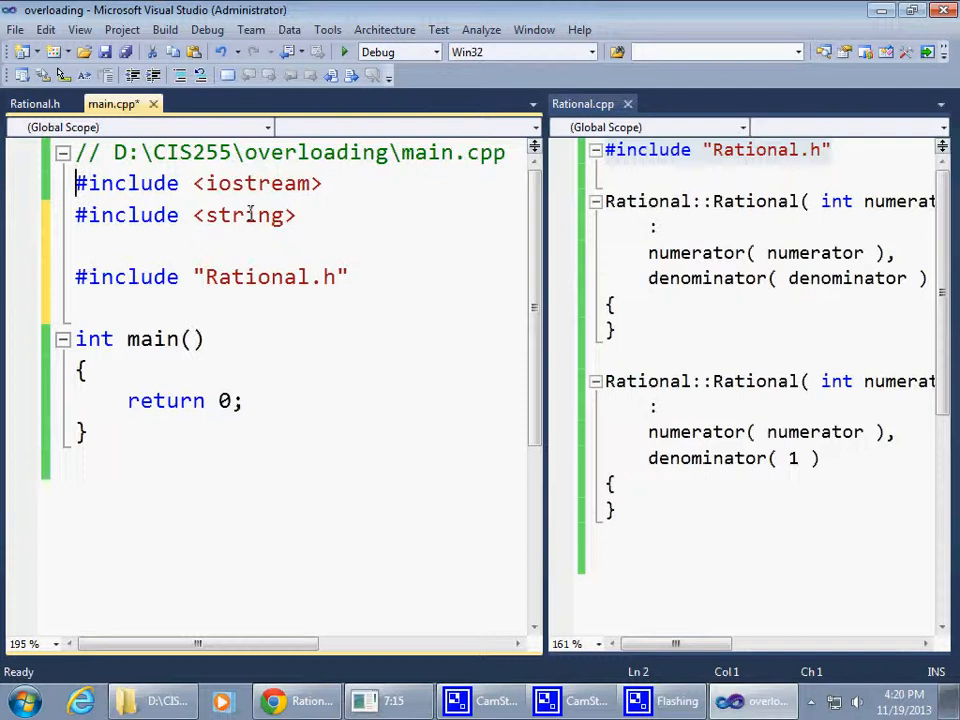
pyautogui.moveTo(76, 183); pyautogui.dragTo(296, 215)
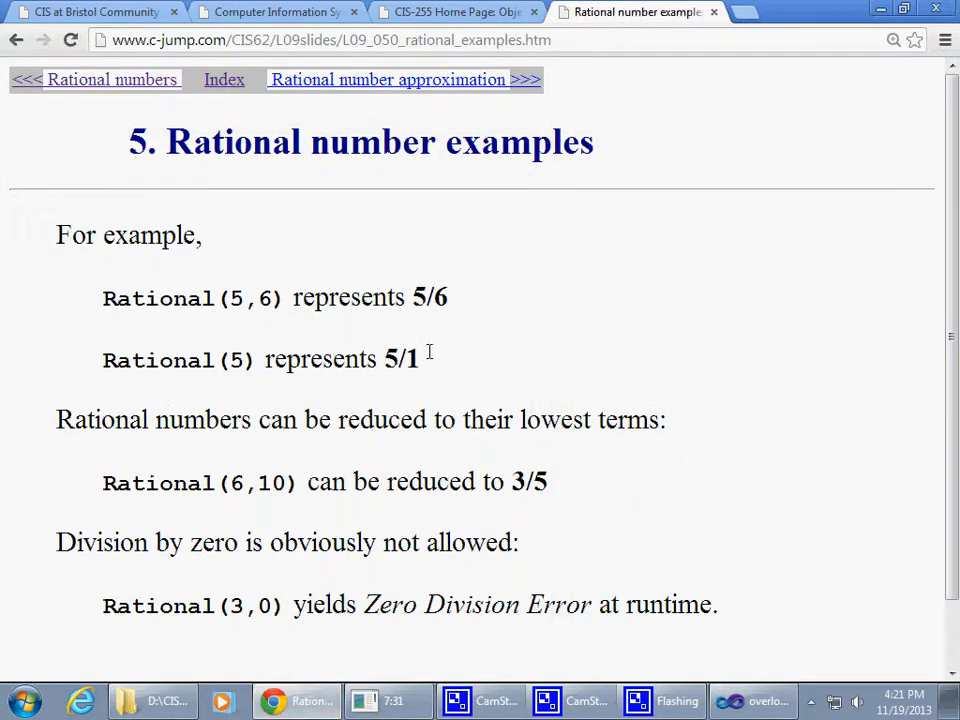
pyautogui.scroll(-3)
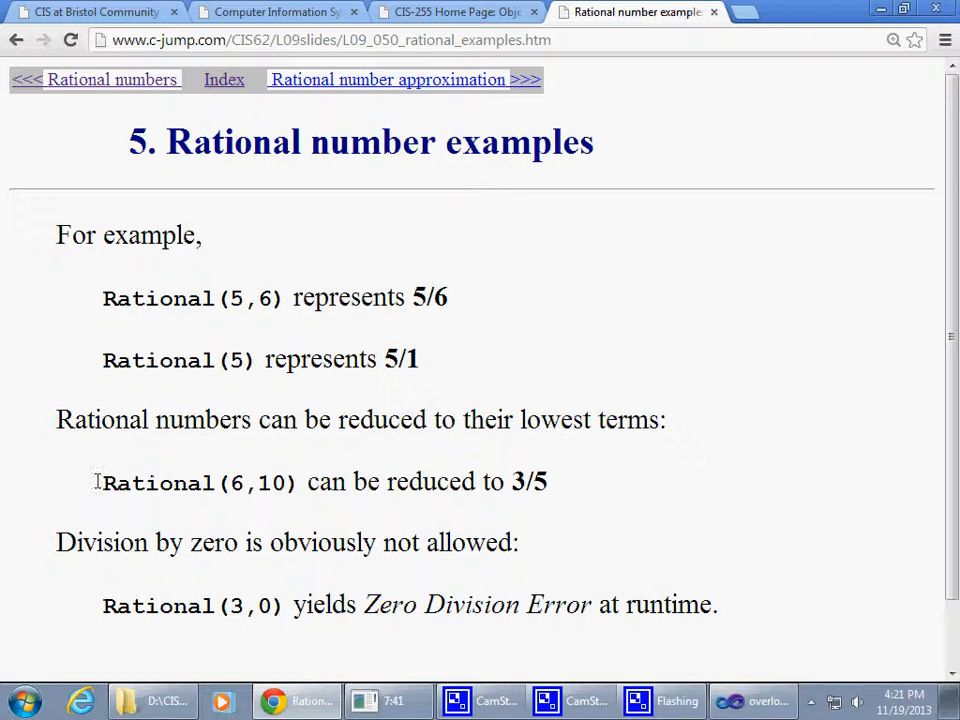
pyautogui.moveTo(95, 481); pyautogui.dragTo(560, 481)
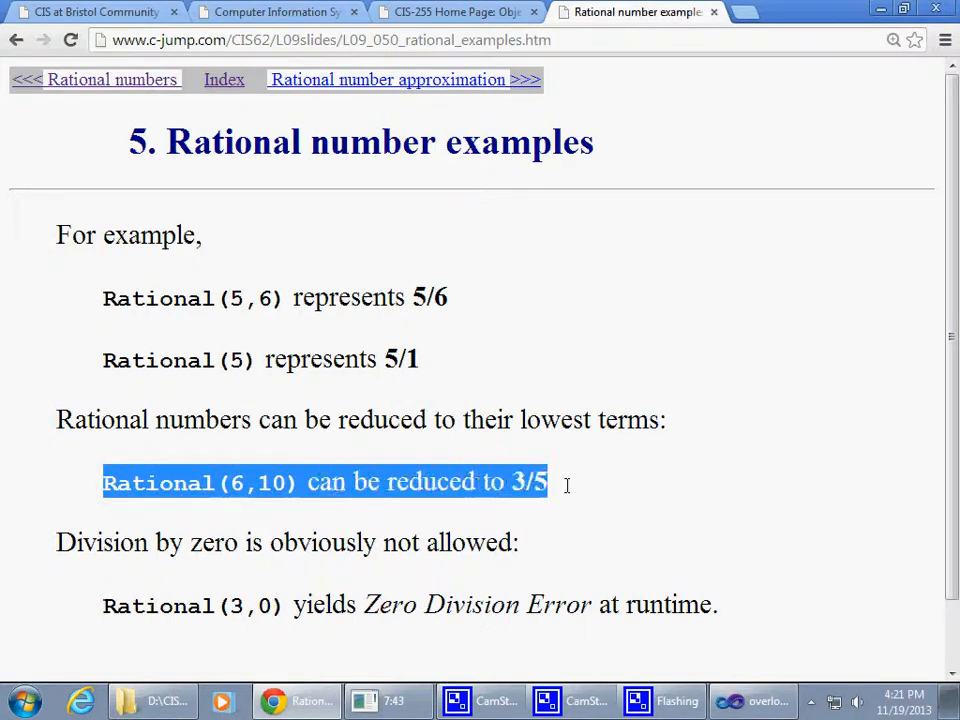
pyautogui.click(556, 483)
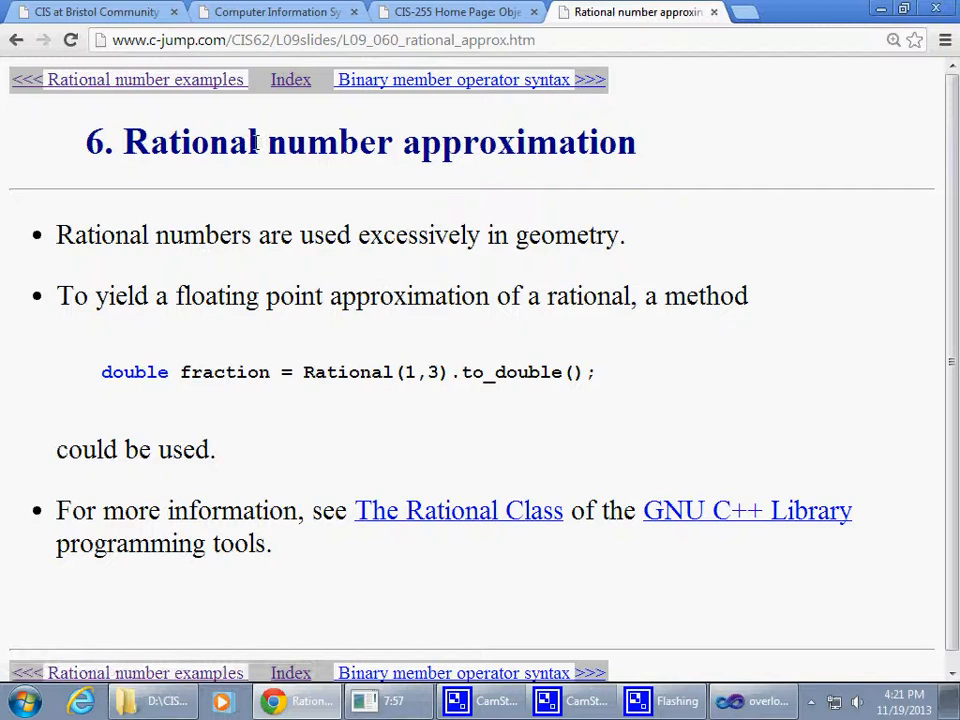
# Step: Highlight 'approximation', 'floating point approximation' and the to_double call on the approximation slide
pyautogui.doubleClick(518, 142)
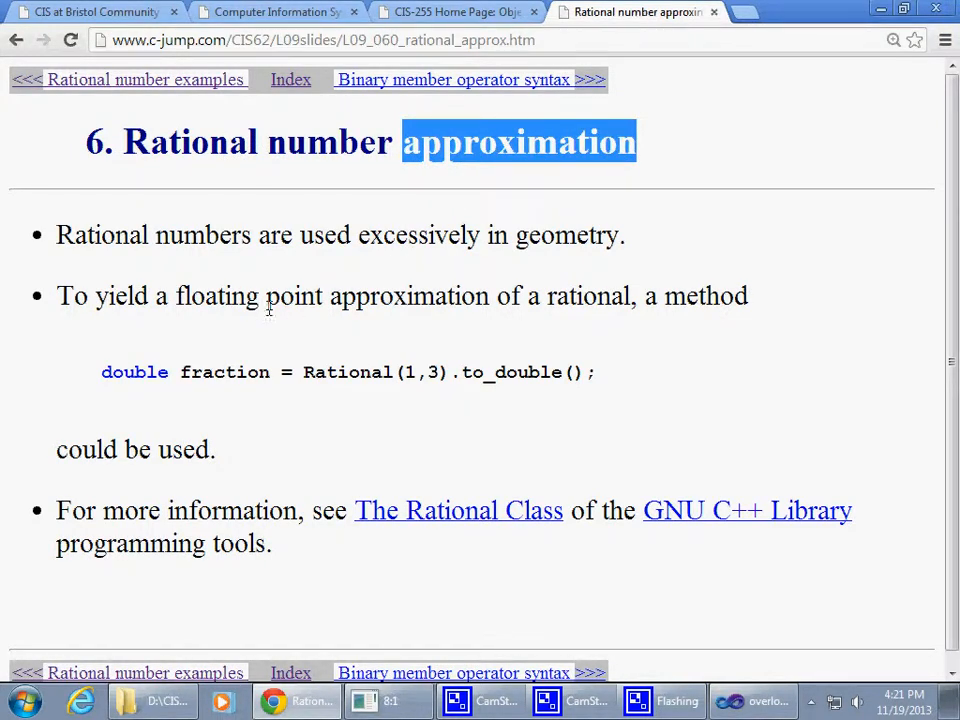
pyautogui.moveTo(211, 248)
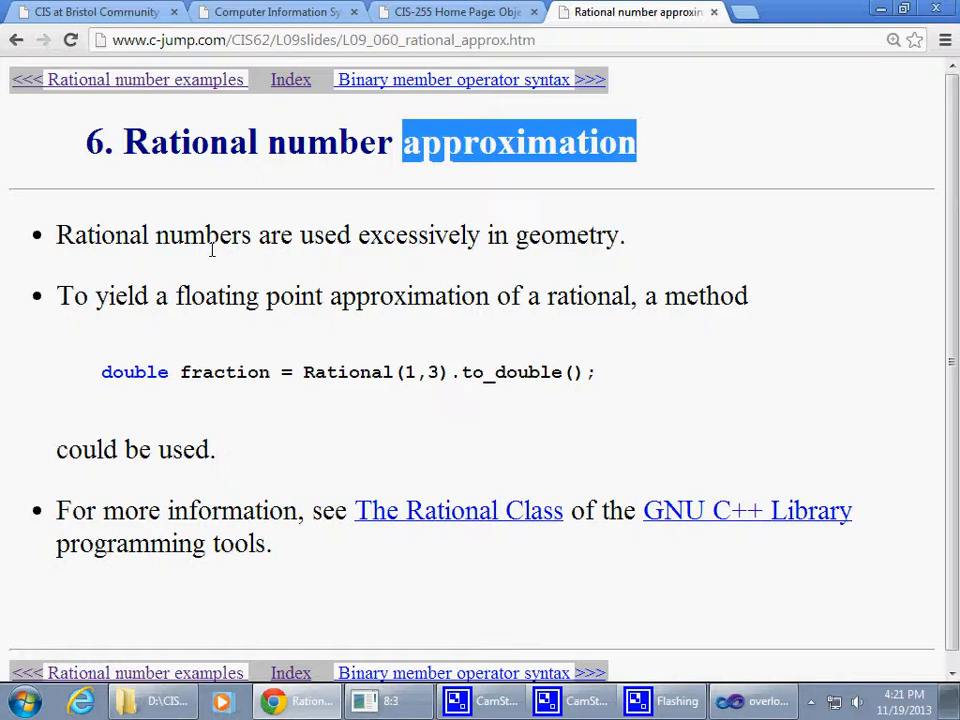
pyautogui.moveTo(504, 255)
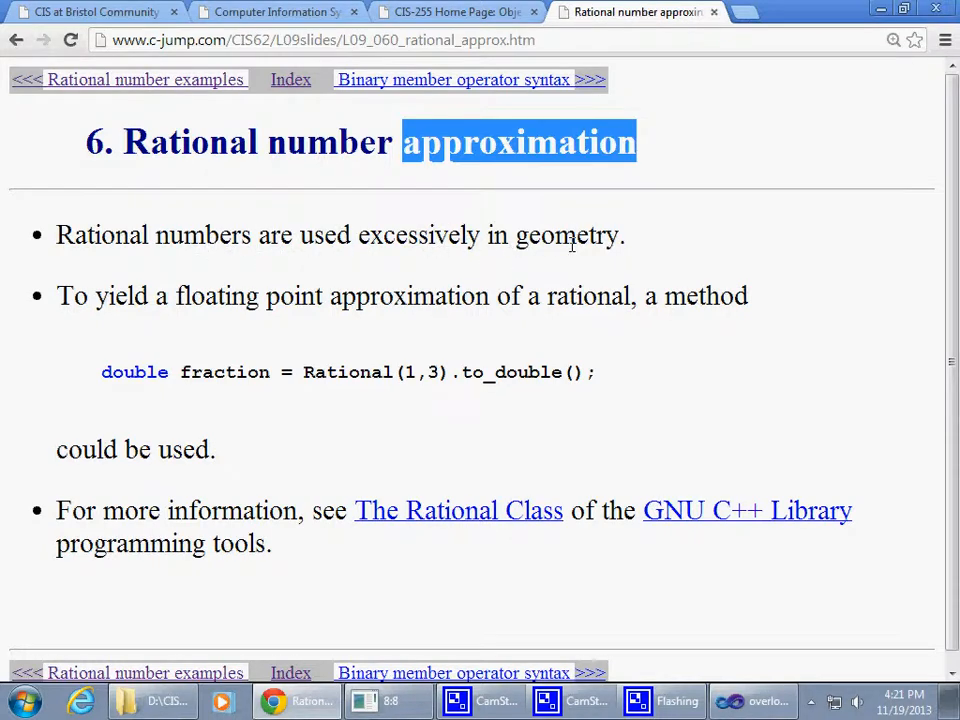
pyautogui.moveTo(518, 270)
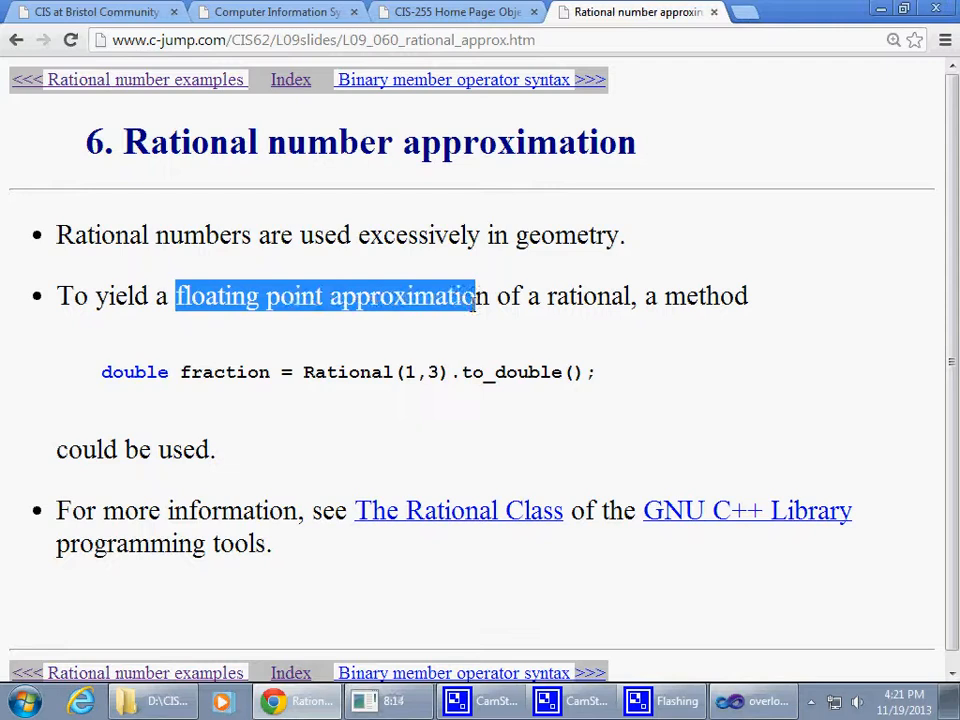
pyautogui.moveTo(477, 296); pyautogui.dragTo(748, 296)
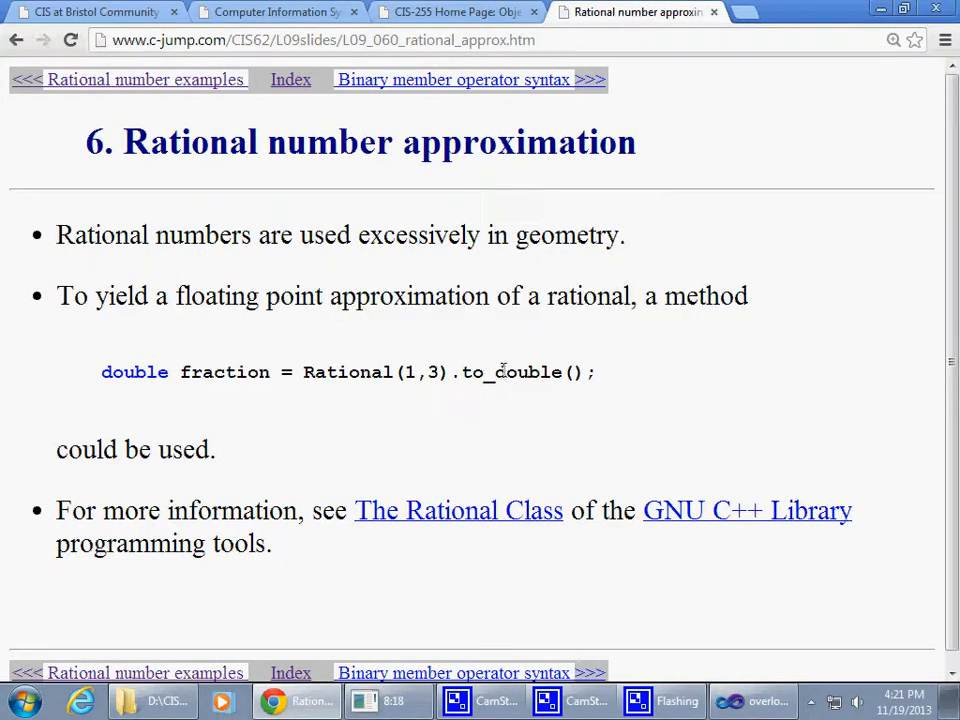
pyautogui.doubleClick(511, 372)
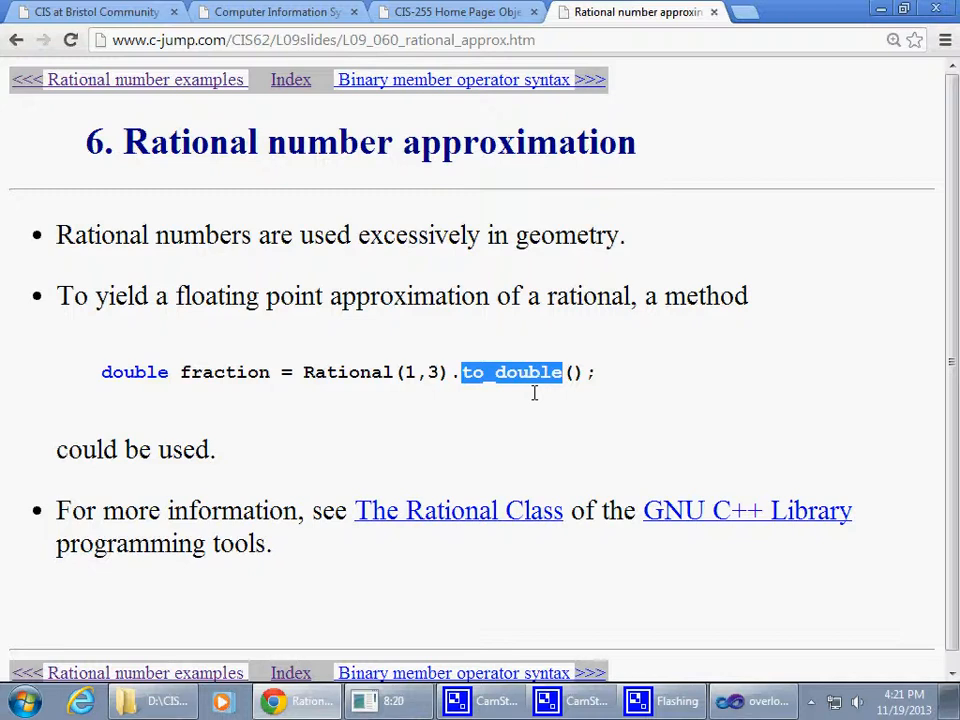
pyautogui.moveTo(540, 428)
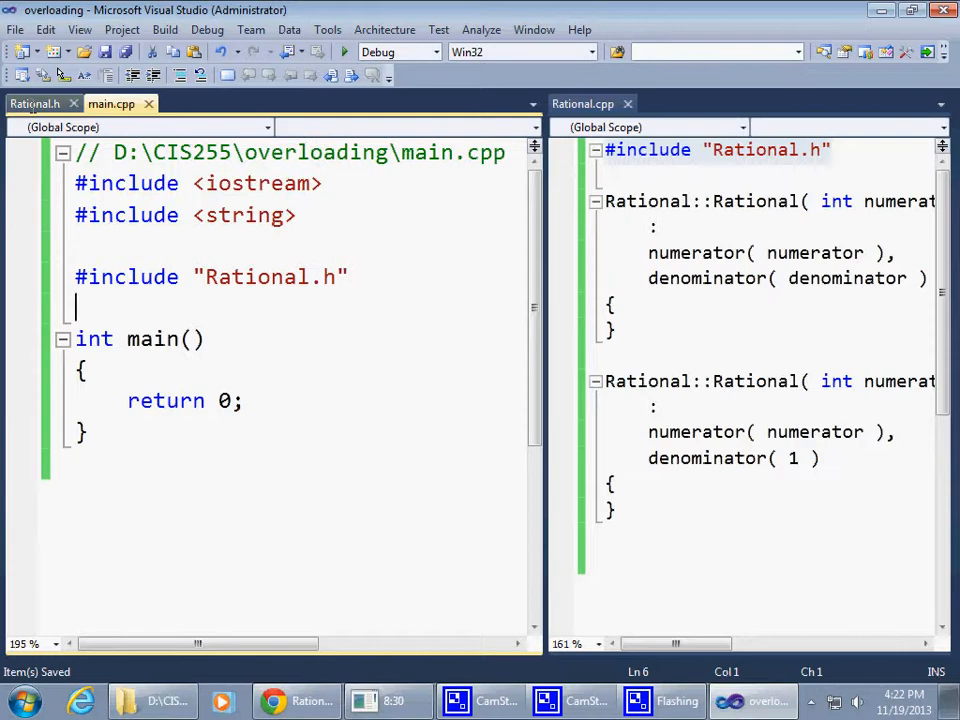
# Step: Add '// operations:' and 'double to_double() const;' below the constructors in Rational.h
pyautogui.click(34, 103)
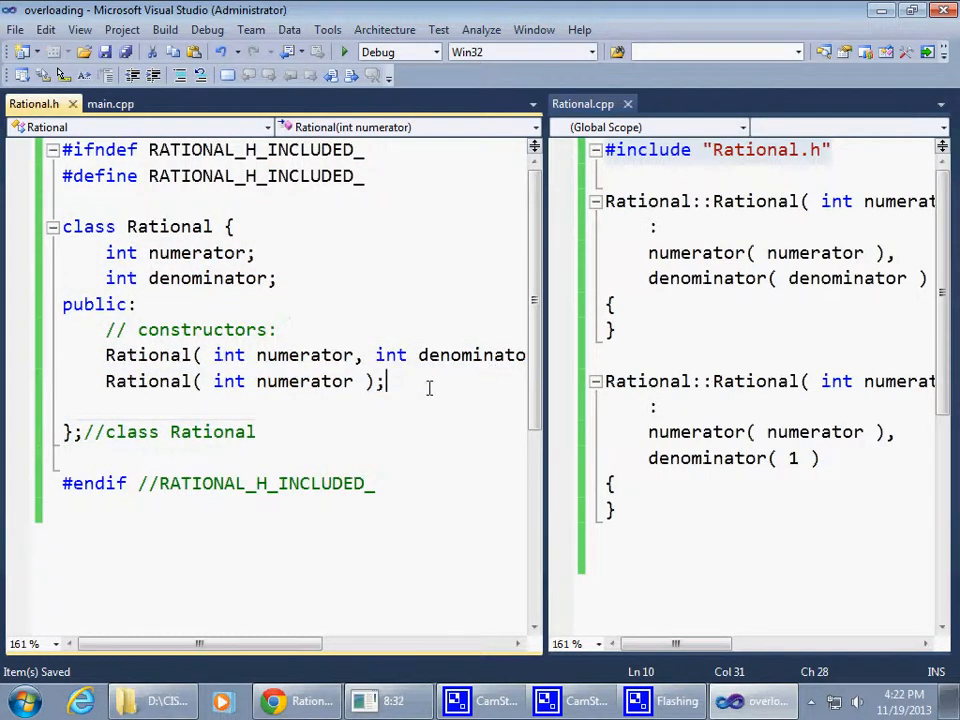
pyautogui.write('//')
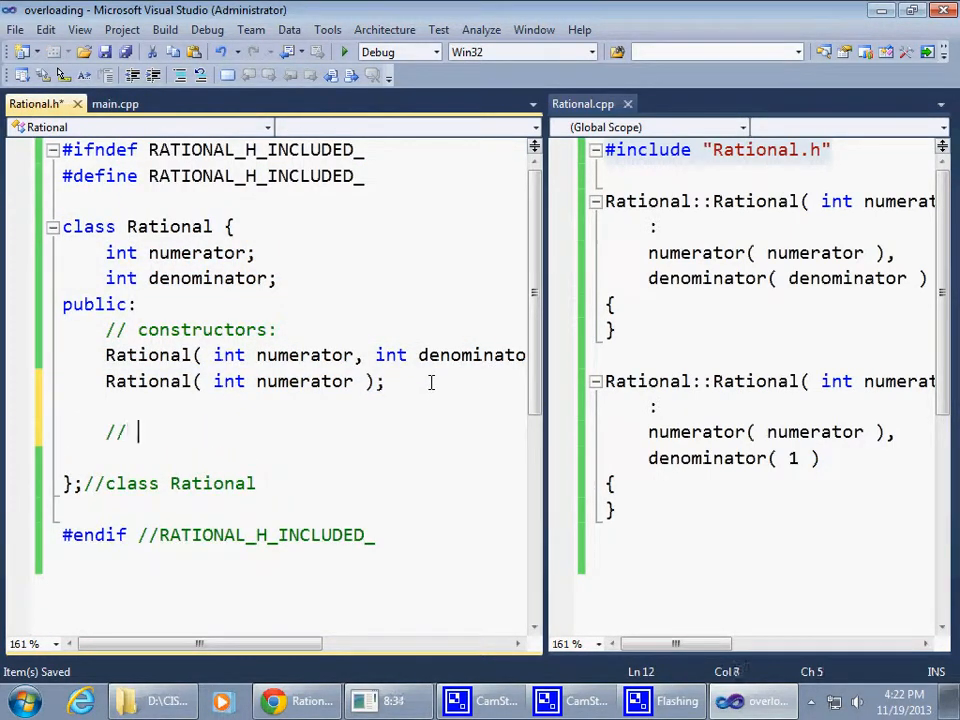
pyautogui.write('operations:')
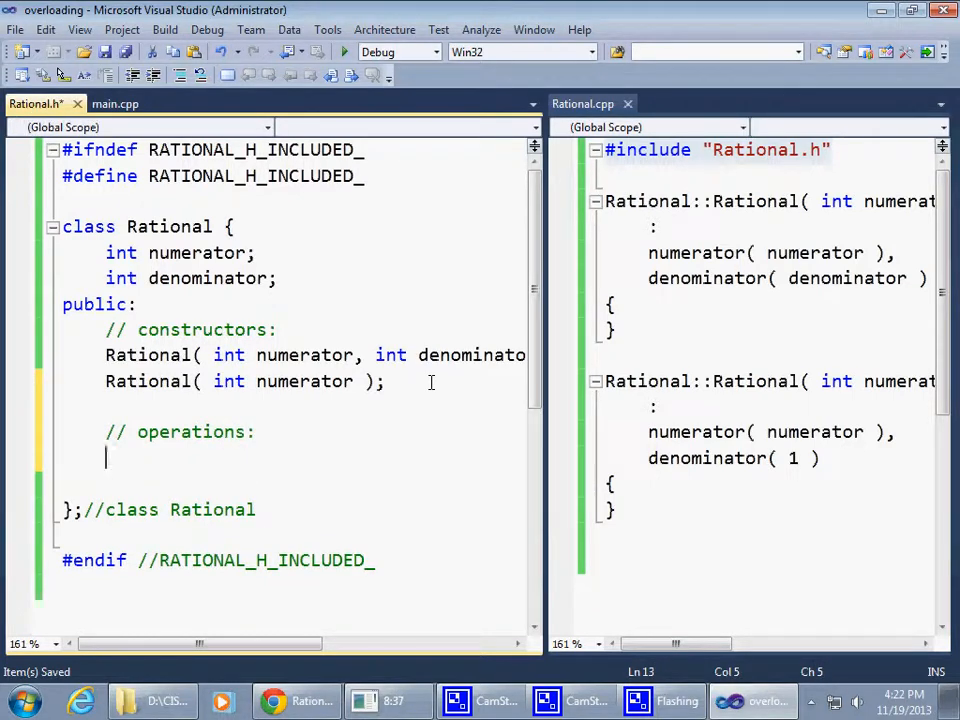
pyautogui.write('double')
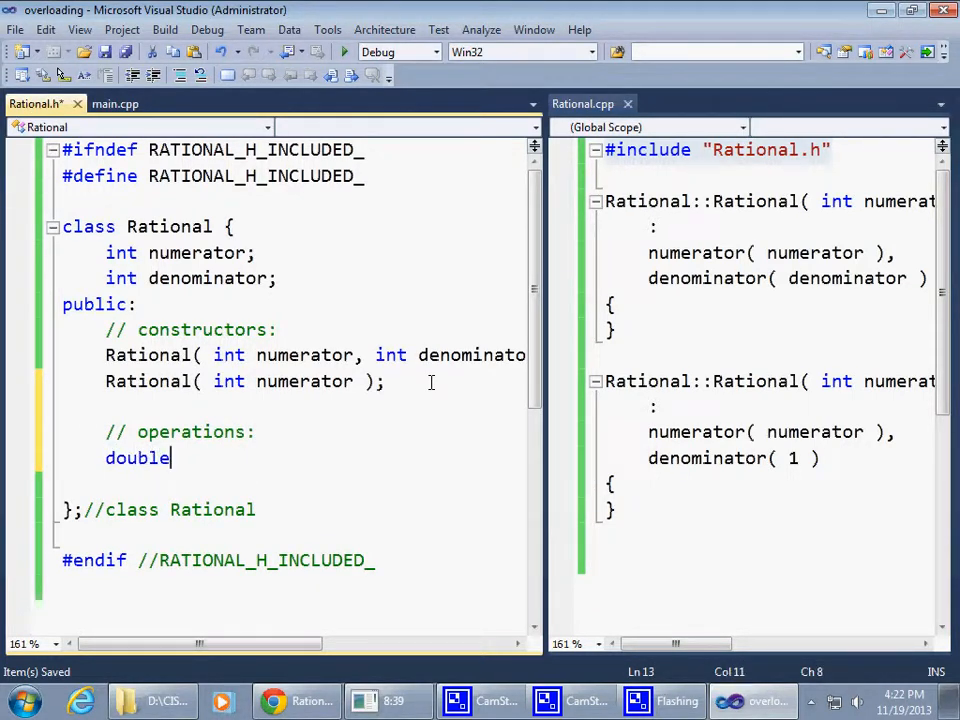
pyautogui.write('t')
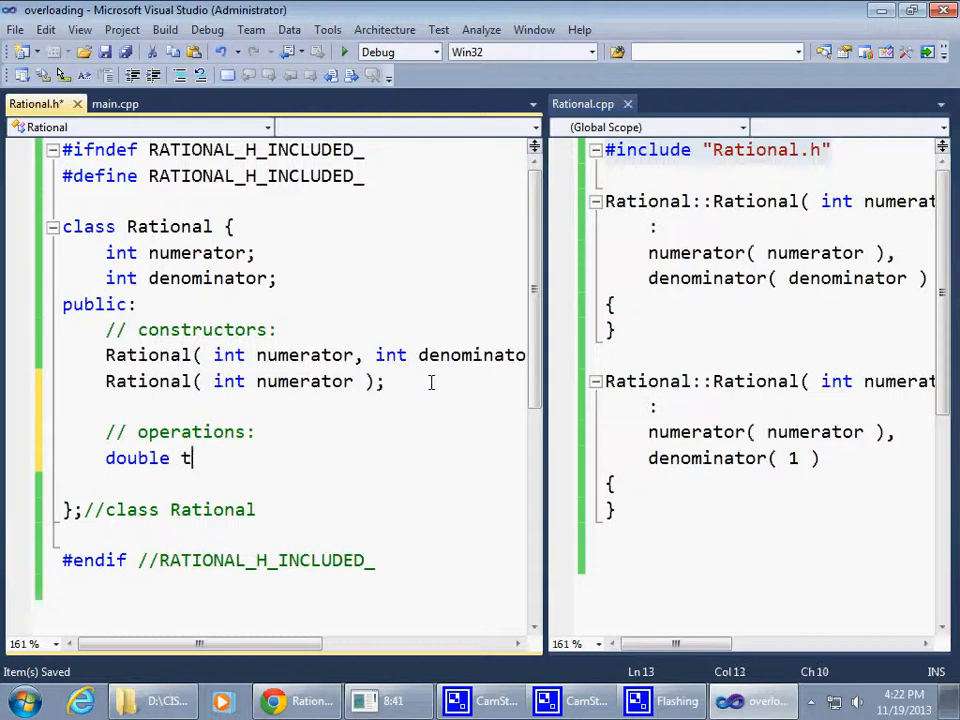
pyautogui.write('o')
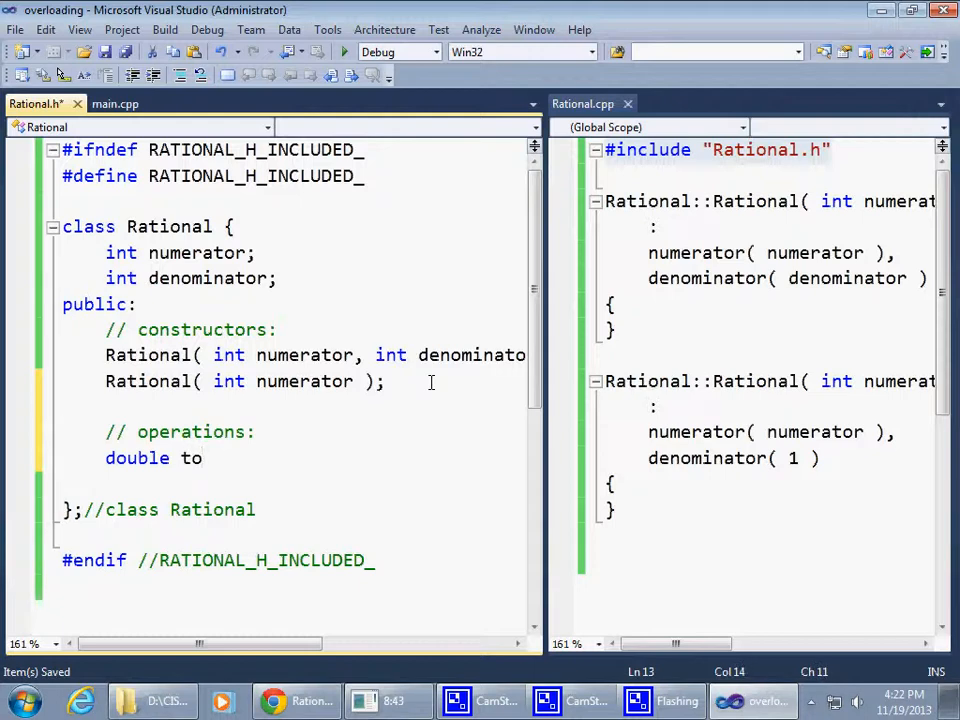
pyautogui.write('_double(')
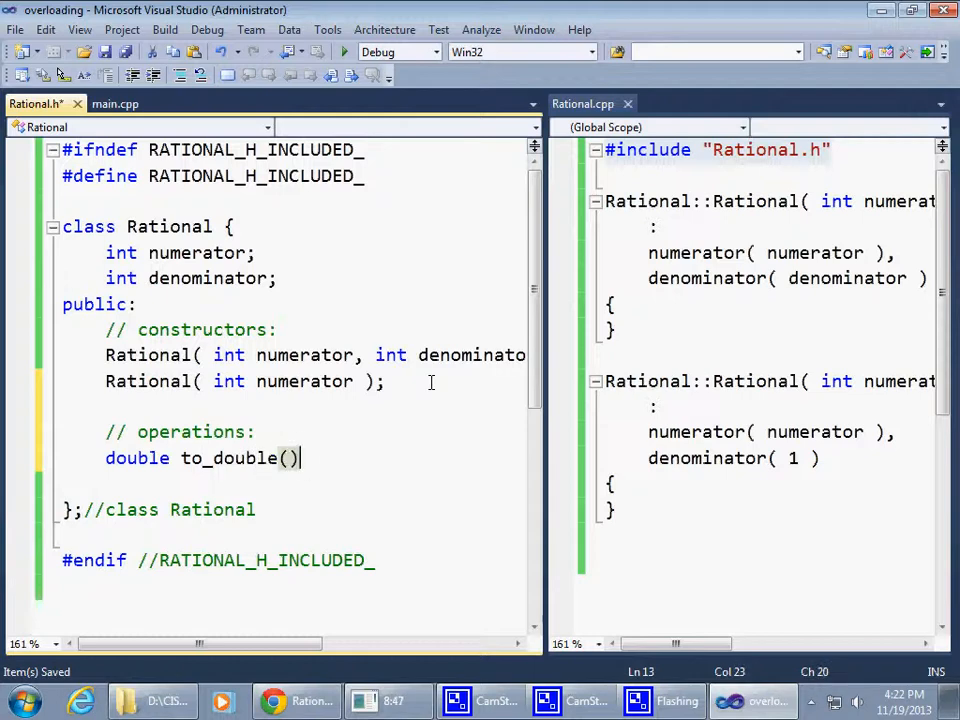
pyautogui.write('const')
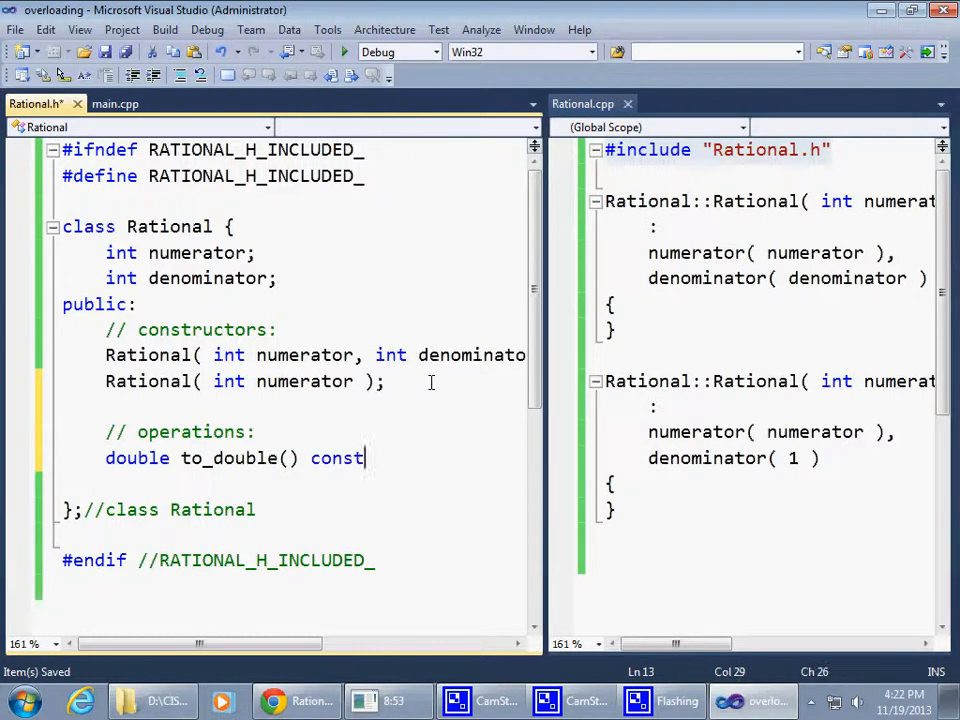
pyautogui.write(';')
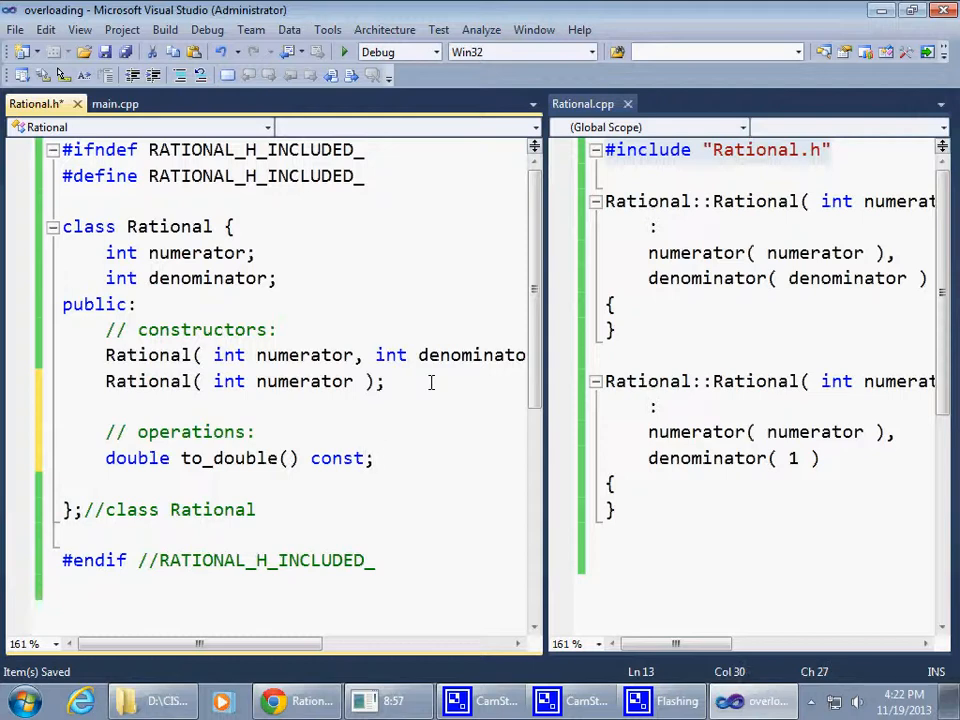
# Step: Define 'double Rational::to_double() const' with an empty body at the end of Rational.cpp
pyautogui.doubleClick(230, 457)
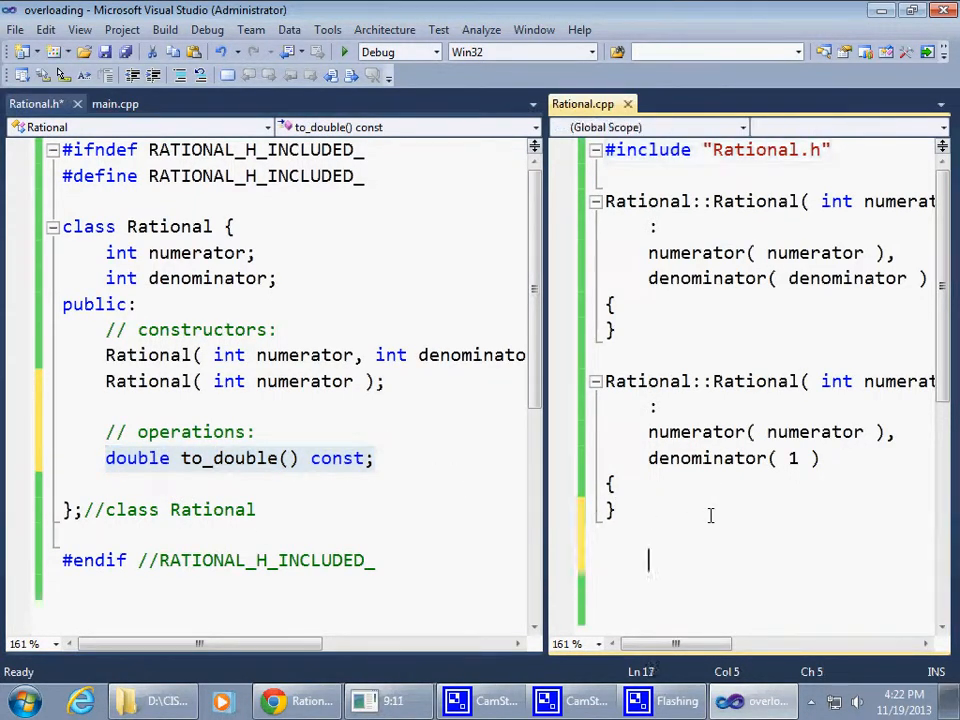
pyautogui.write('double to_double() const;')
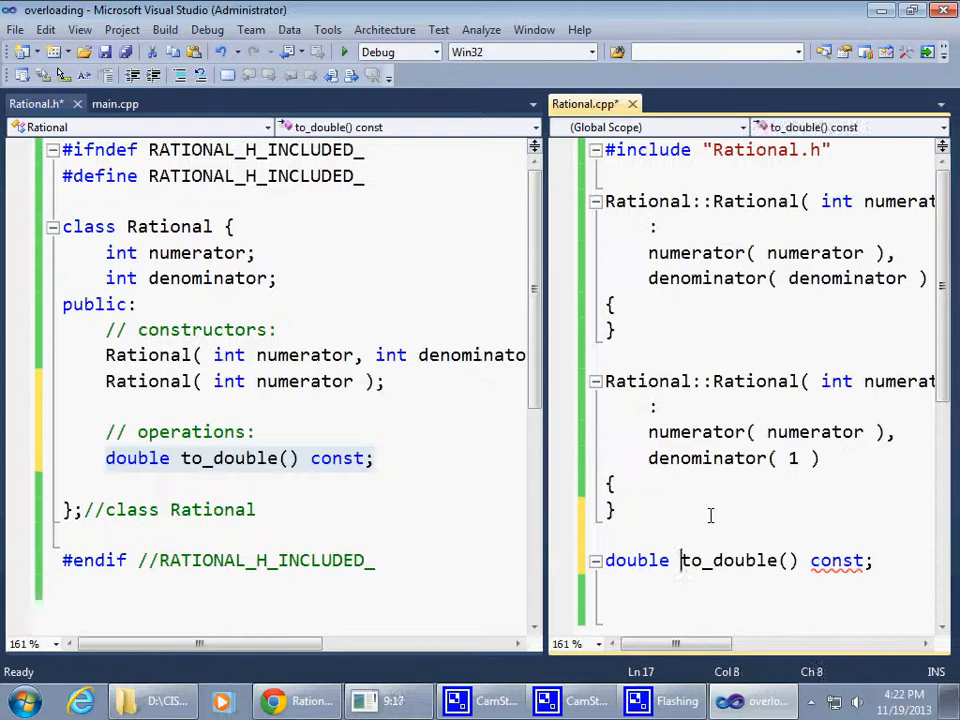
pyautogui.write('Rational::')
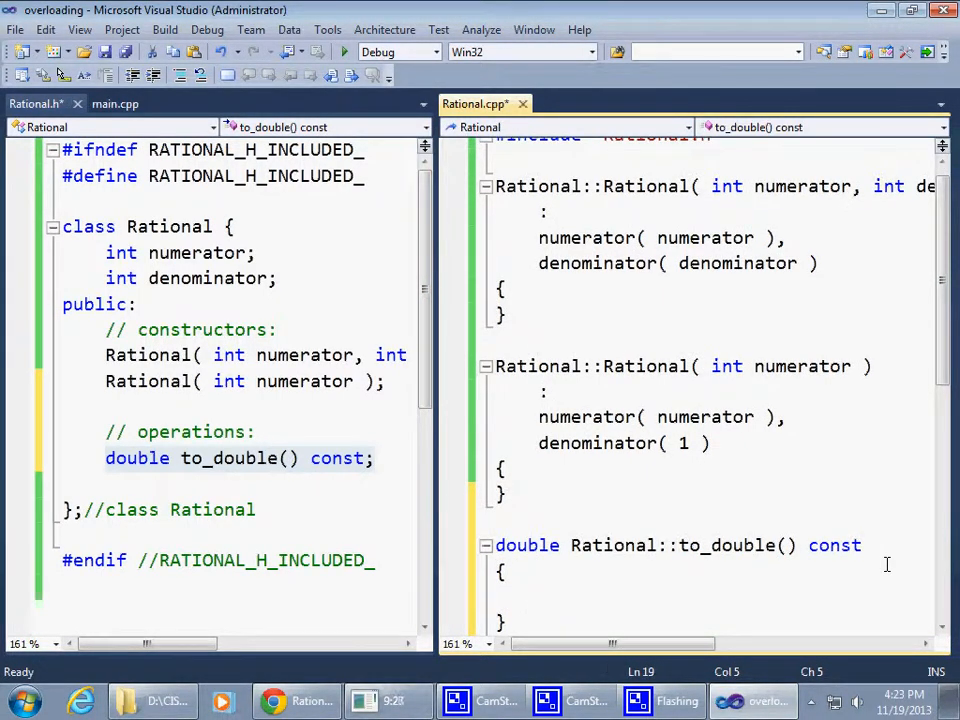
pyautogui.write('return')
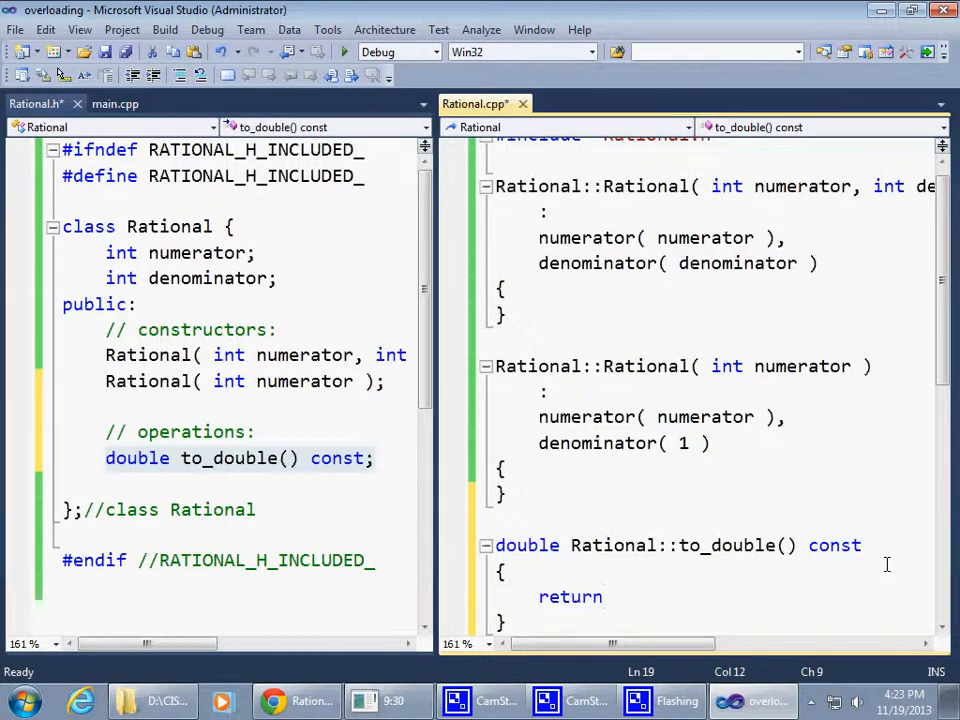
pyautogui.doubleClick(197, 252)
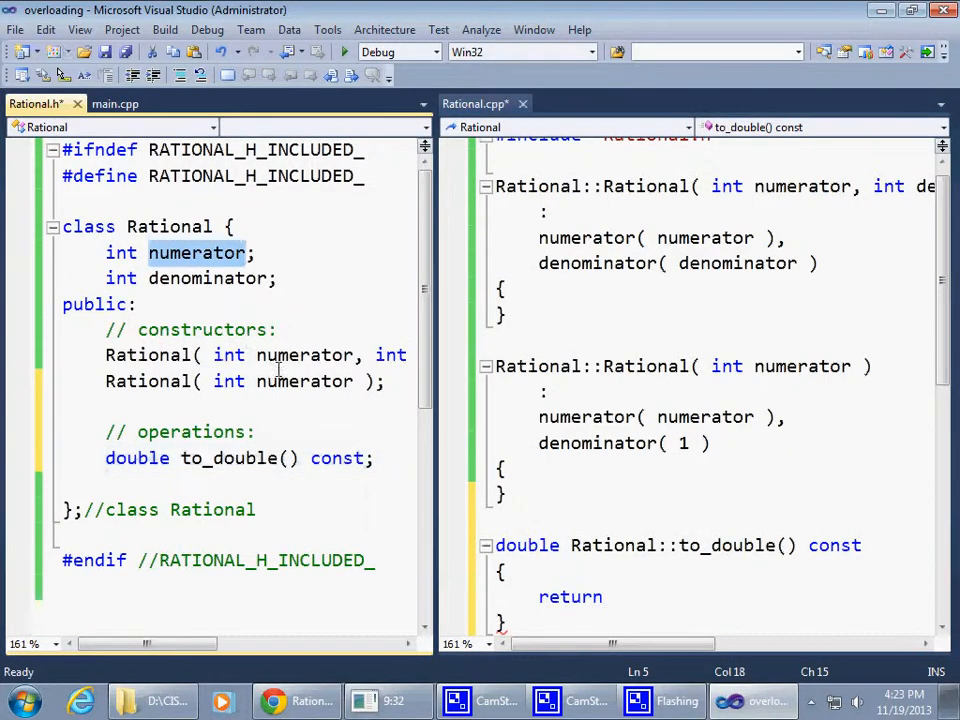
pyautogui.write('numerator / denominator;')
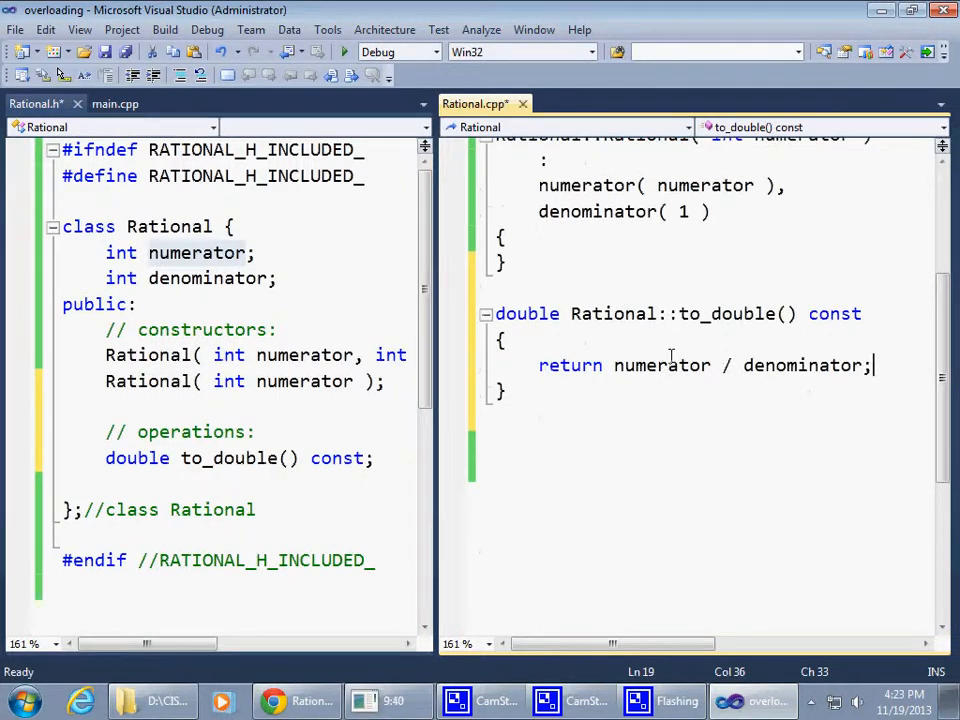
pyautogui.doubleClick(660, 365)
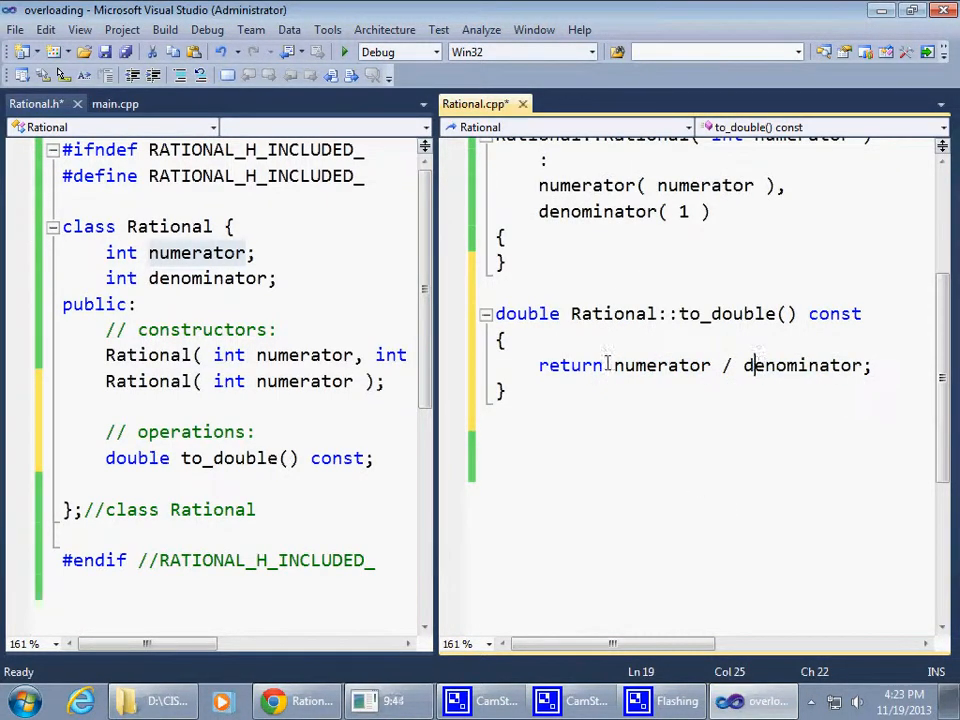
pyautogui.moveTo(615, 365); pyautogui.dragTo(862, 365)
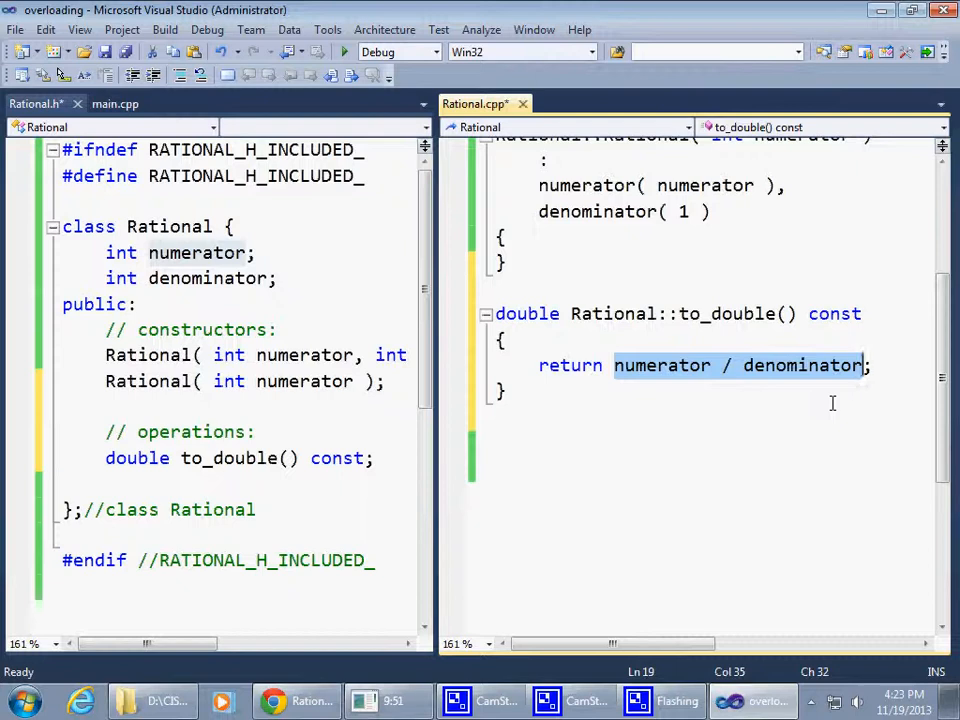
pyautogui.click(617, 365)
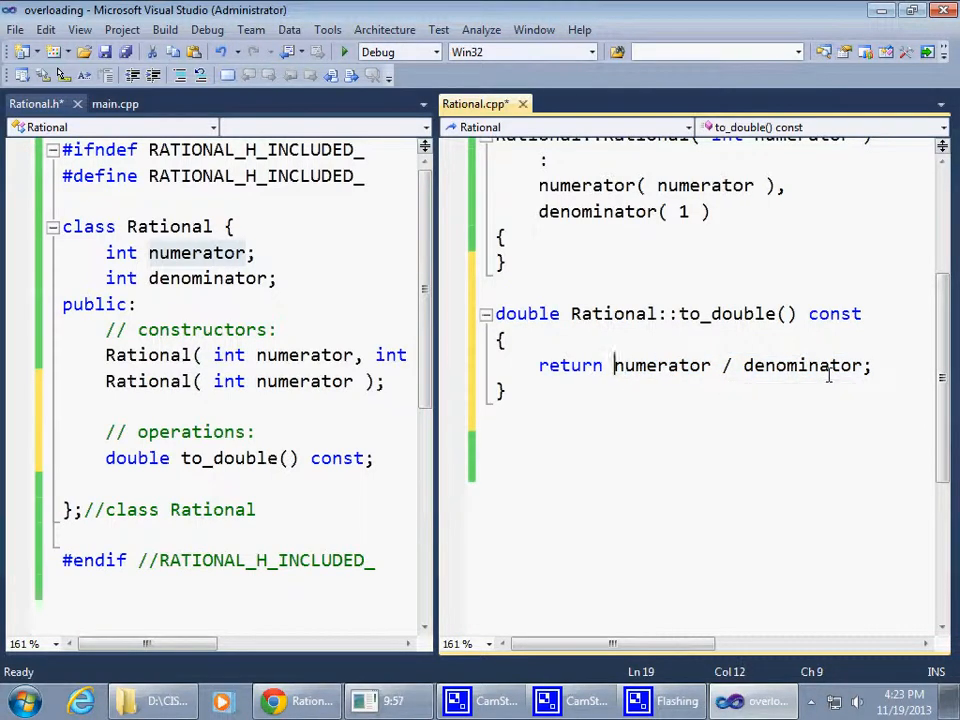
pyautogui.doubleClick(662, 365)
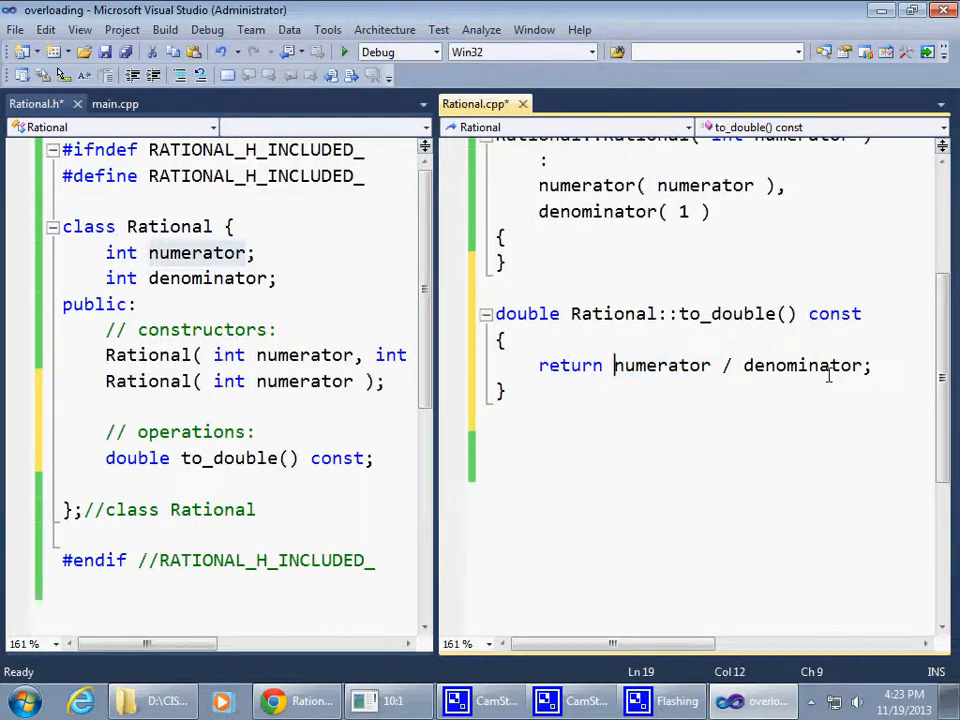
# Step: Cast numerator to double in to_double's division, then return to the approximation slide
pyautogui.write('double(')
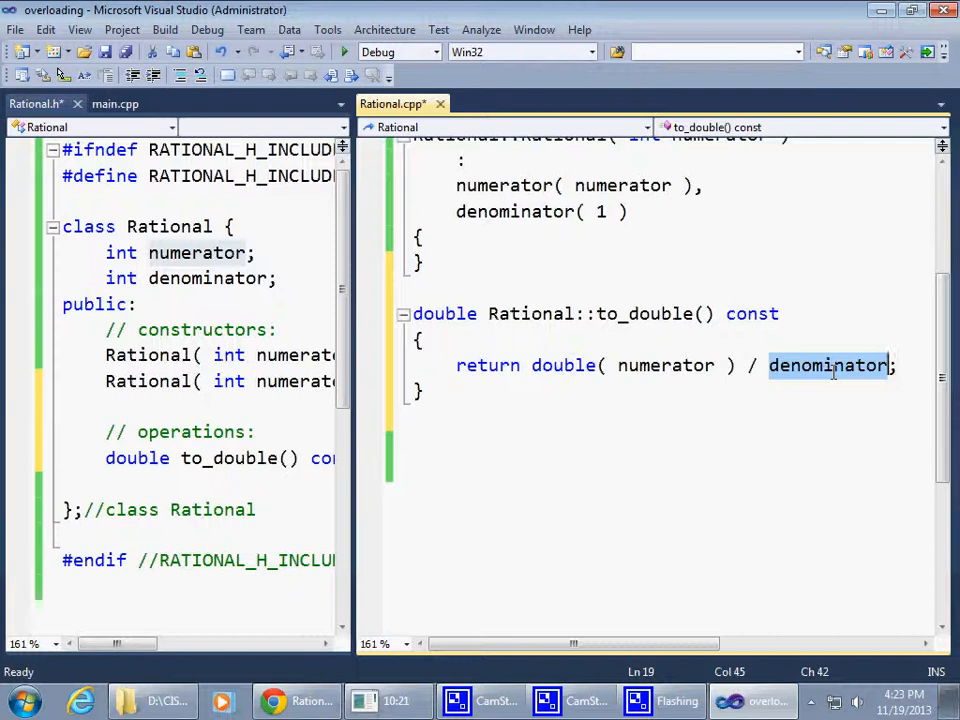
pyautogui.click(663, 365)
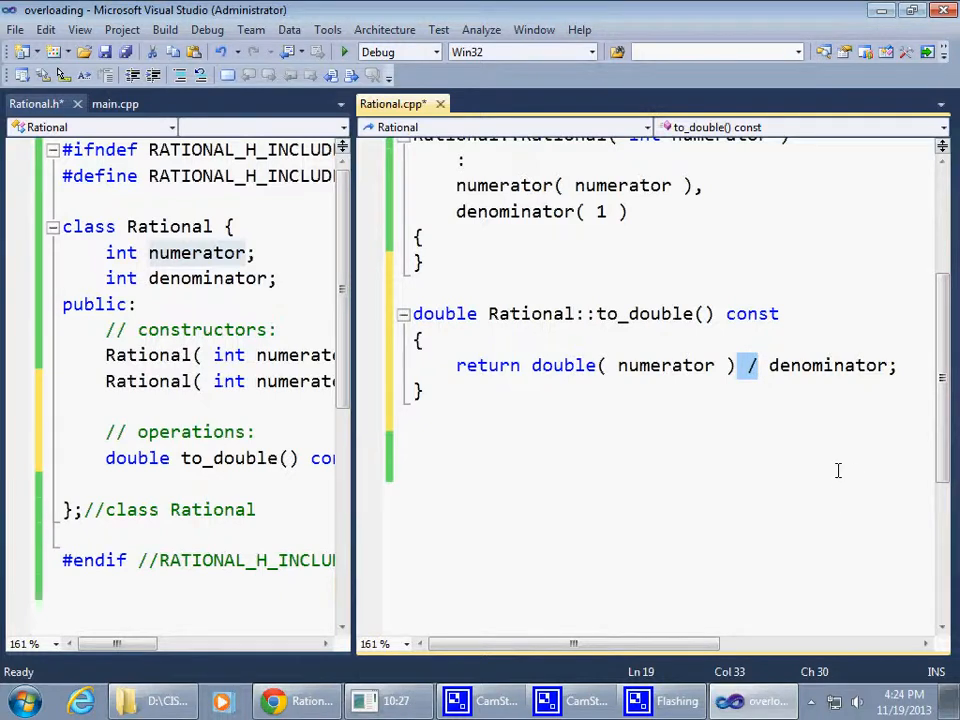
pyautogui.doubleClick(645, 313)
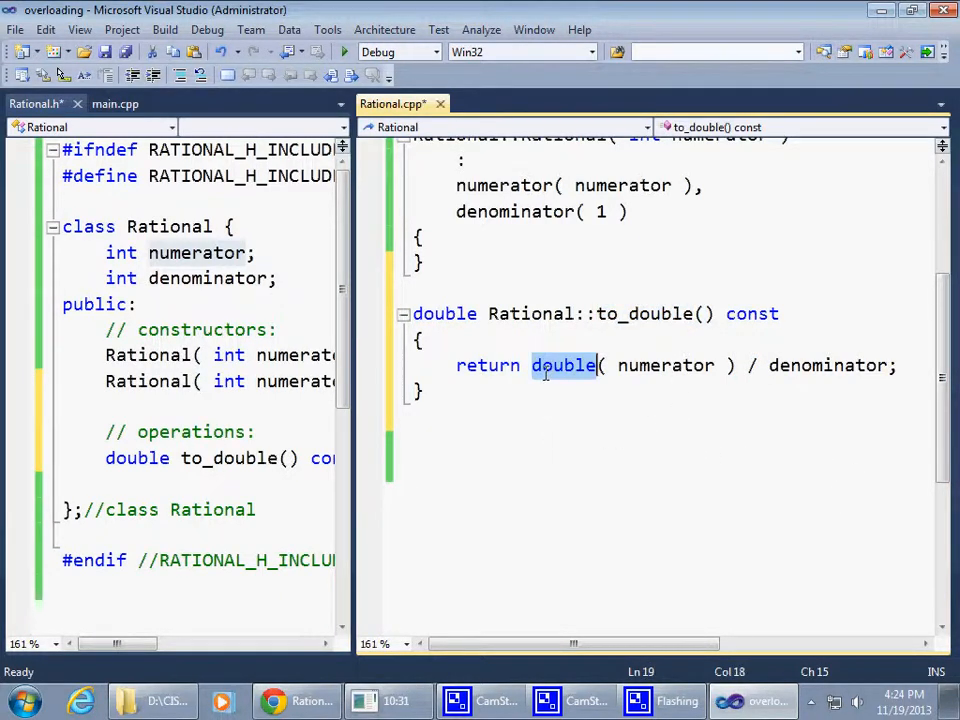
pyautogui.click(625, 313)
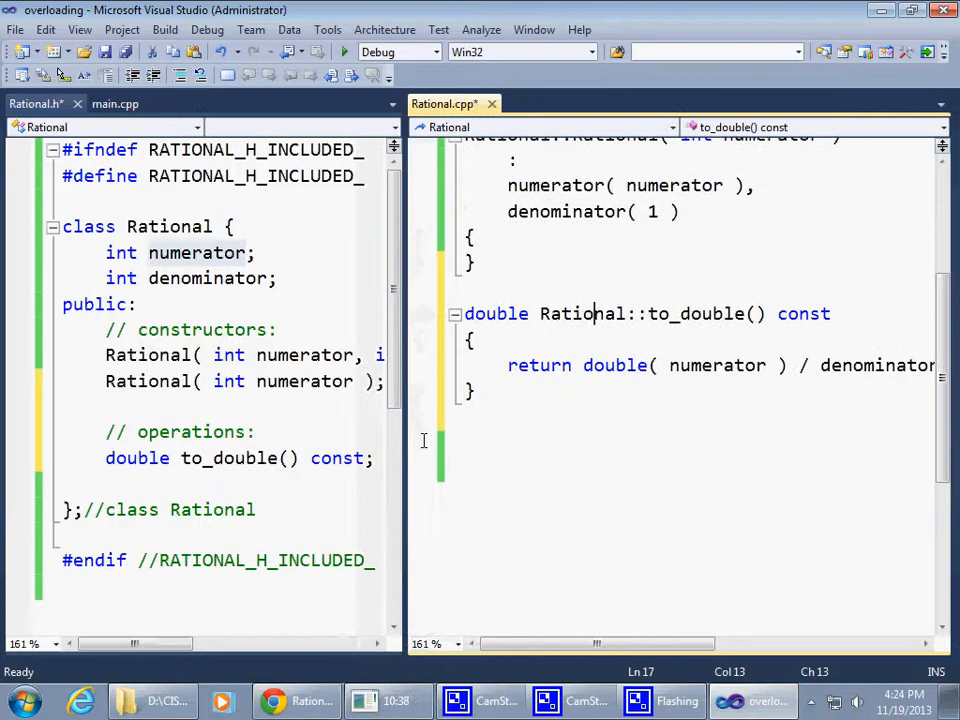
pyautogui.click(274, 700)
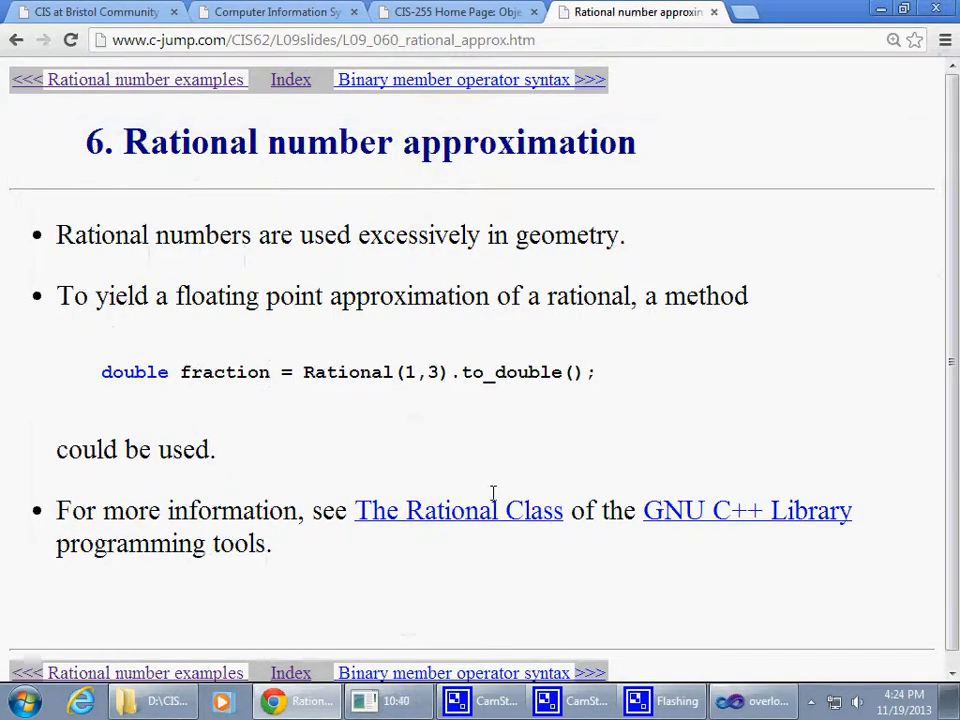
pyautogui.moveTo(650, 570)
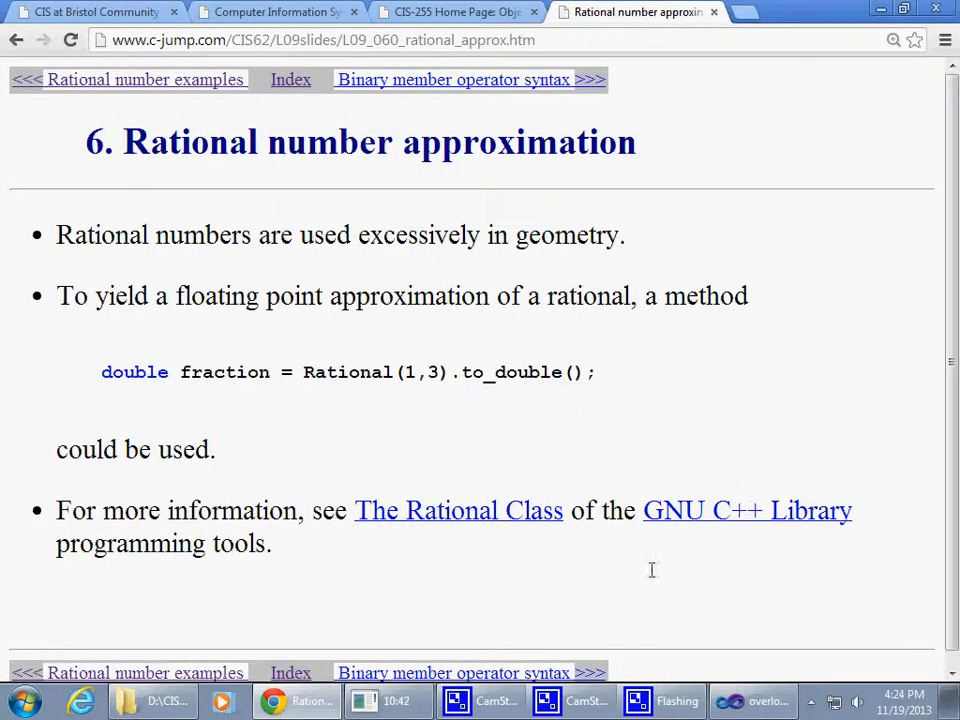
pyautogui.moveTo(758, 498)
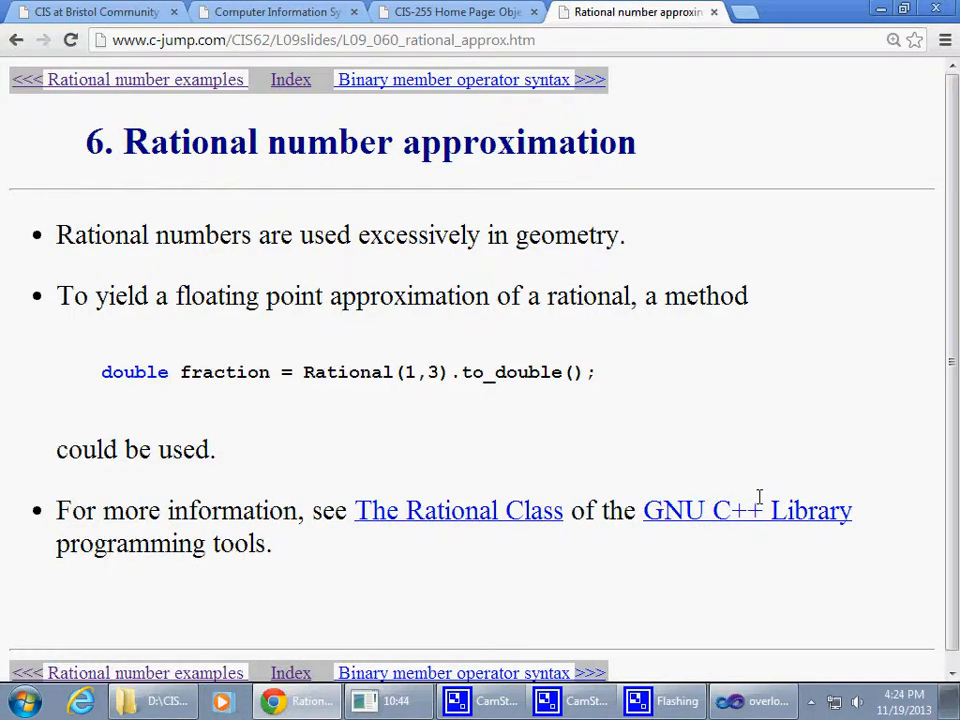
pyautogui.moveTo(747, 510)
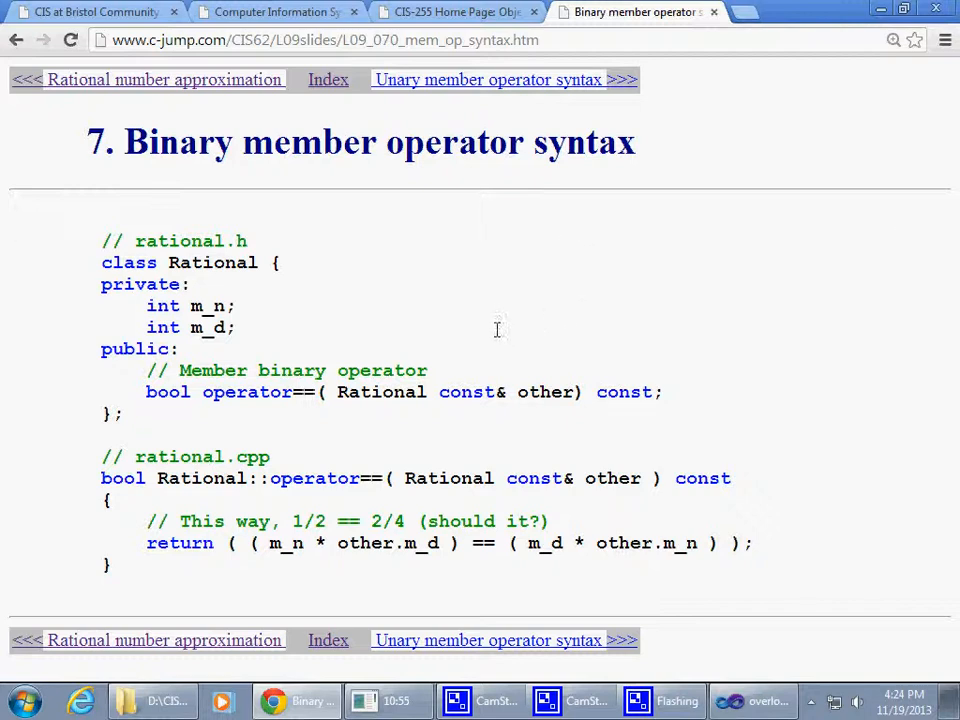
pyautogui.moveTo(445, 208)
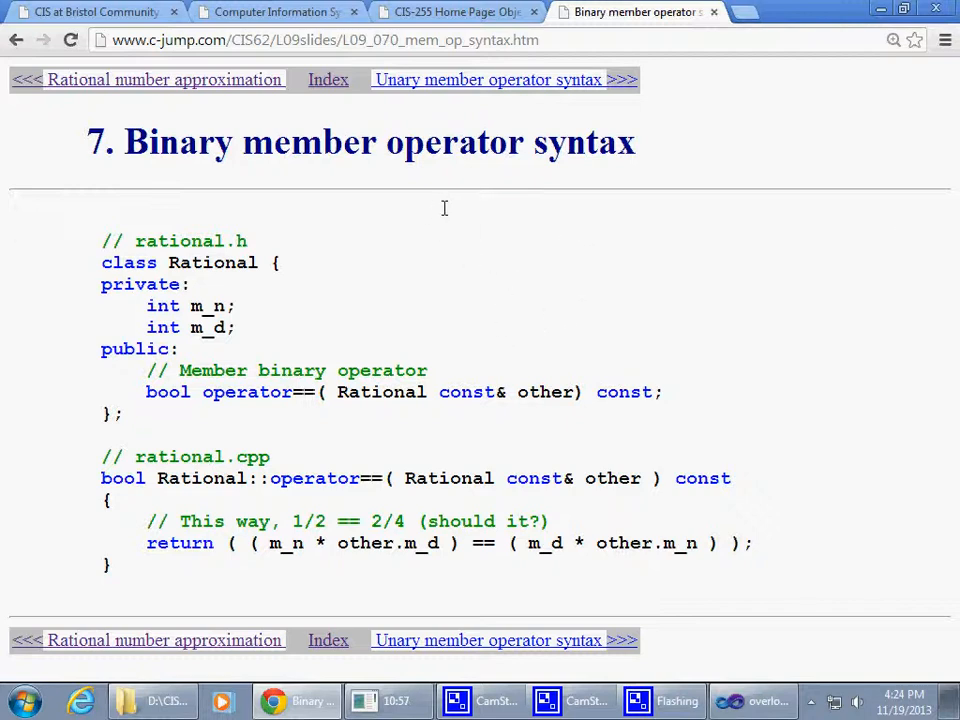
# Step: Highlight the word 'operator' in the Binary member operator syntax slide title
pyautogui.doubleClick(457, 142)
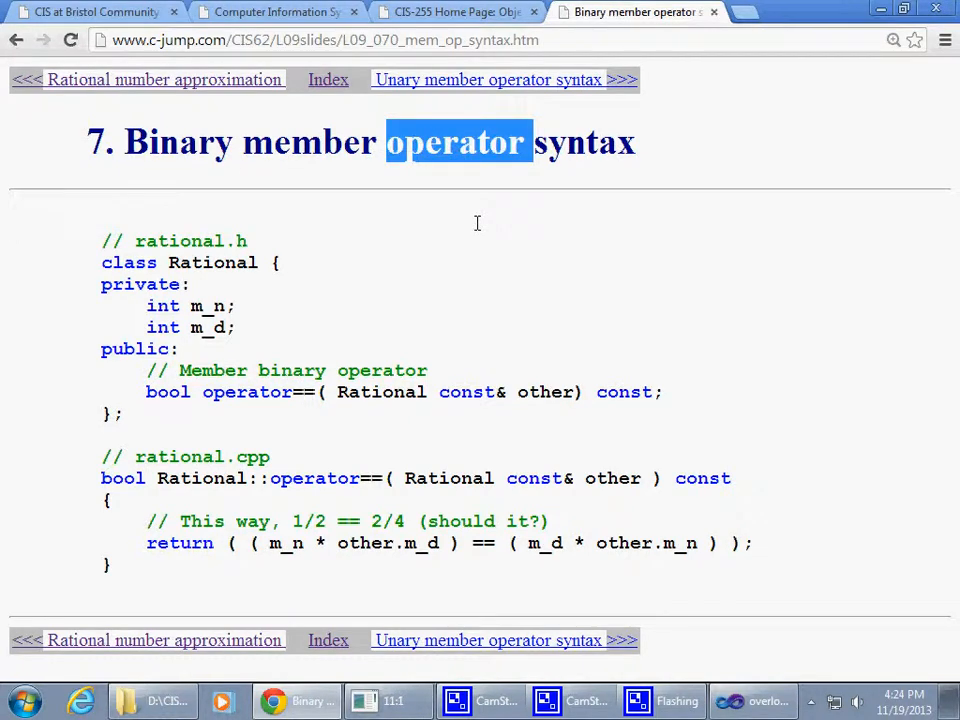
pyautogui.moveTo(364, 338)
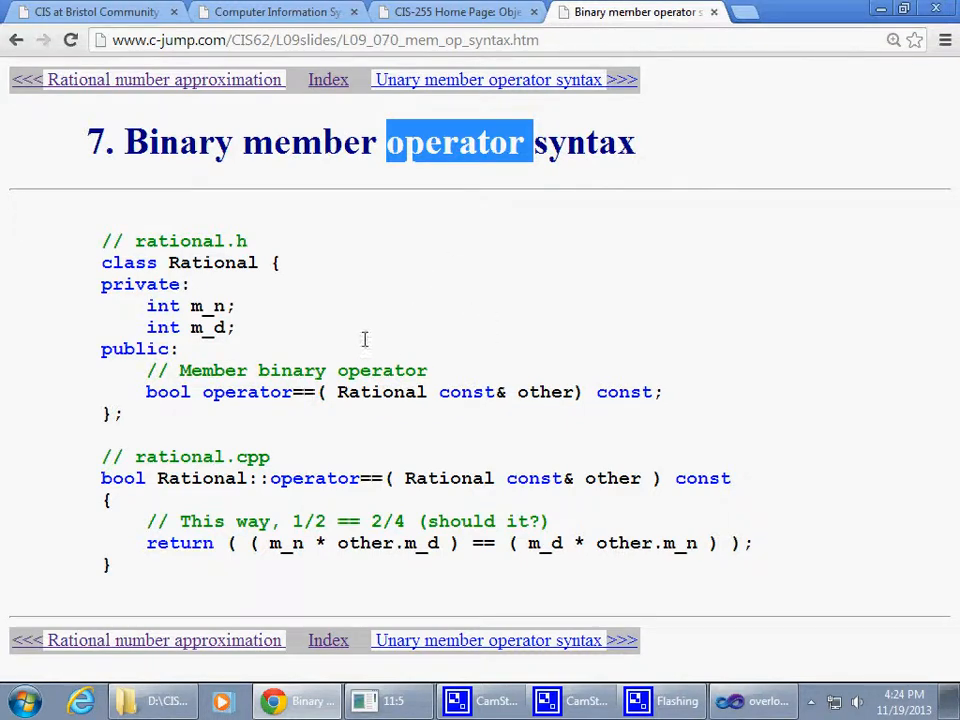
pyautogui.moveTo(375, 362)
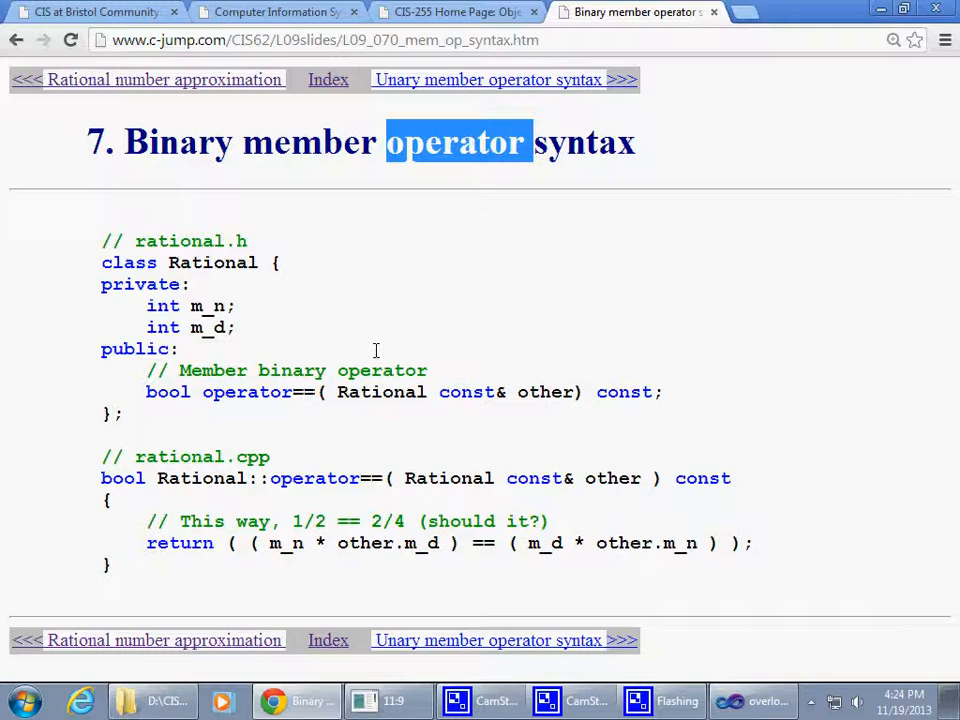
pyautogui.moveTo(315, 407)
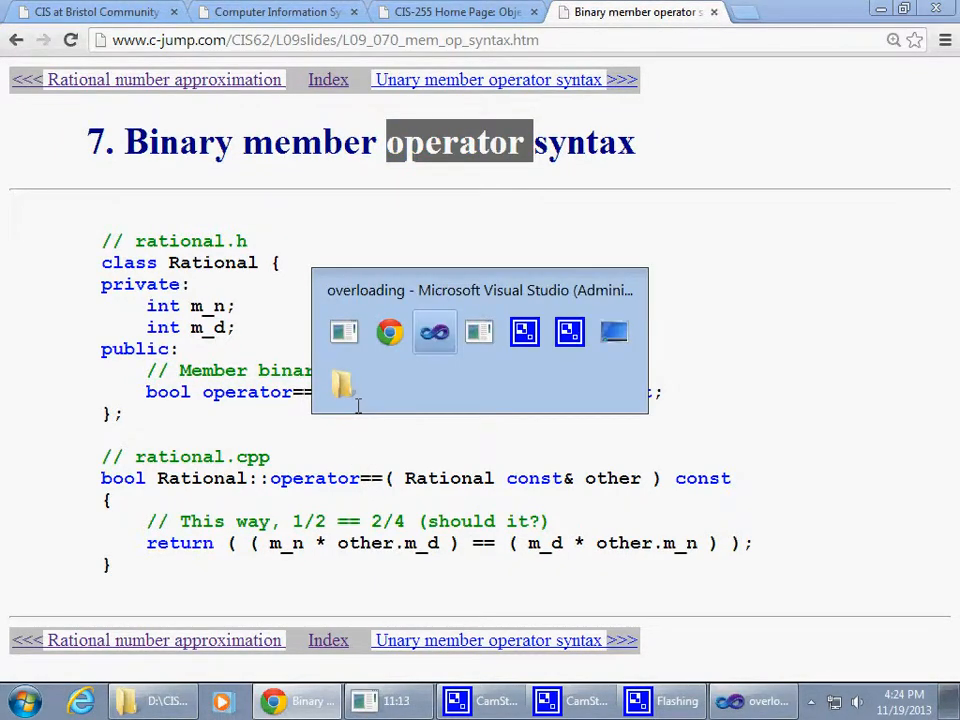
# Step: Add 'Rational rat1( 2, 5 );' as the first line of main() in main.cpp
pyautogui.click(434, 331)
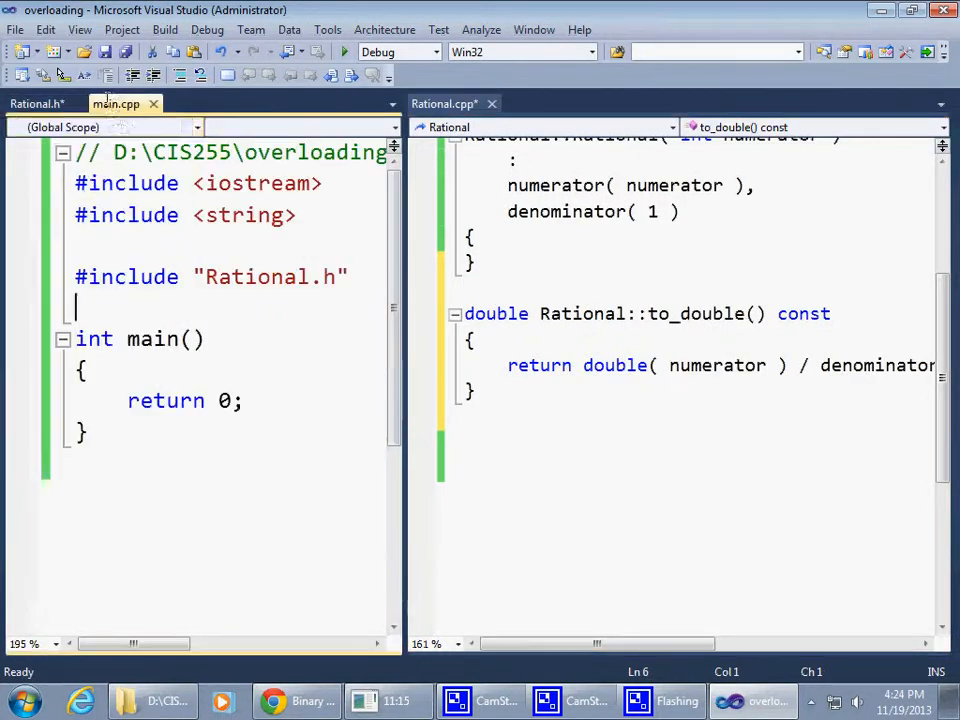
pyautogui.click(220, 313)
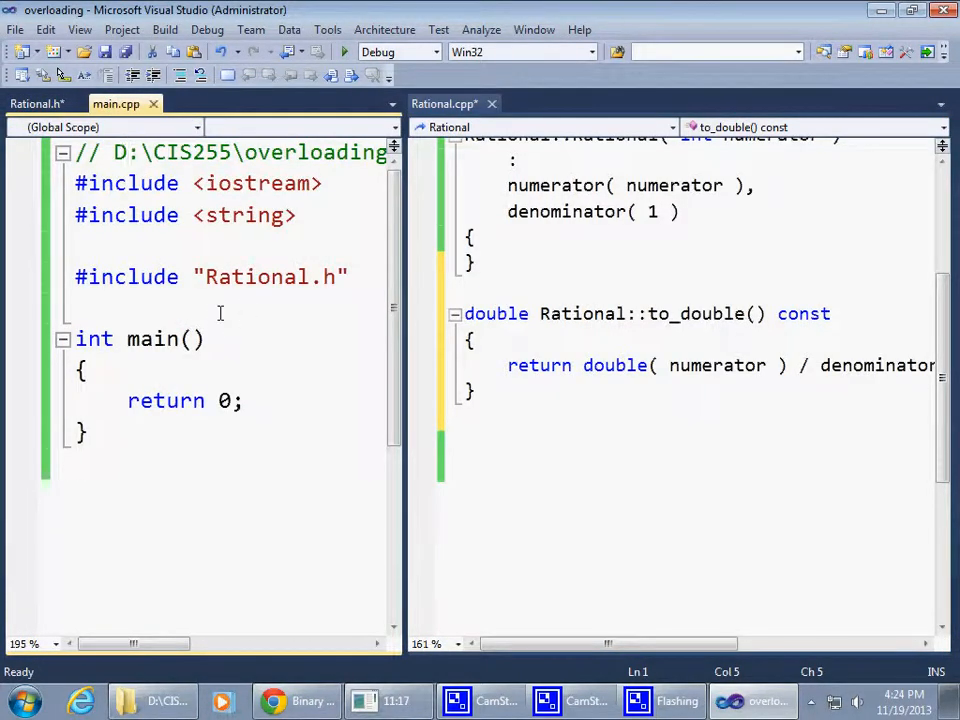
pyautogui.click(90, 369)
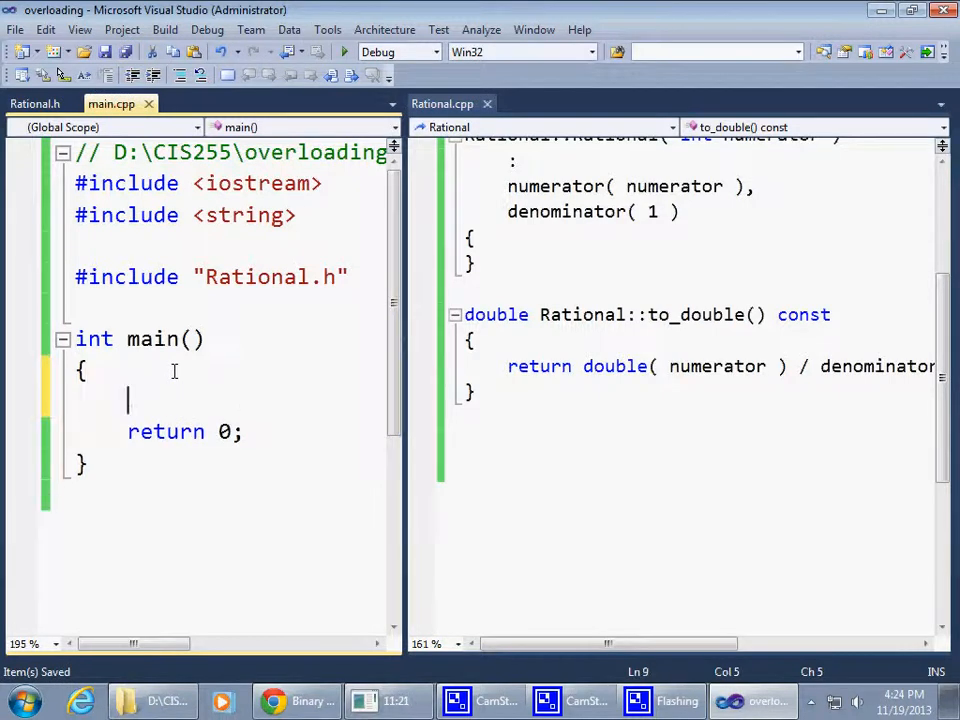
pyautogui.write('Rational rat')
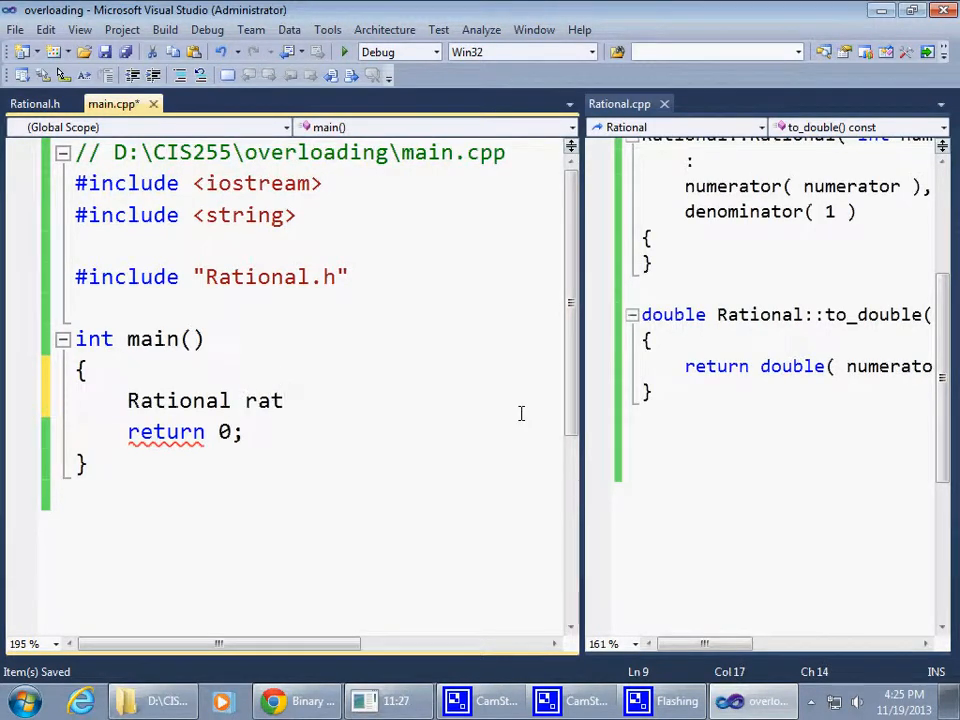
pyautogui.write('1()')
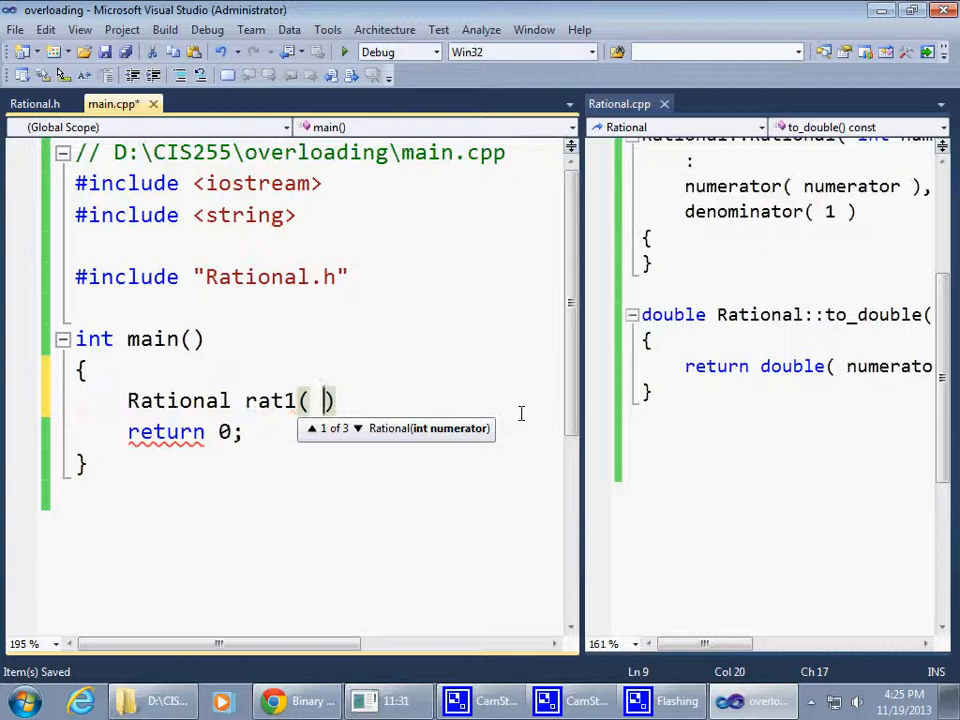
pyautogui.write('2. 5')
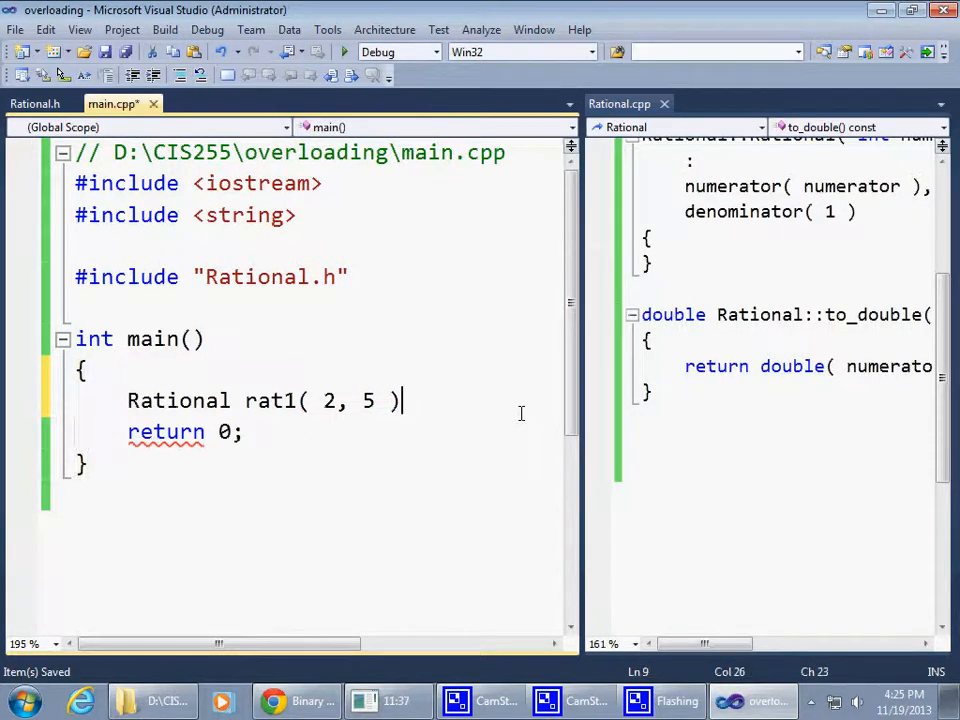
pyautogui.write(';')
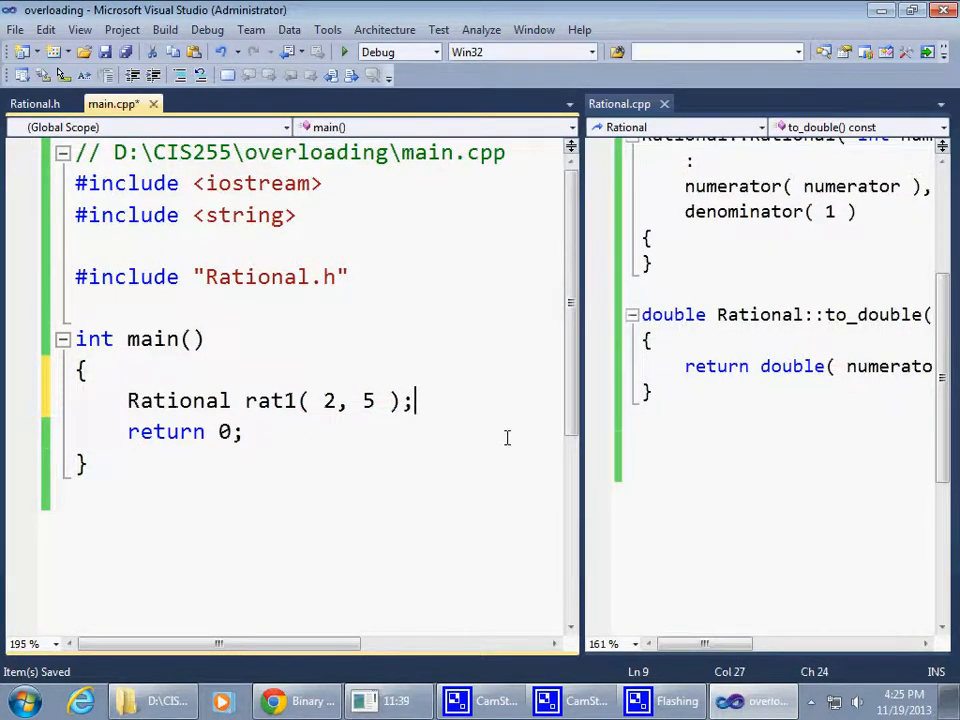